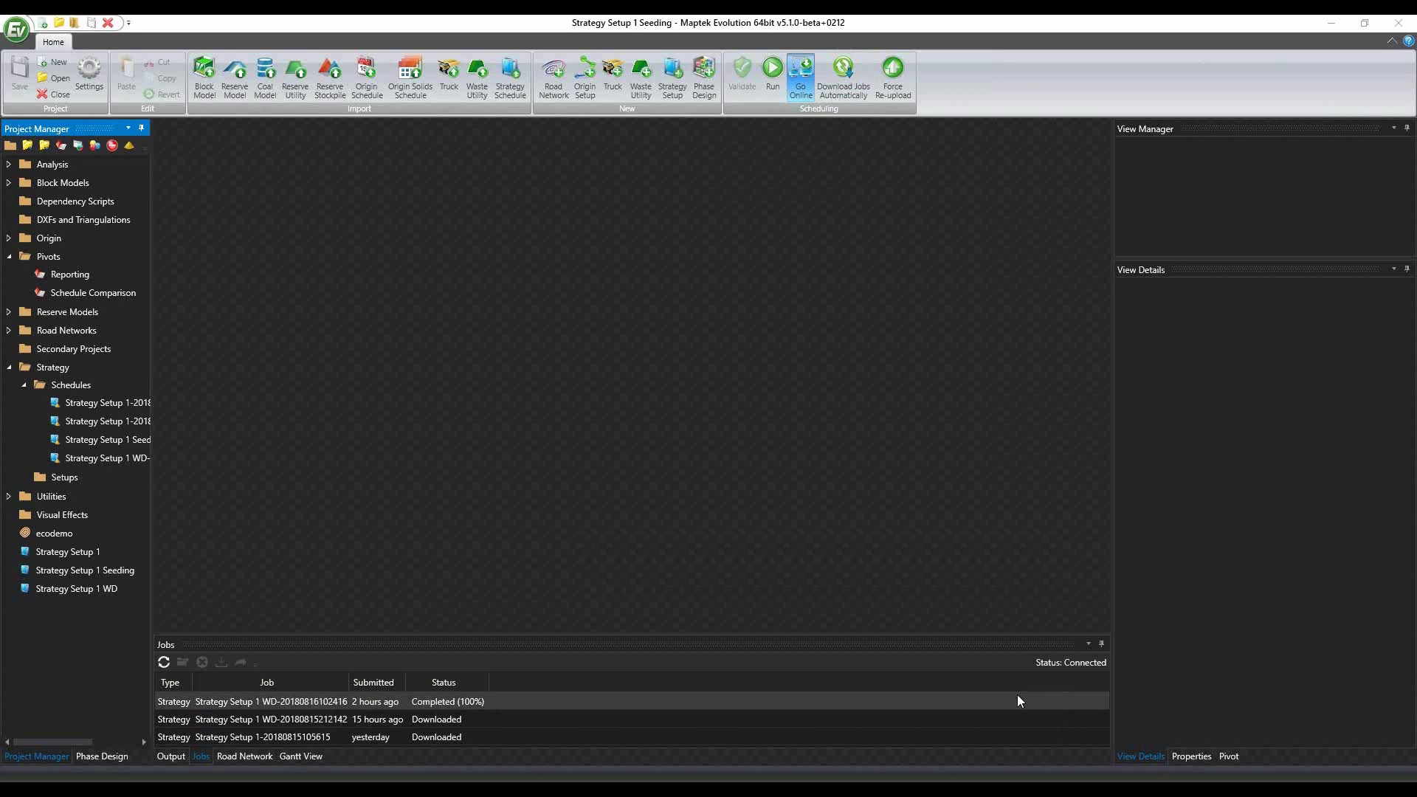
{"action": "mouse_move", "coordinate": [657, 545]}
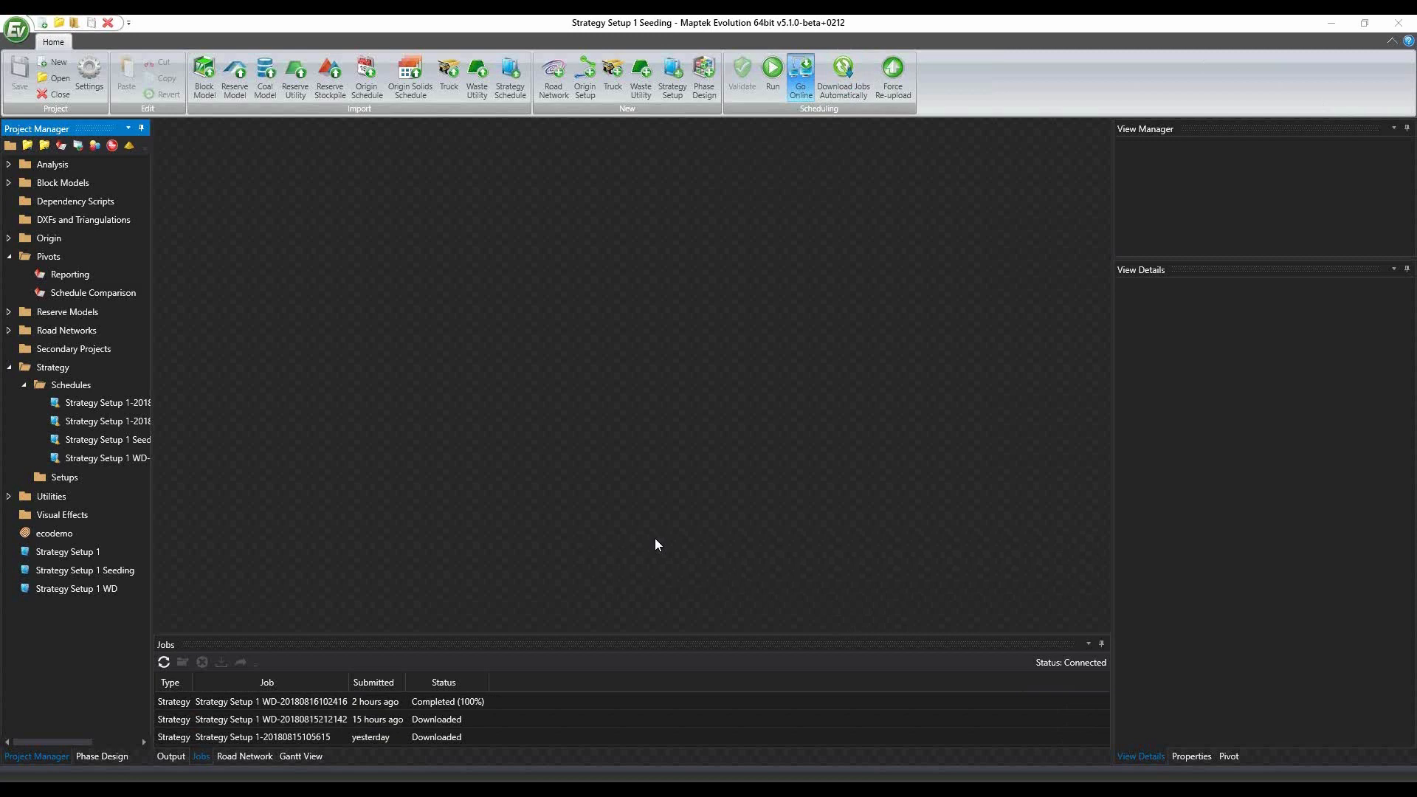
{"action": "mouse_move", "coordinate": [130, 146]}
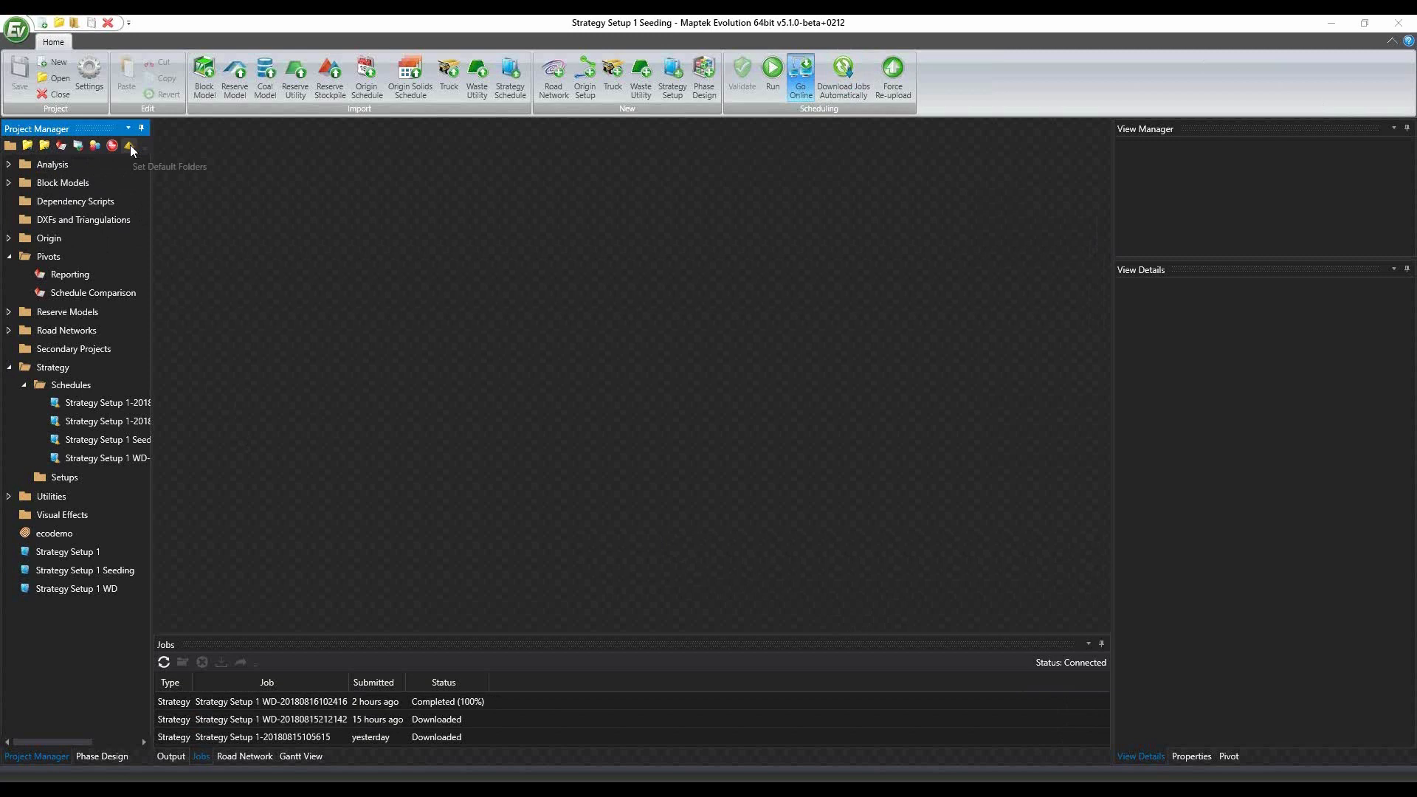
Check the default folder settings, then bring up the Reporting pivot
{"action": "left_click", "coordinate": [130, 146]}
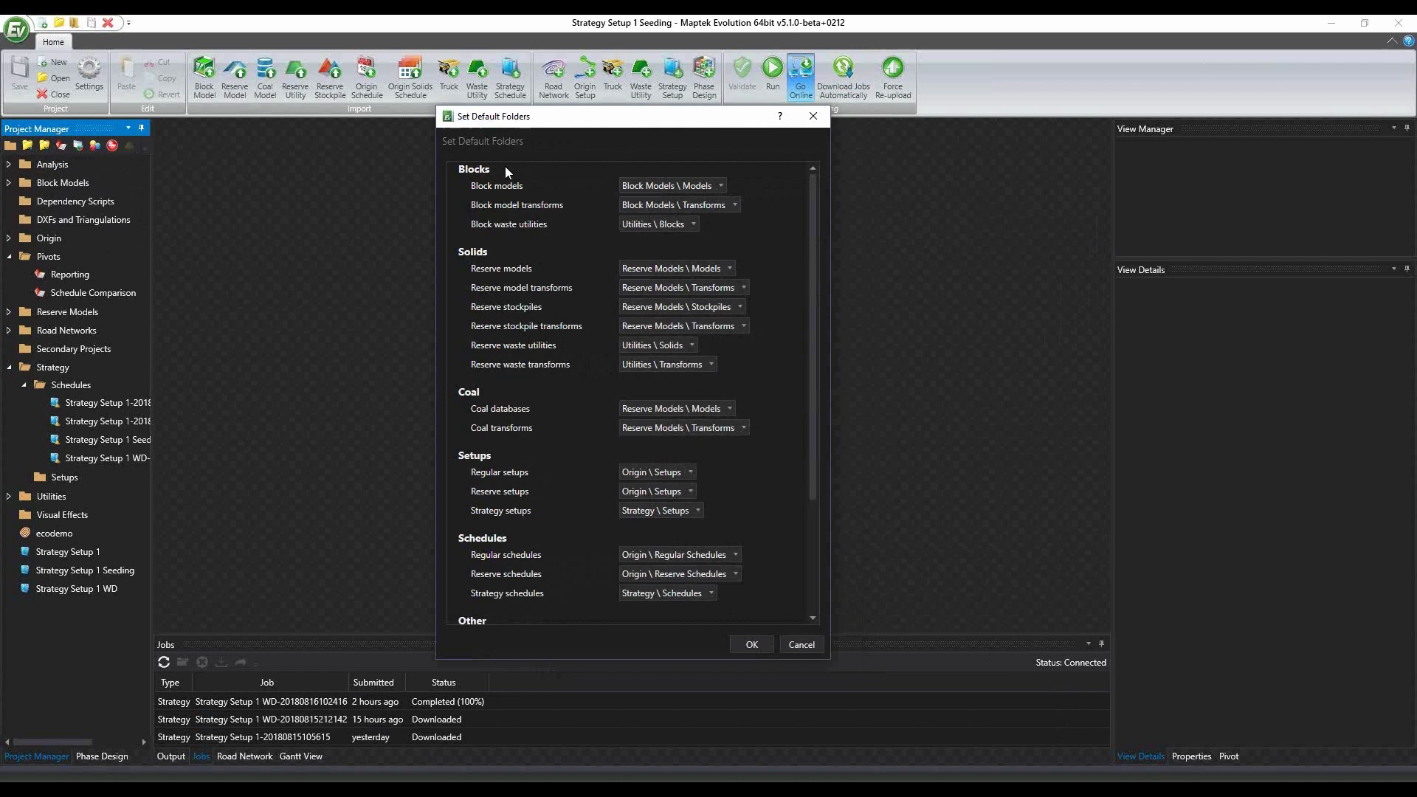
{"action": "mouse_move", "coordinate": [812, 115]}
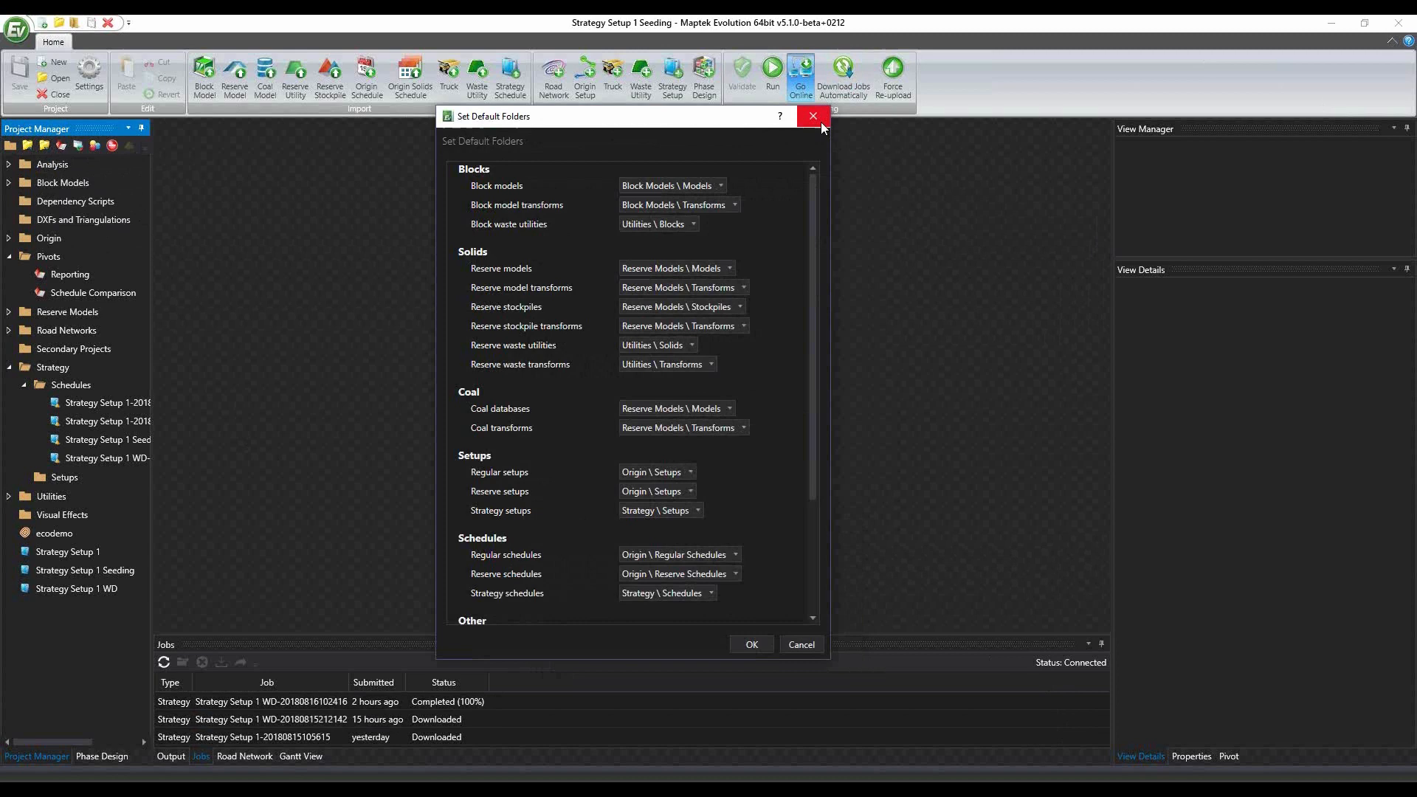
{"action": "left_click", "coordinate": [810, 115]}
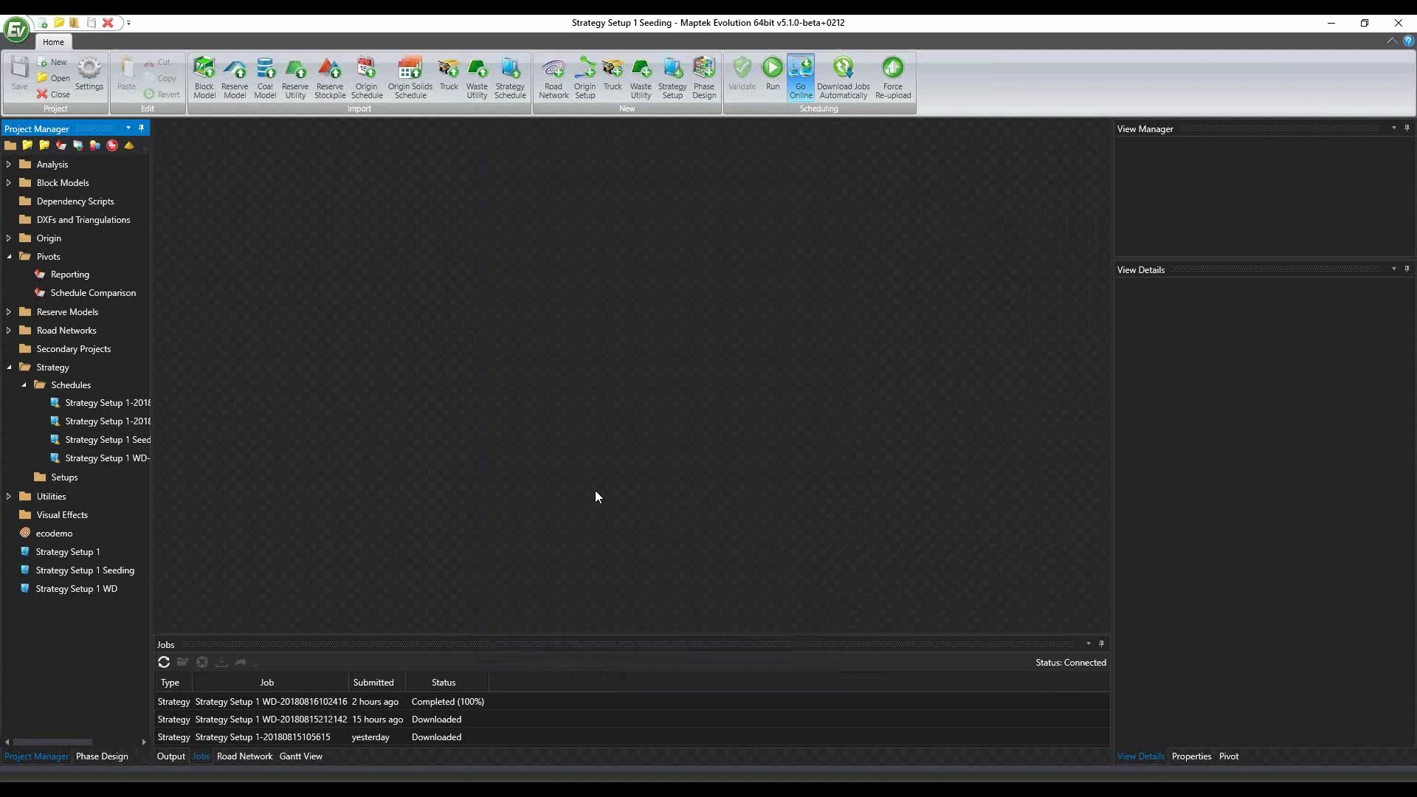
{"action": "left_click", "coordinate": [69, 274]}
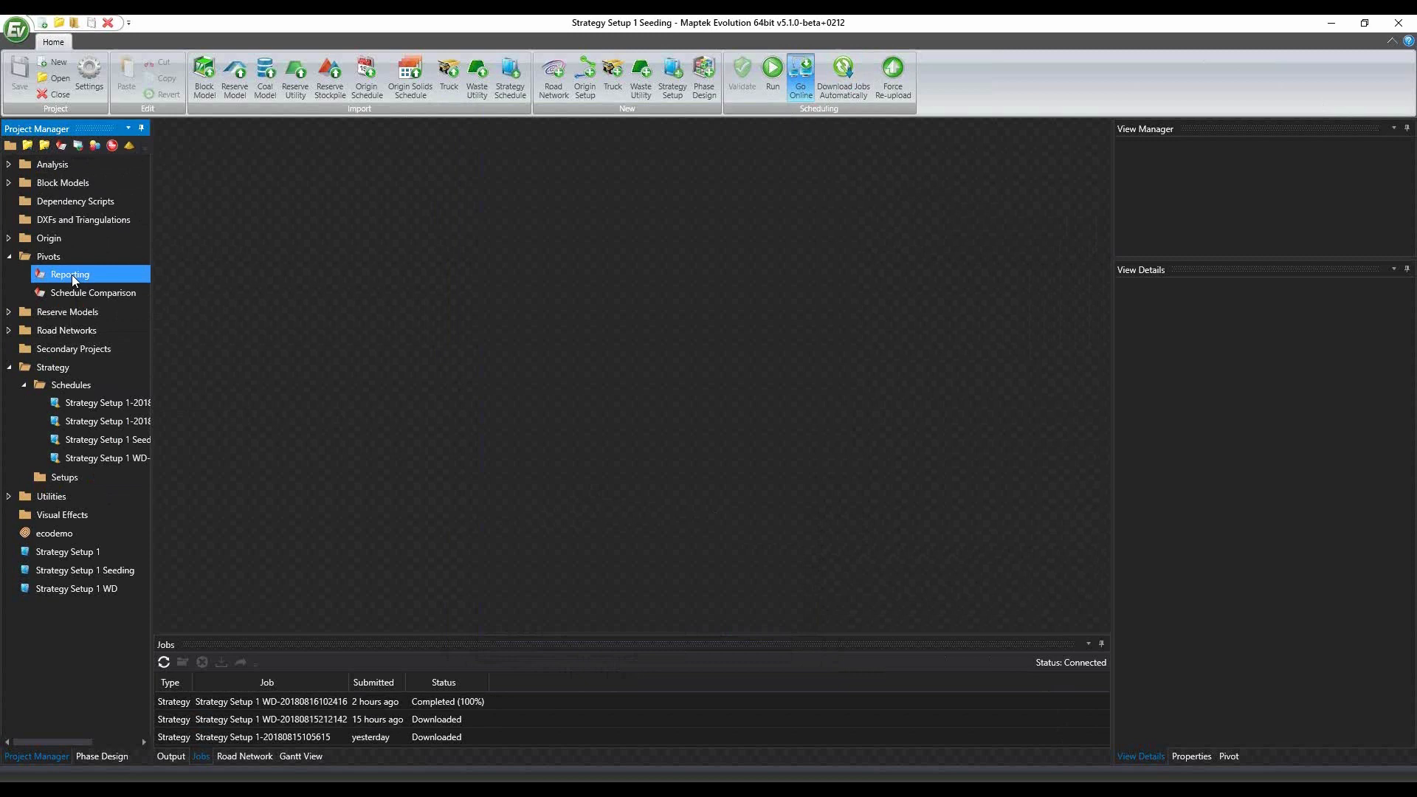
{"action": "double_click", "coordinate": [69, 274]}
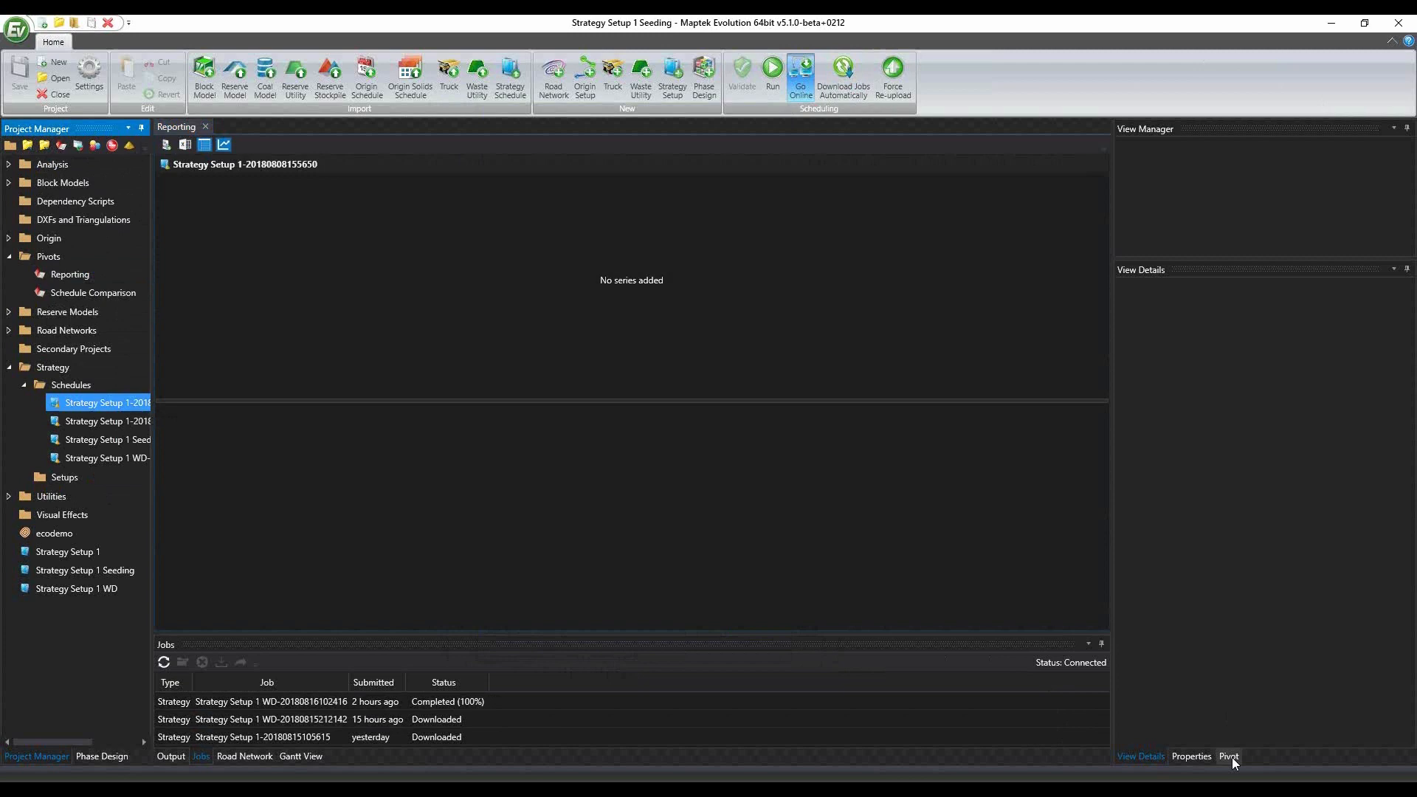
Filter the pivot fields for 'Peri' and use Period as row labels with Tonnes as values
{"action": "left_click", "coordinate": [1228, 756]}
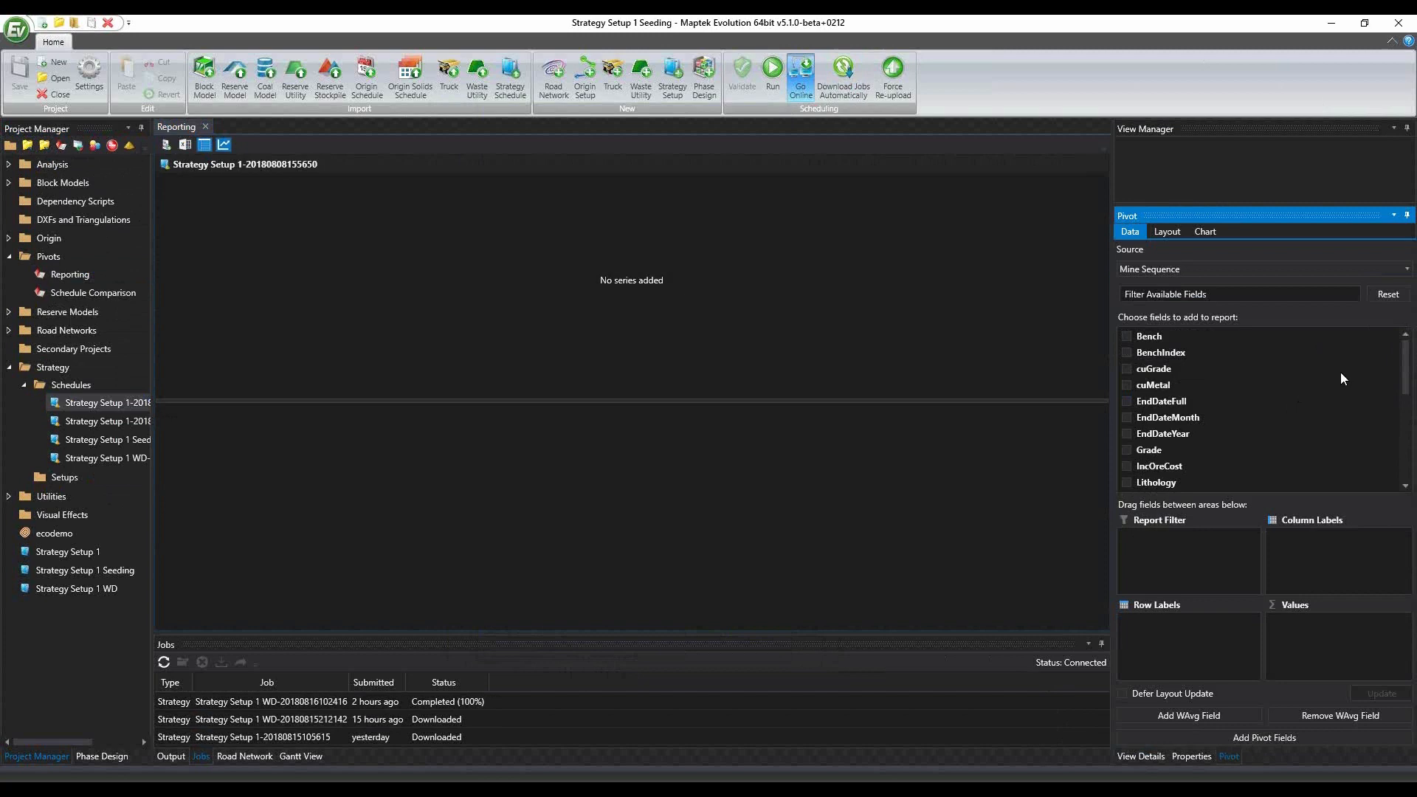
{"action": "scroll", "scroll_direction": "down", "scroll_amount": 3}
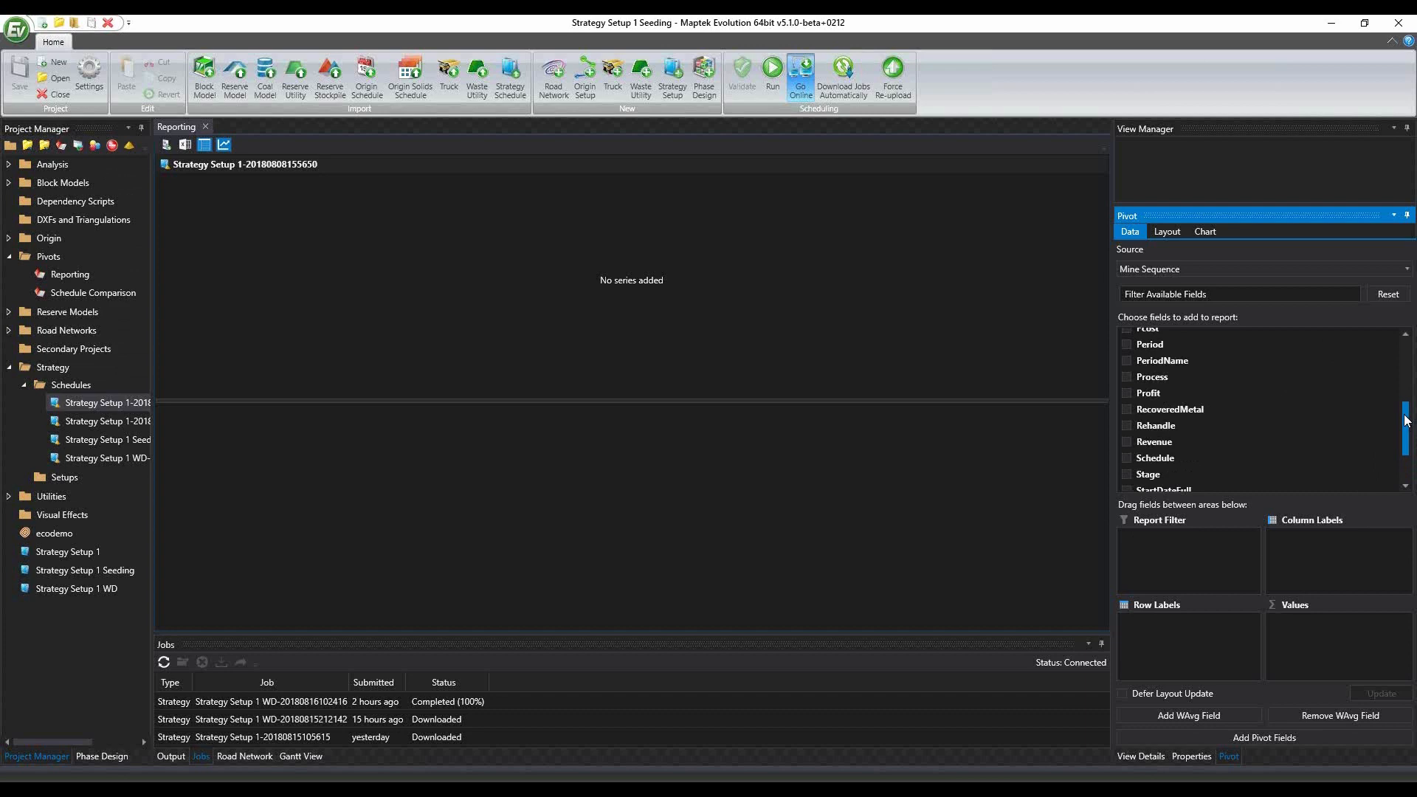
{"action": "scroll", "scroll_direction": "up", "scroll_amount": 3}
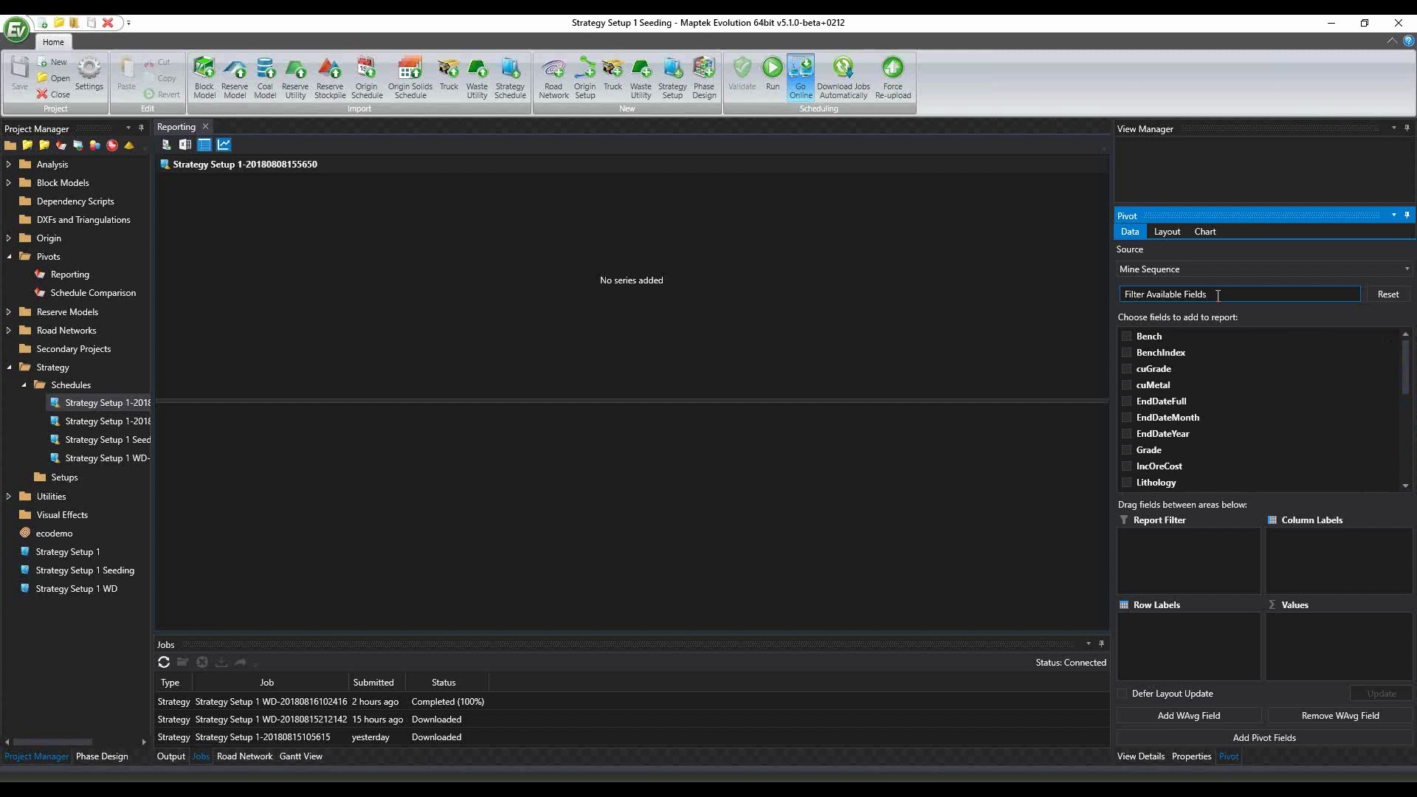
{"action": "type", "text": "Peri"}
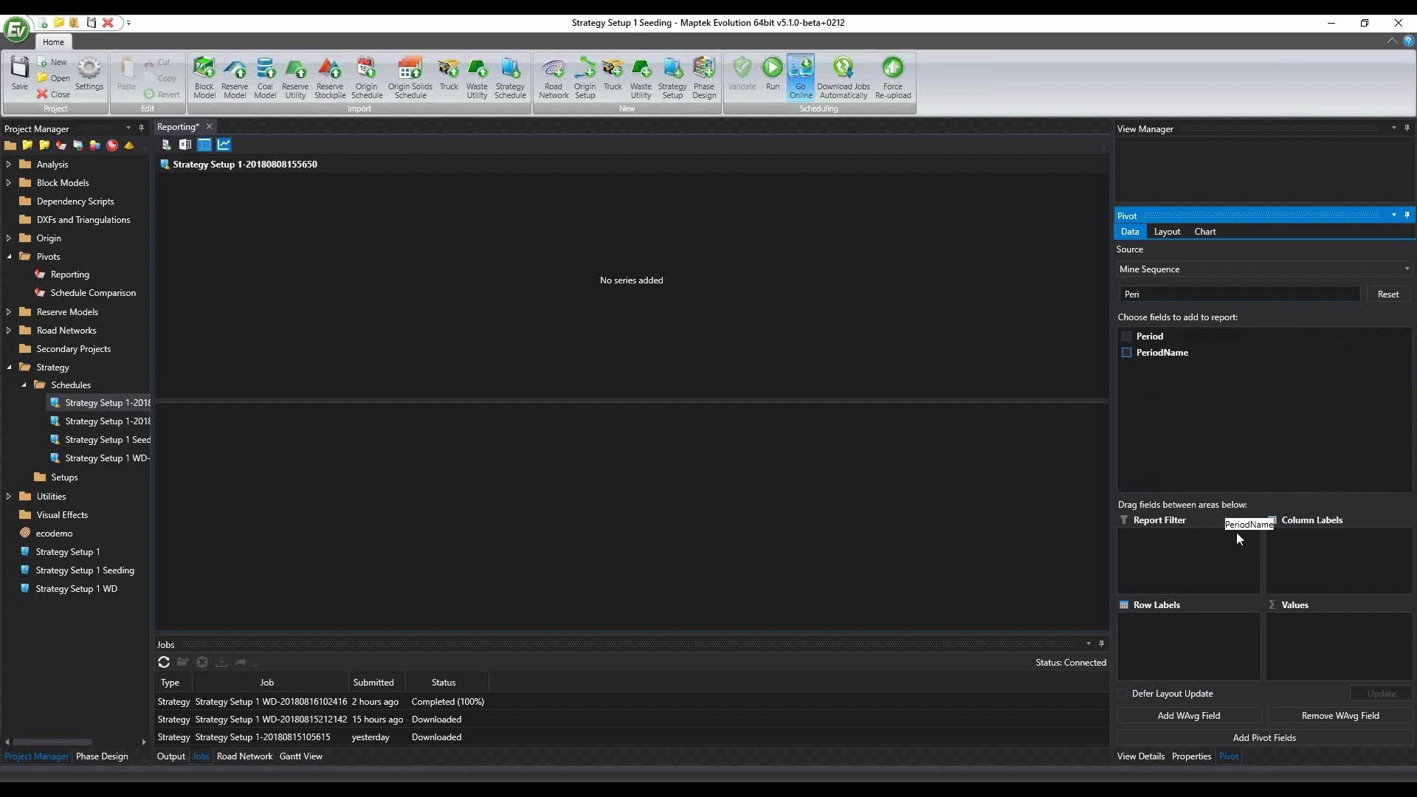
{"action": "left_click", "coordinate": [1126, 336]}
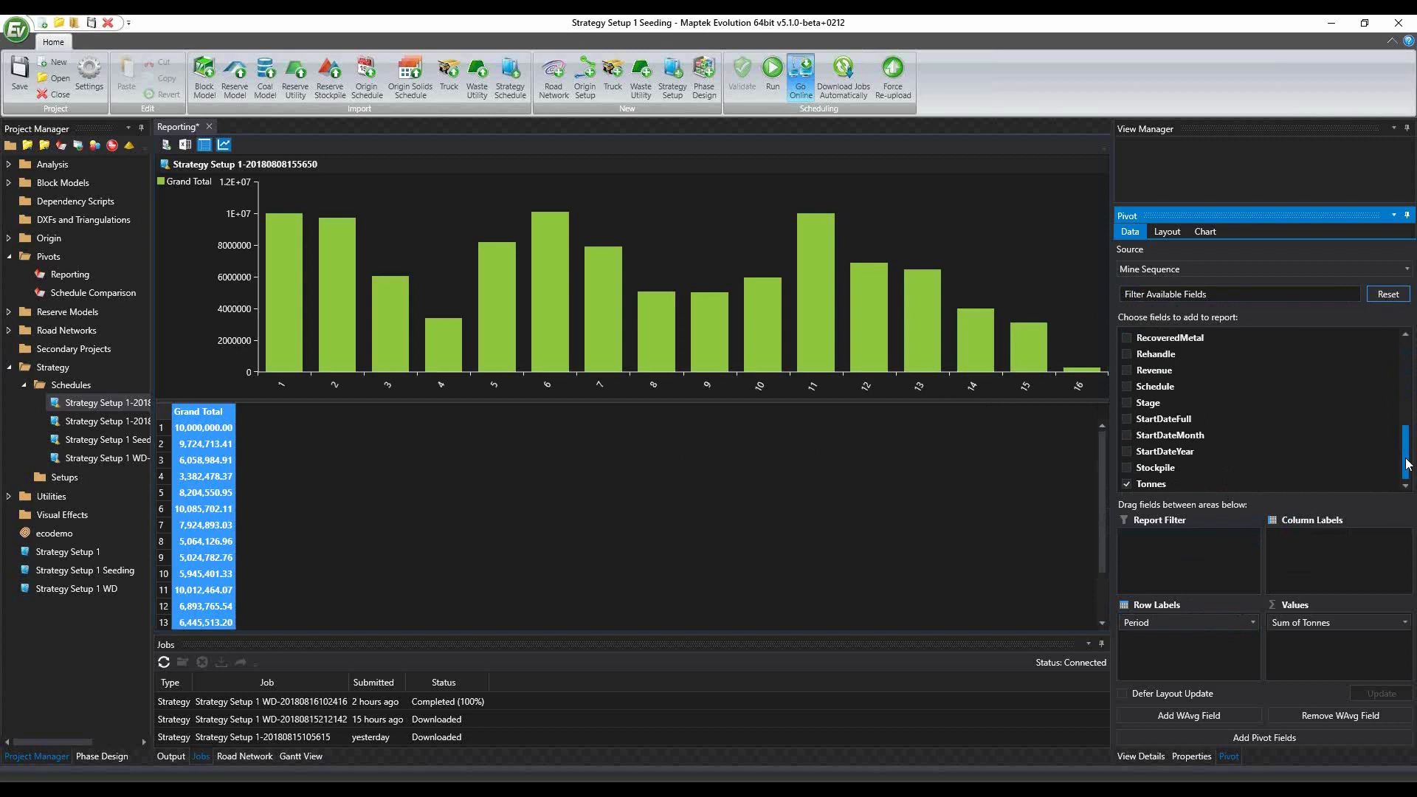
{"action": "scroll", "scroll_direction": "up", "scroll_amount": 3}
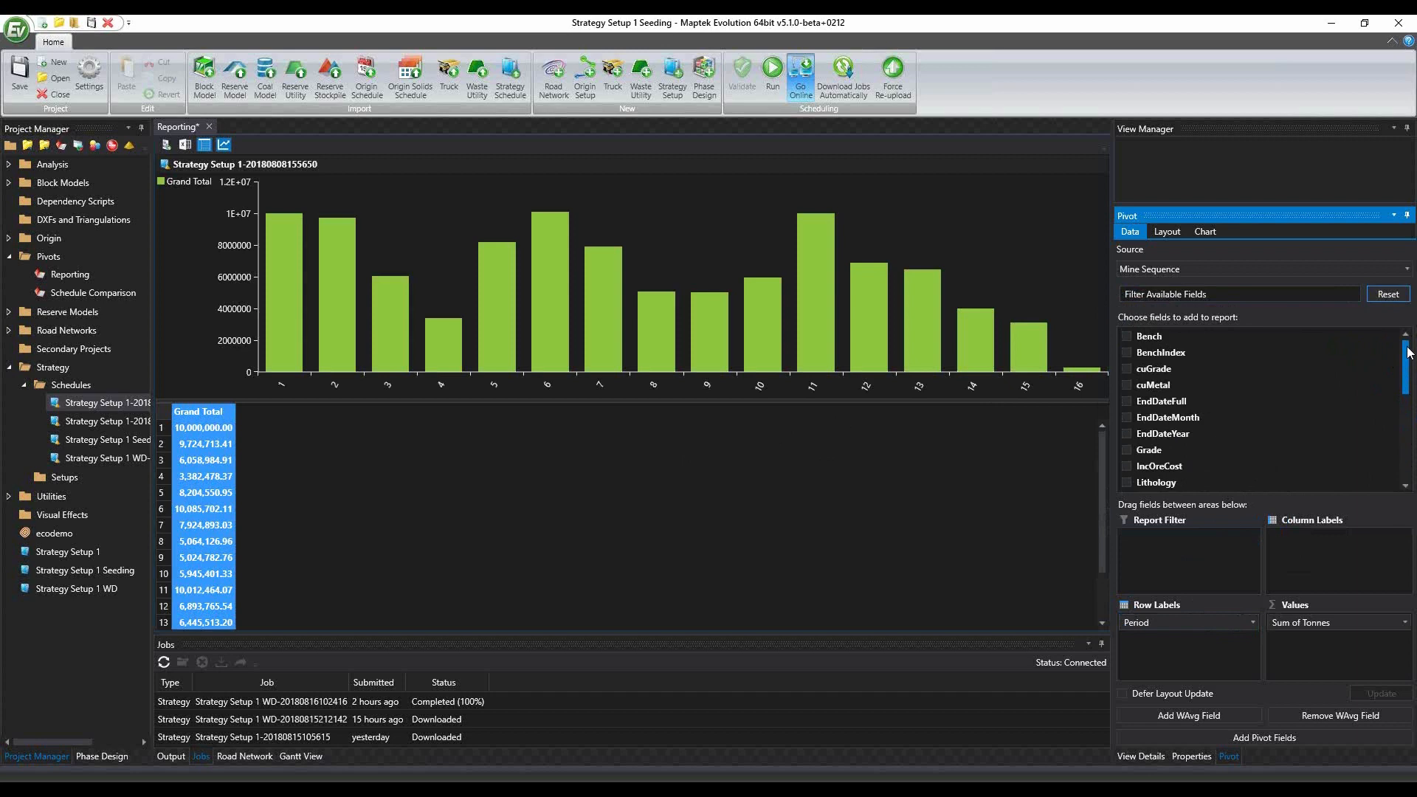
{"action": "scroll", "scroll_direction": "down", "scroll_amount": 3}
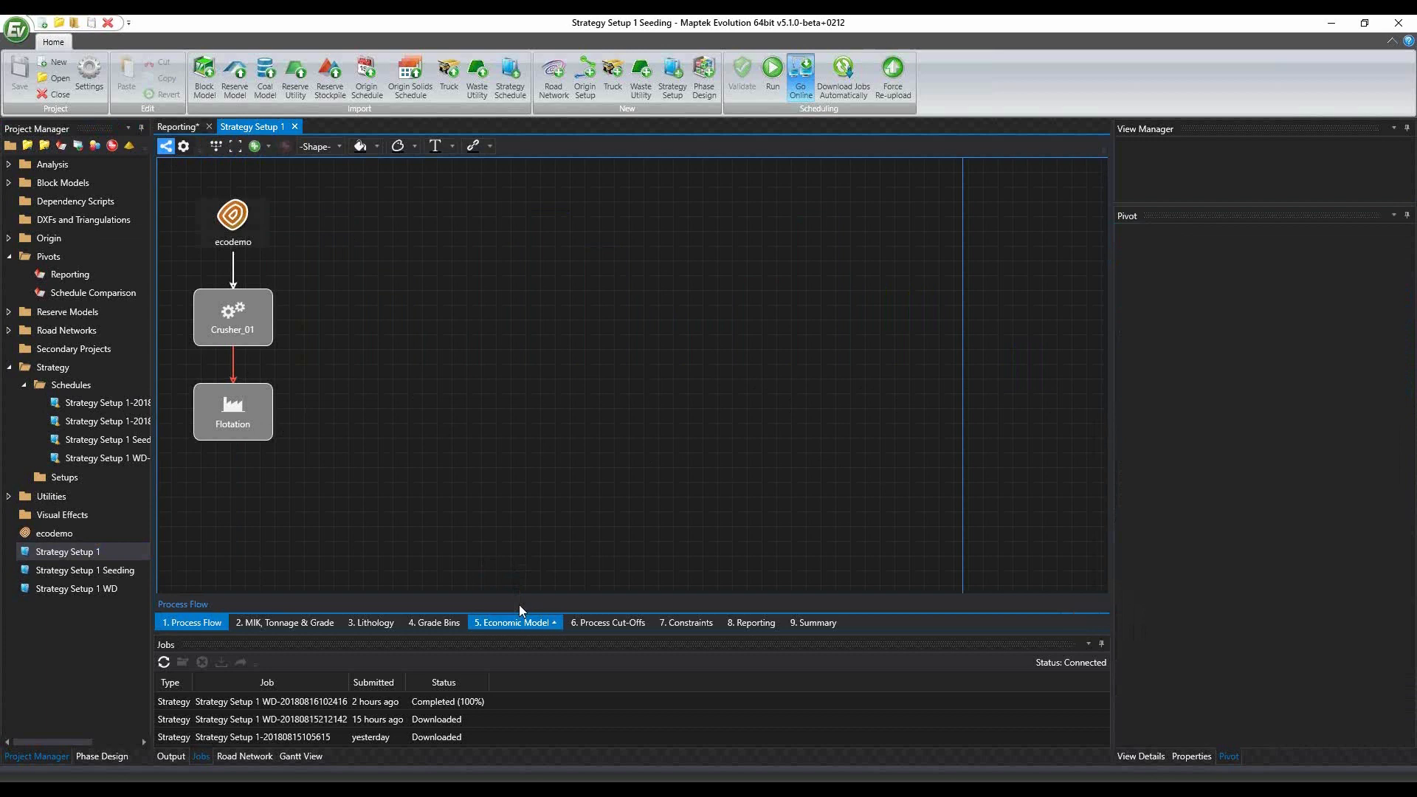
Review Strategy Setup 1's economic model periods, then close the setup
{"action": "left_click", "coordinate": [513, 622]}
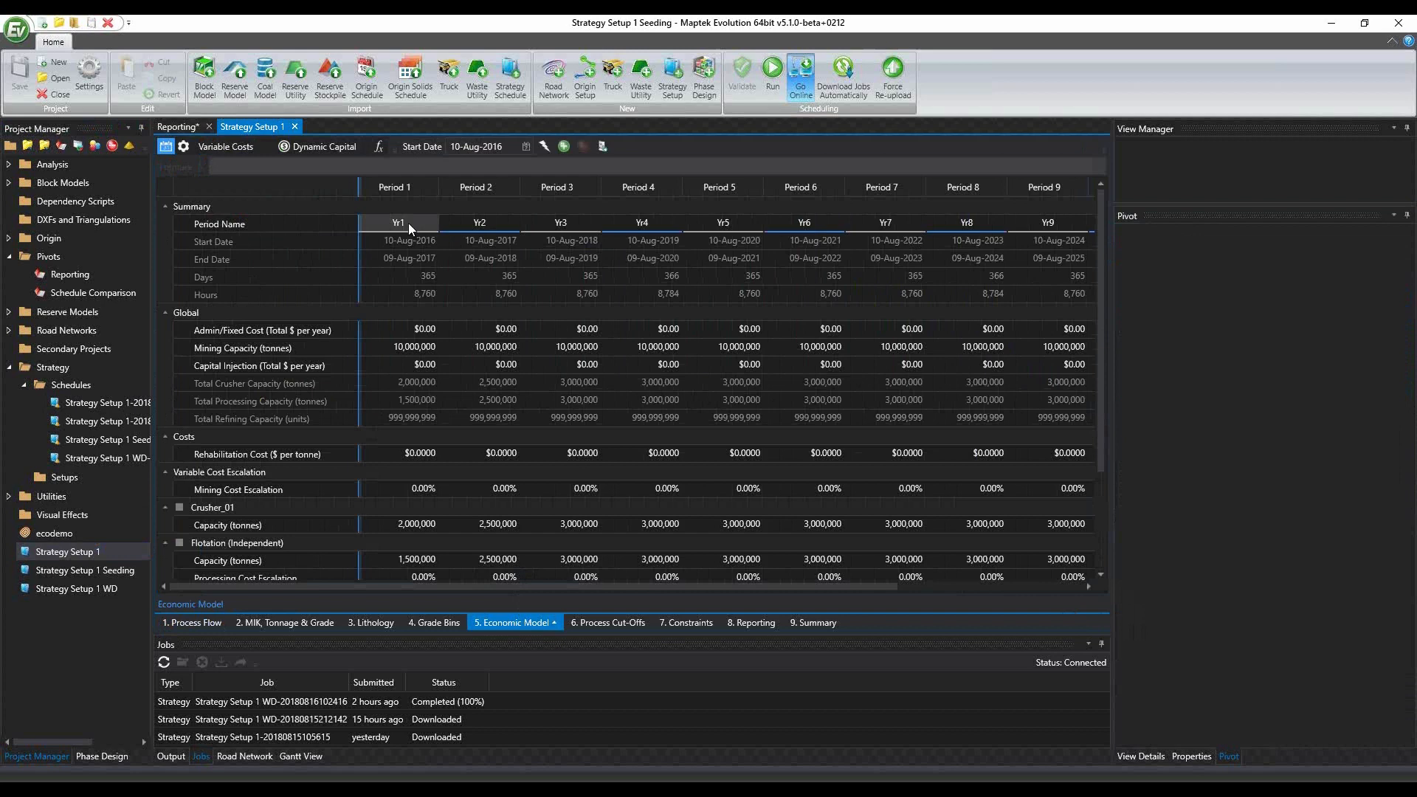
{"action": "left_click", "coordinate": [295, 127]}
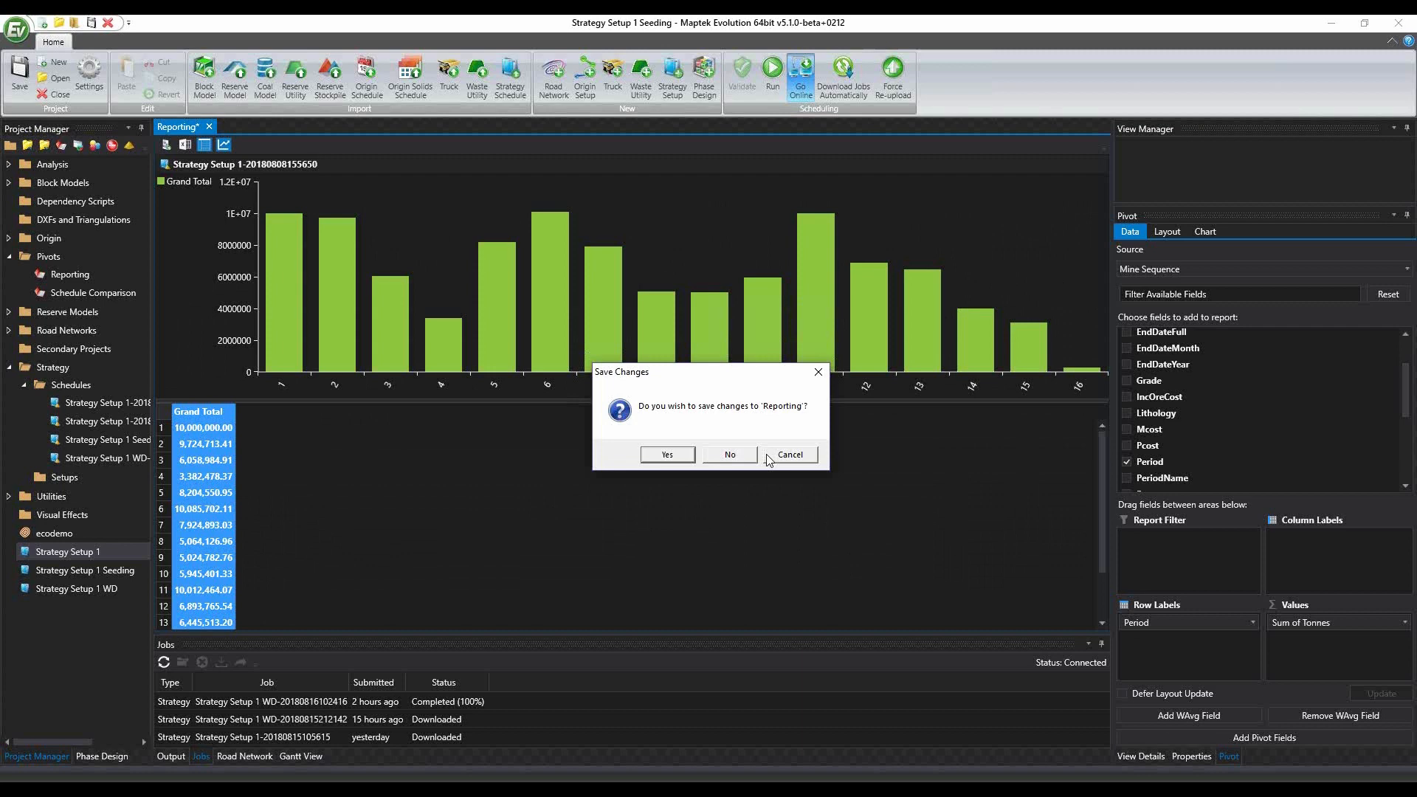
Discard the Reporting changes and bring up Strategy Setup 1 Seeding
{"action": "left_click", "coordinate": [729, 455]}
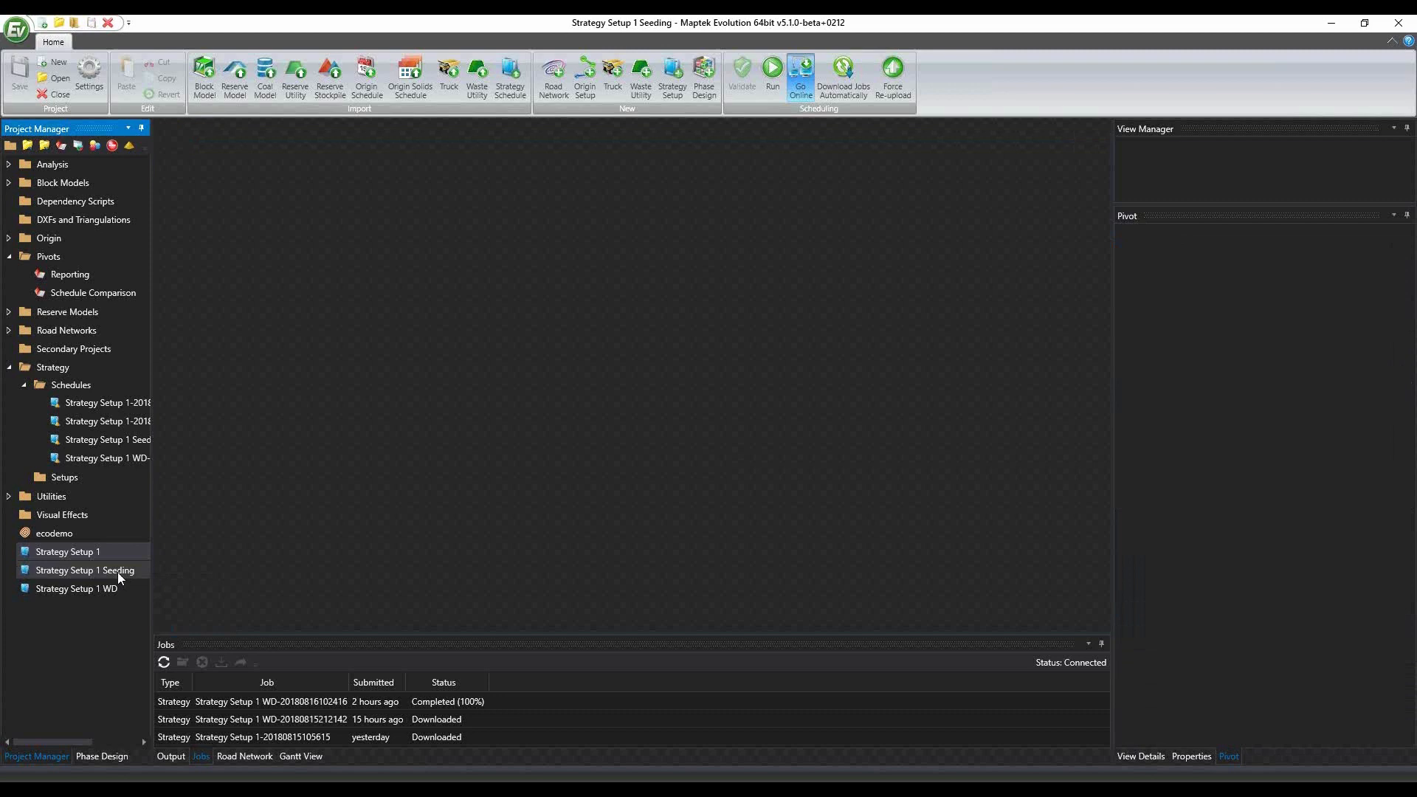
{"action": "left_click", "coordinate": [86, 570]}
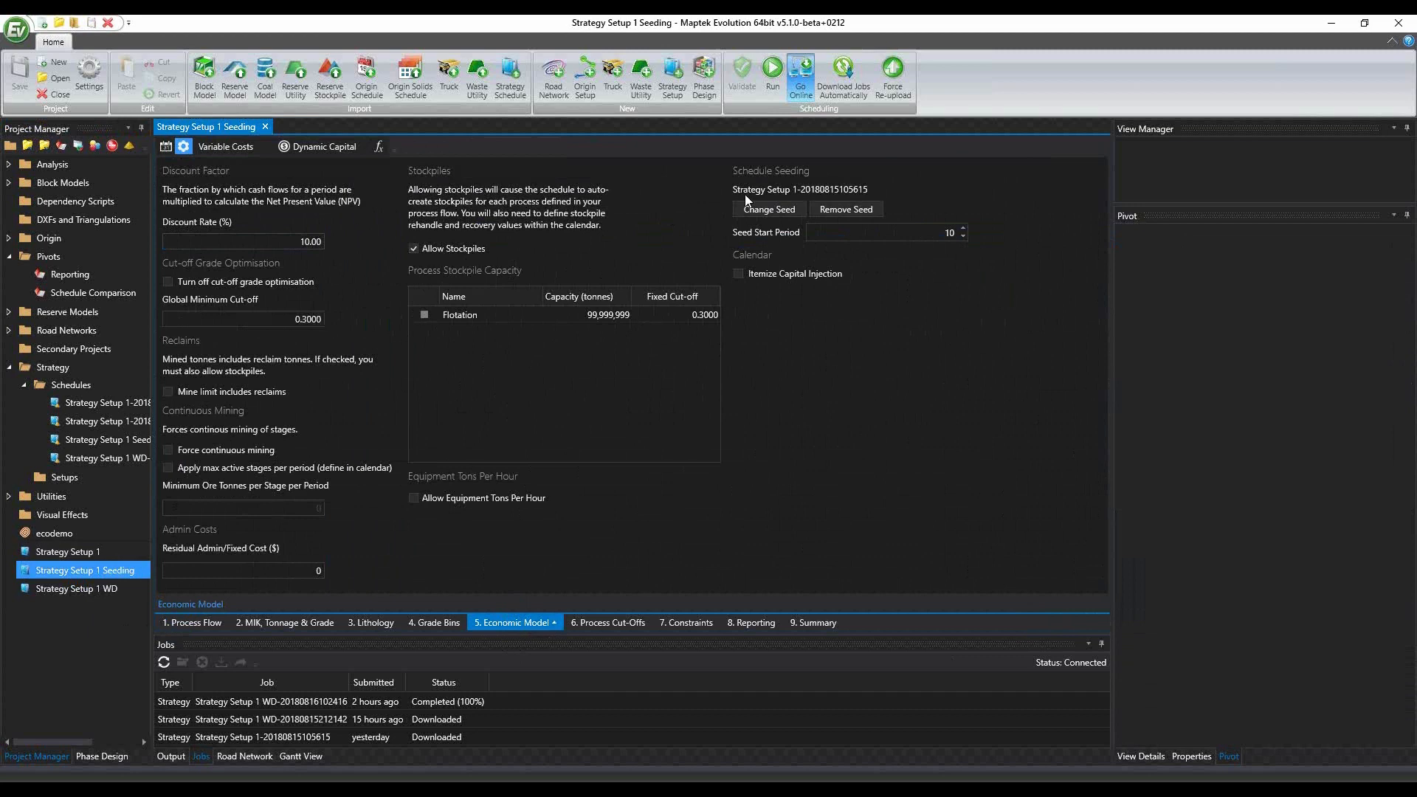
{"action": "left_click", "coordinate": [844, 208]}
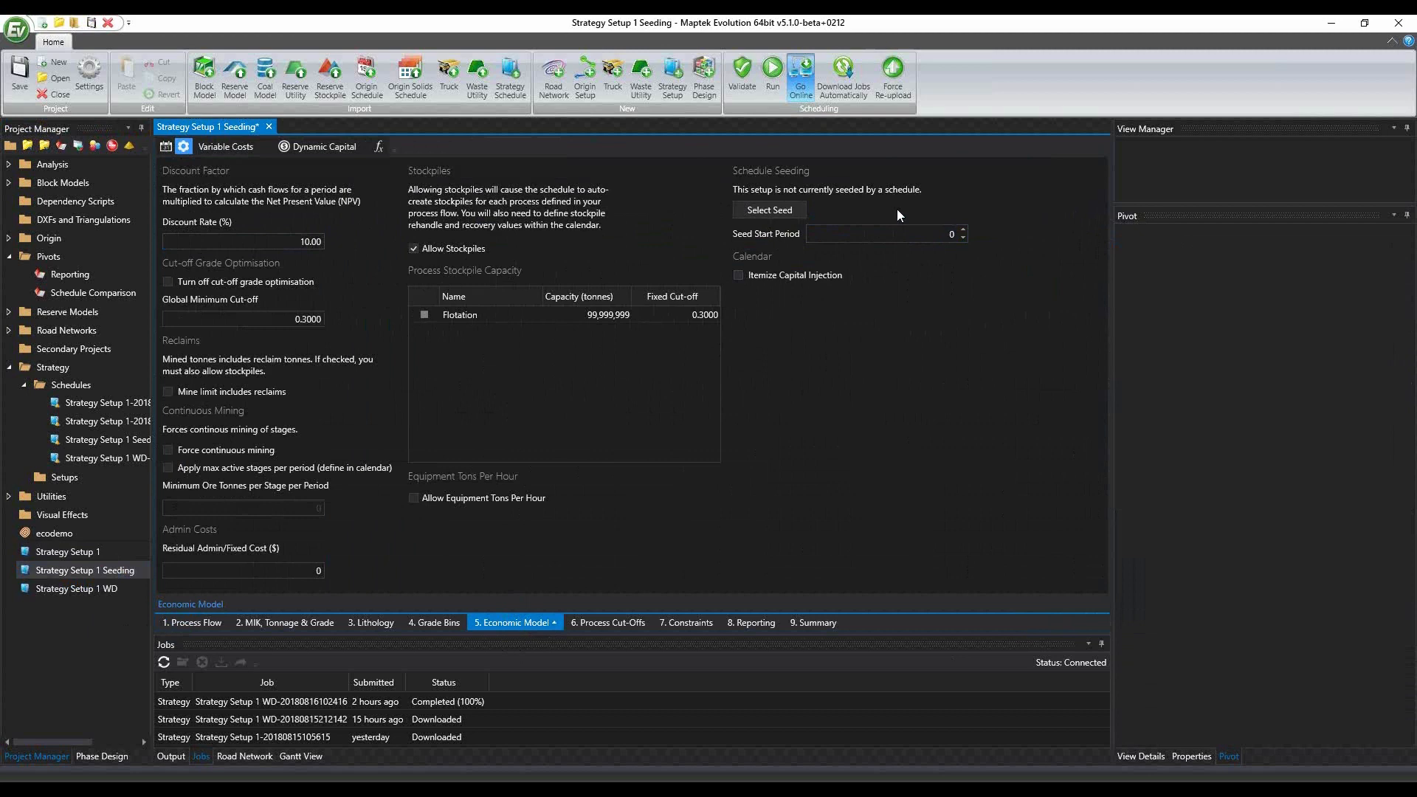
{"action": "left_click", "coordinate": [768, 209]}
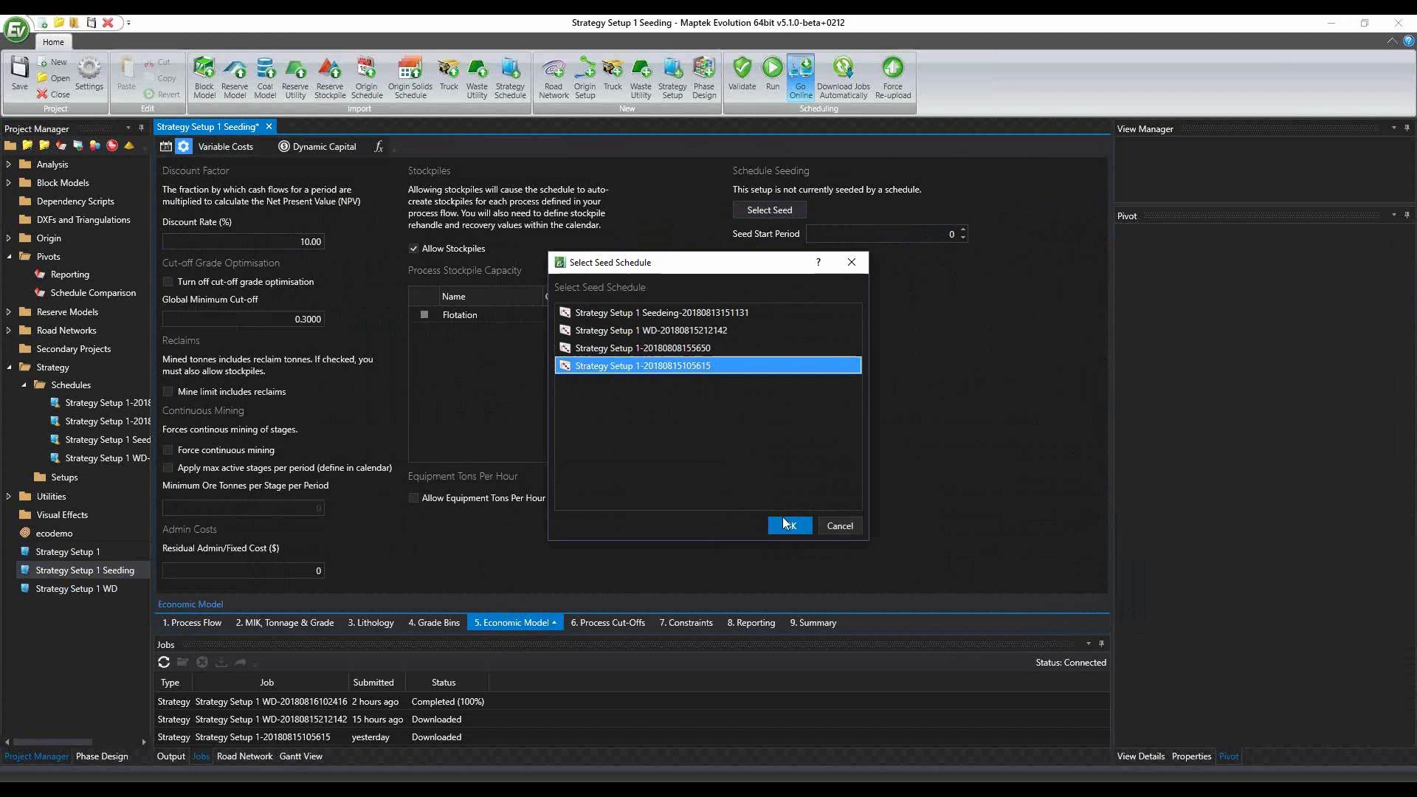
{"action": "left_click", "coordinate": [788, 525]}
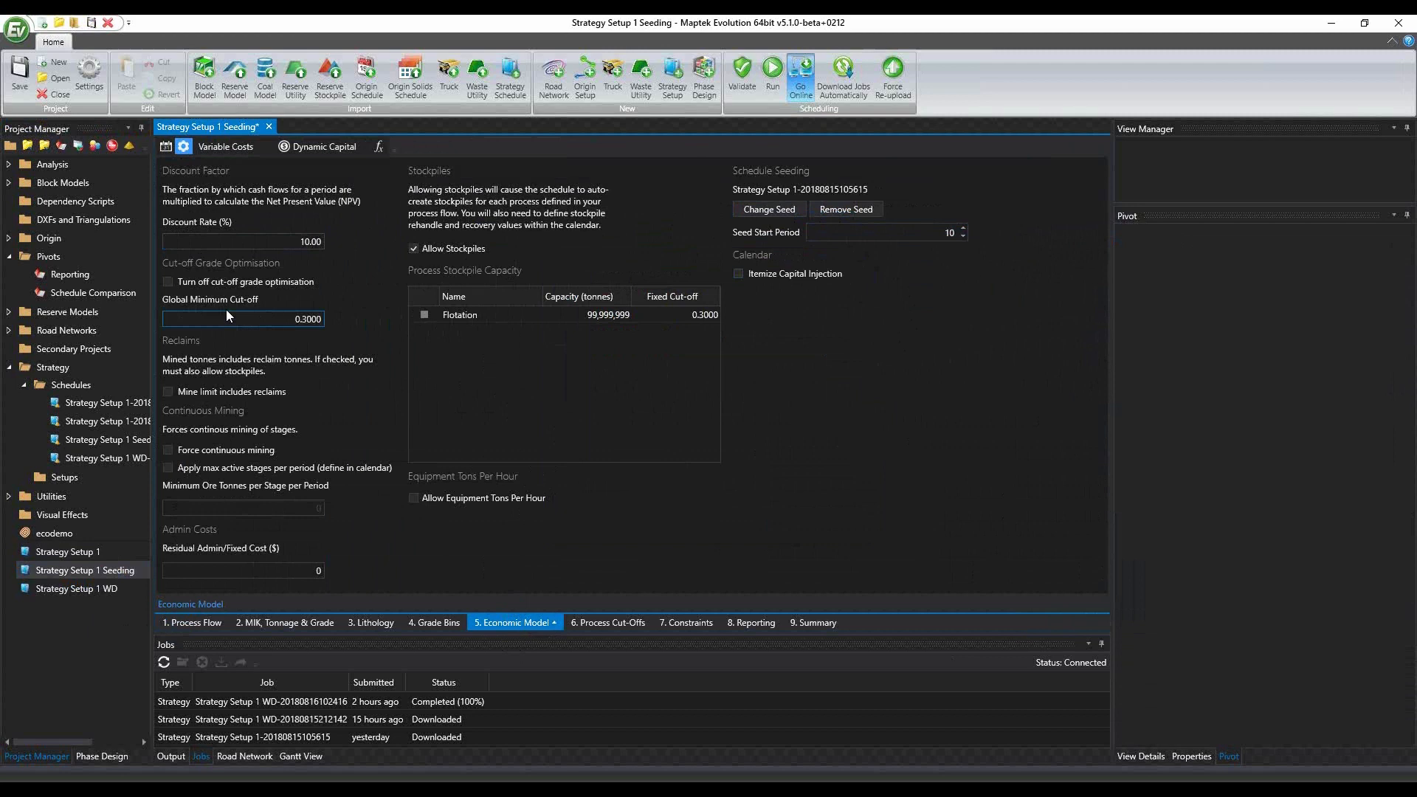
{"action": "left_click", "coordinate": [90, 293]}
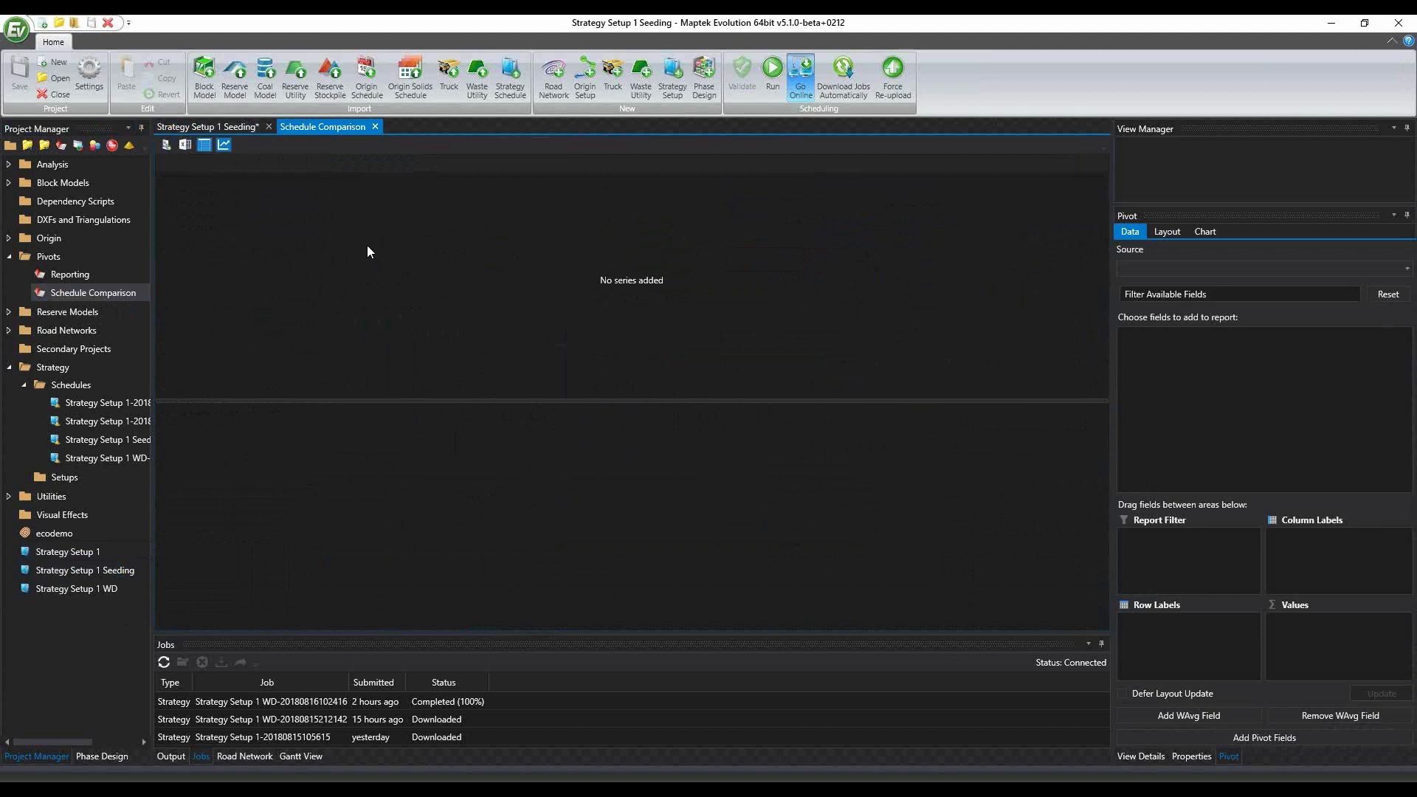
Drag both Strategy Setup 1 schedules into Schedule Comparison, review tonnes by period, then close it
{"action": "left_click", "coordinate": [106, 401]}
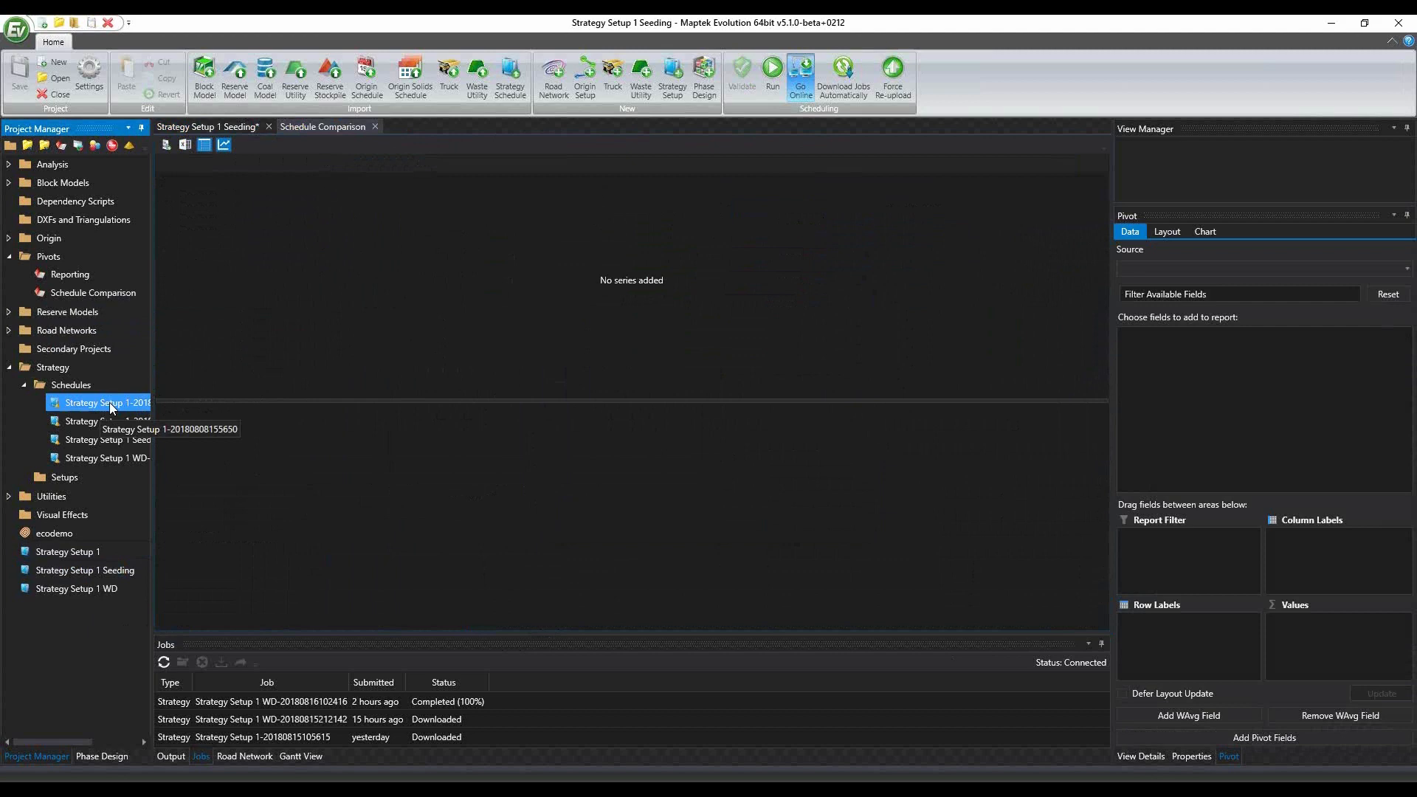
{"action": "left_click_drag", "start_coordinate": [107, 403], "coordinate": [267, 356]}
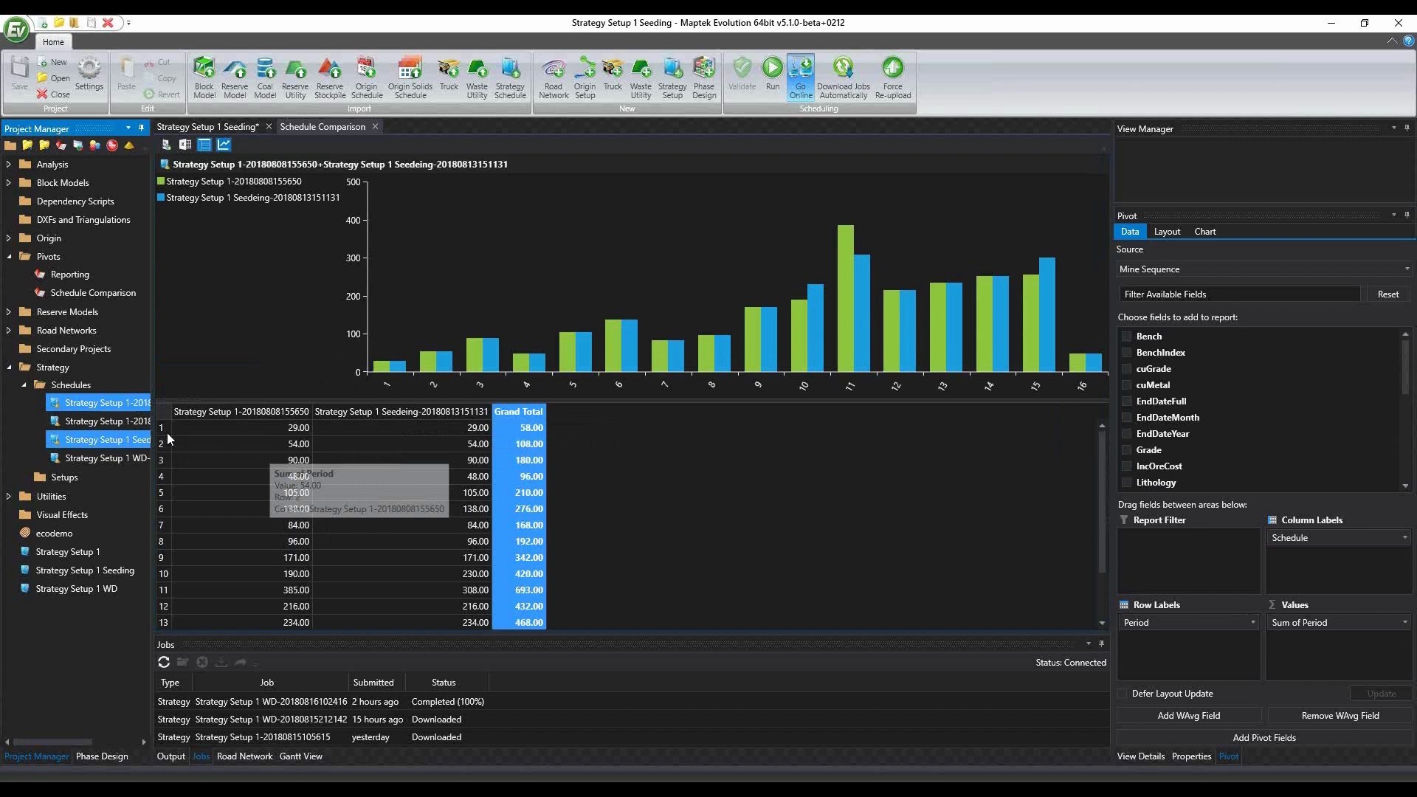
{"action": "mouse_move", "coordinate": [251, 595]}
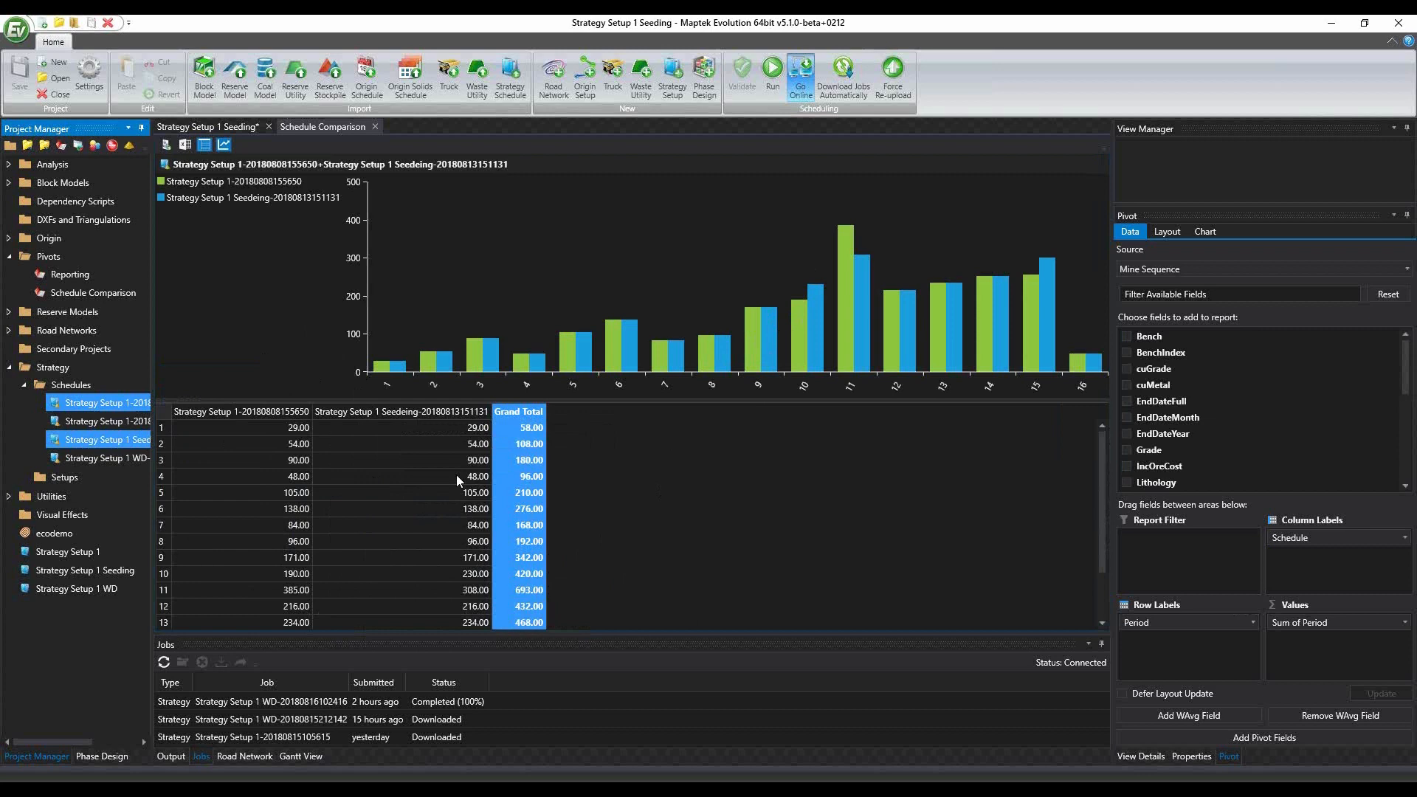
{"action": "mouse_move", "coordinate": [624, 422]}
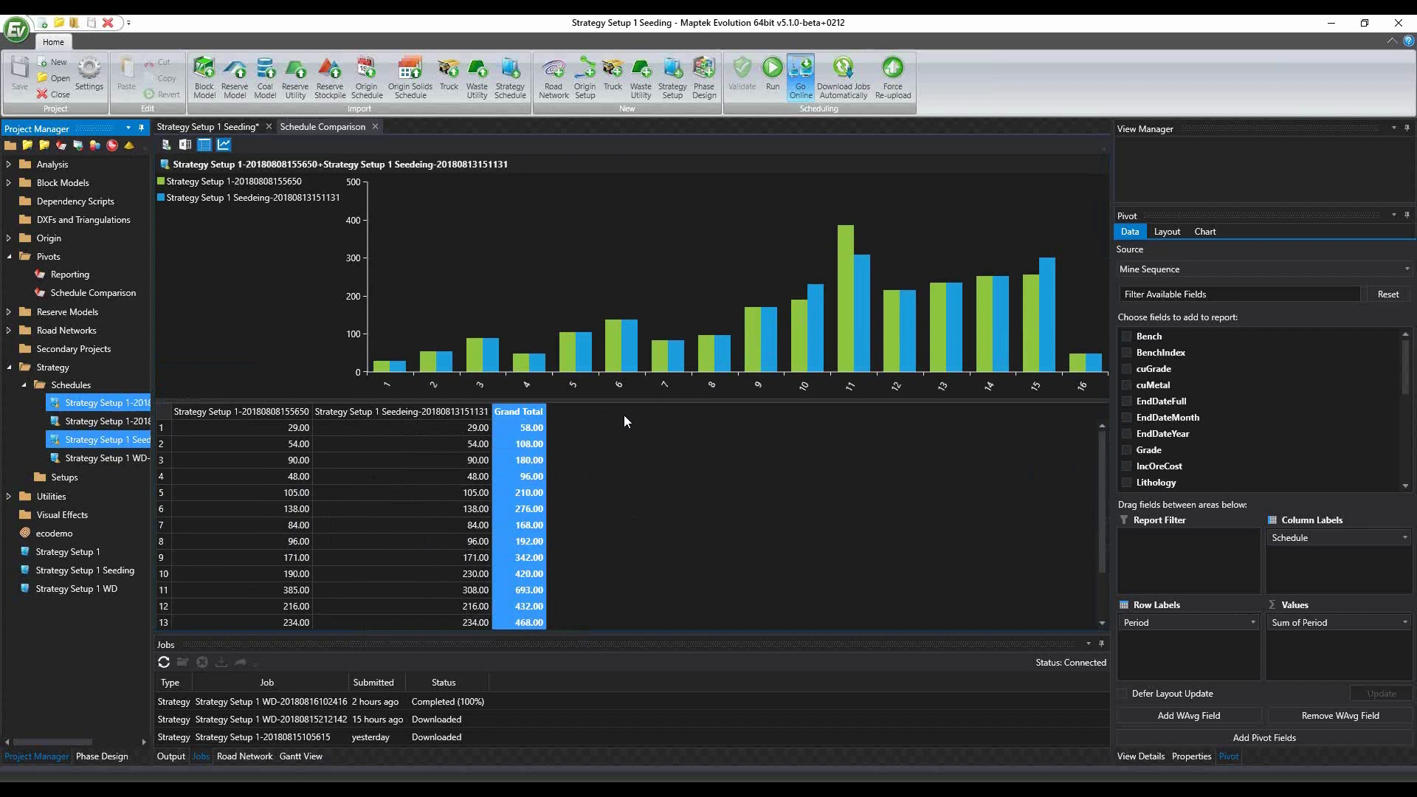
{"action": "mouse_move", "coordinate": [418, 507]}
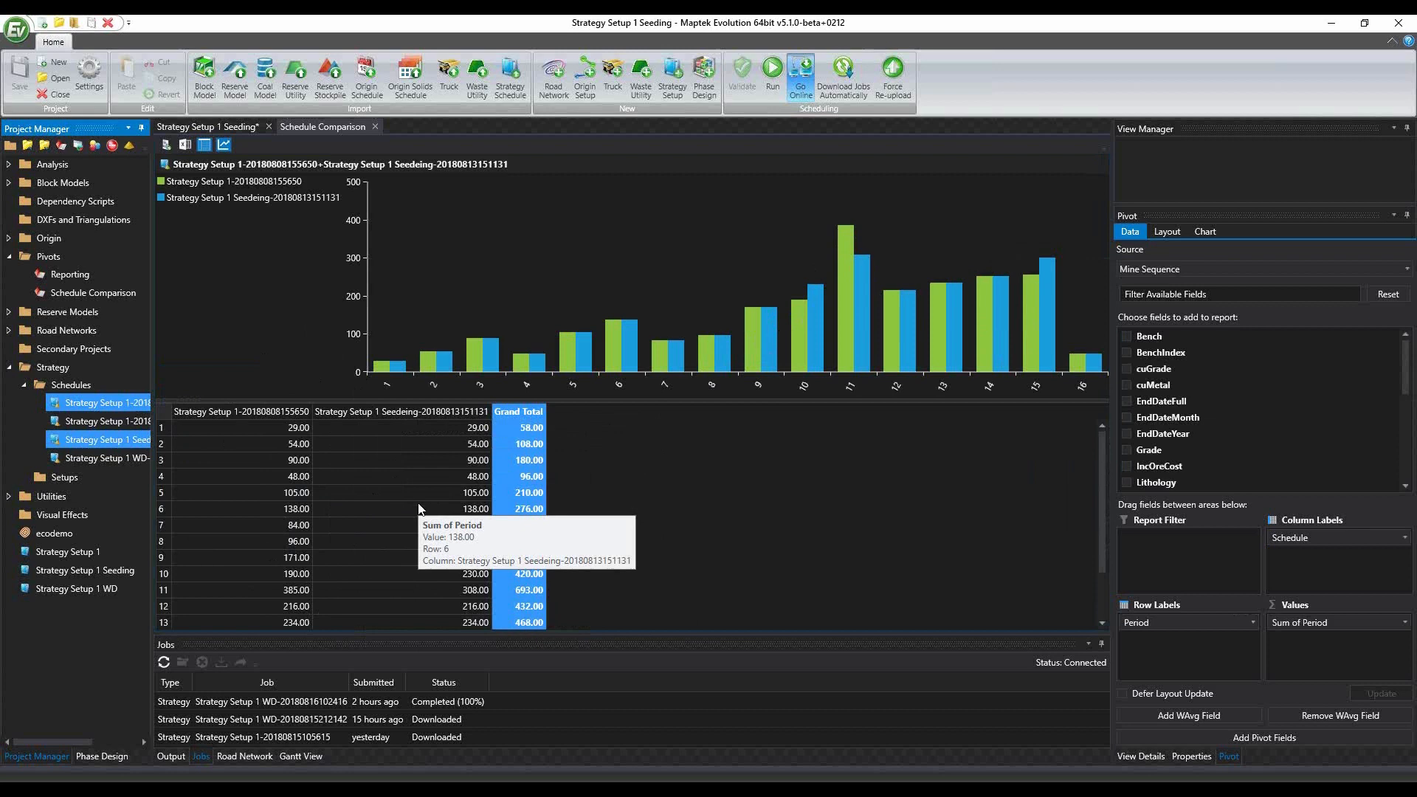
{"action": "mouse_move", "coordinate": [372, 132]}
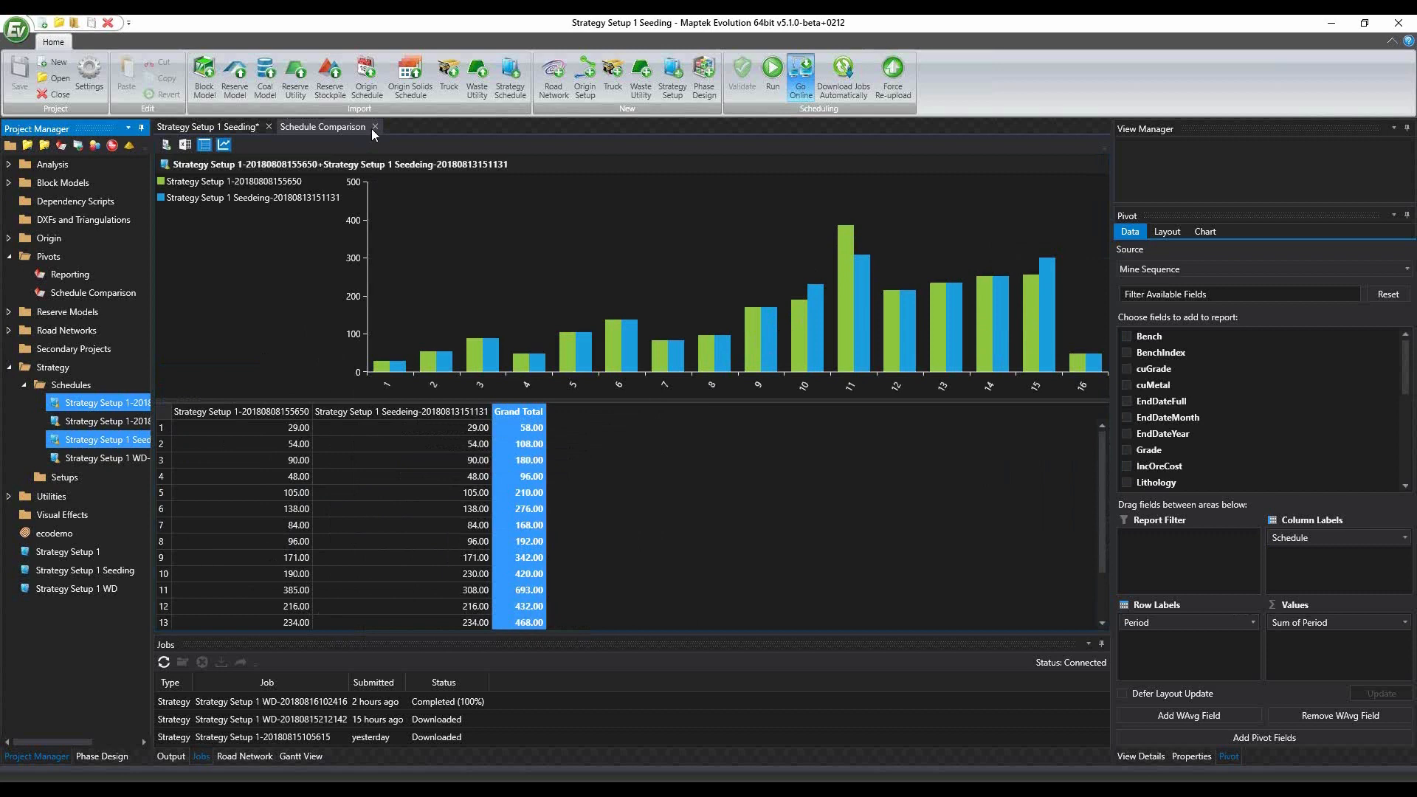
{"action": "left_click", "coordinate": [372, 127]}
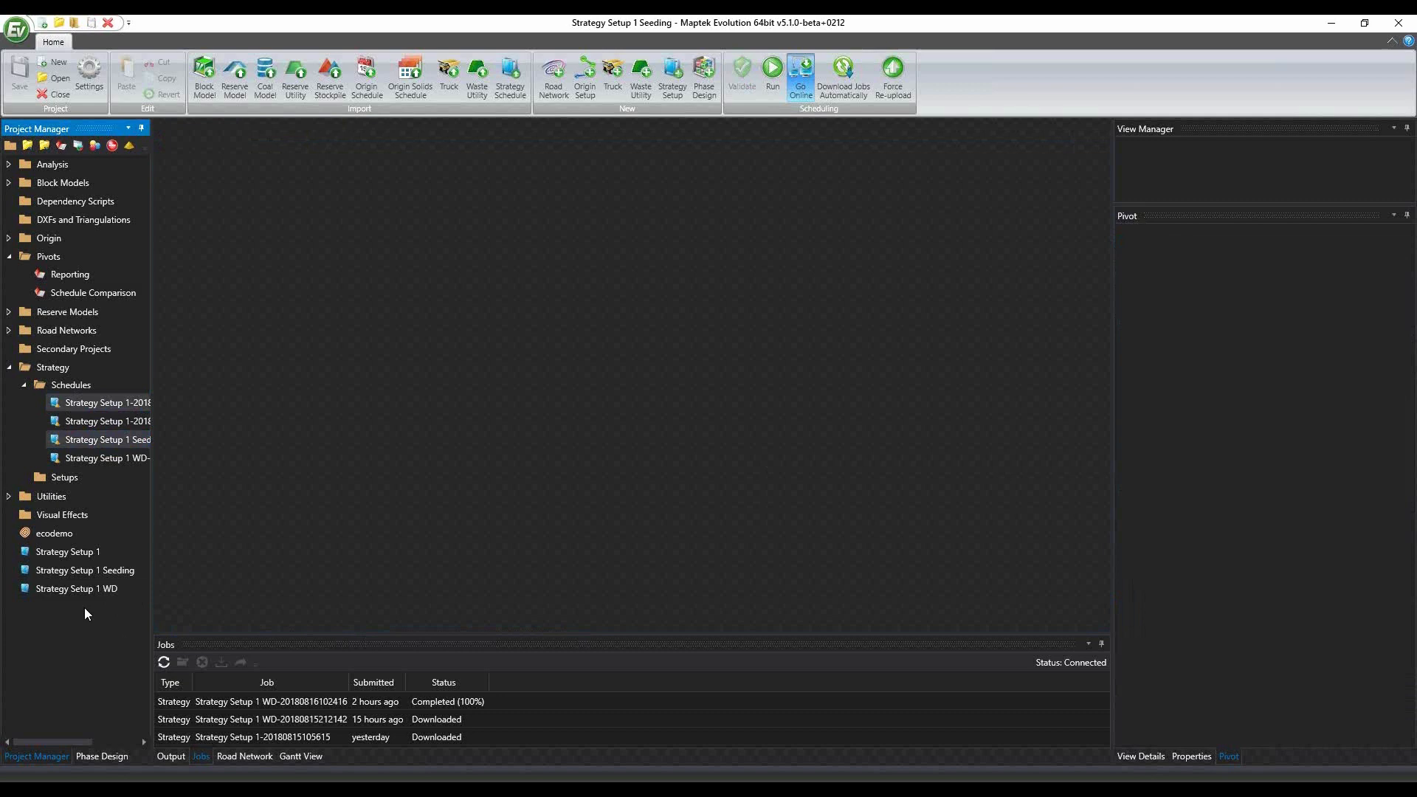
Bring up a strategy setup's process flow next to the other for comparison
{"action": "double_click", "coordinate": [75, 589]}
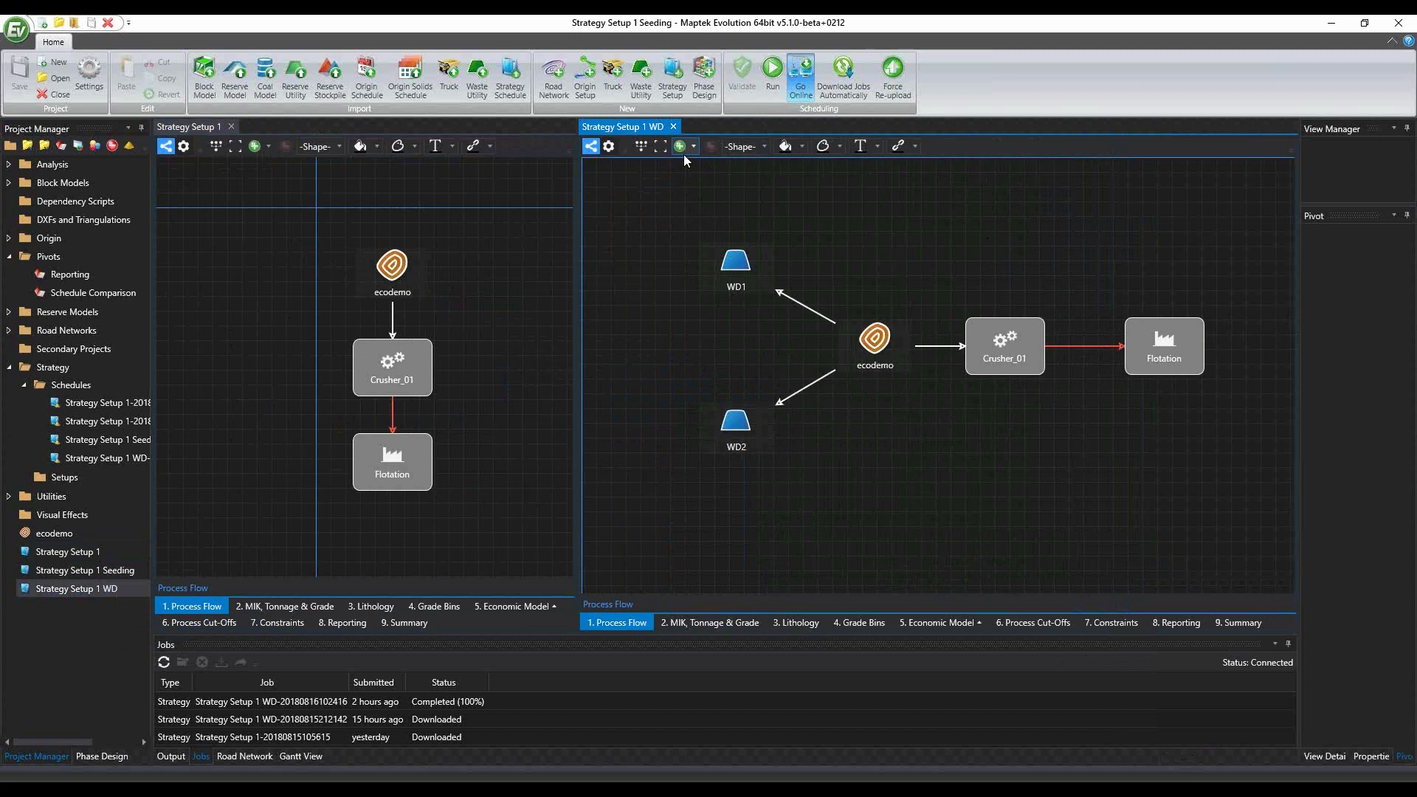
{"action": "mouse_move", "coordinate": [782, 257]}
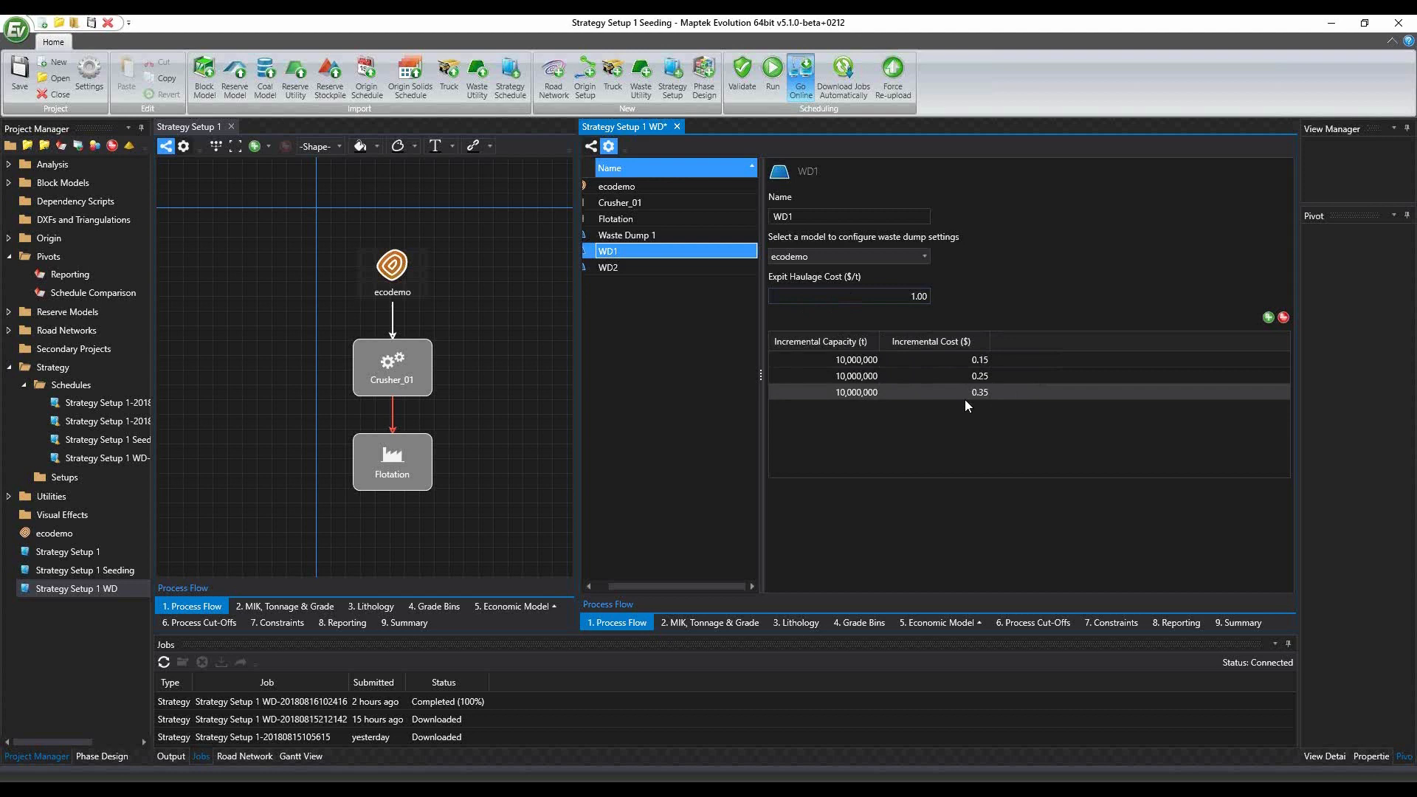
{"action": "mouse_move", "coordinate": [632, 280]}
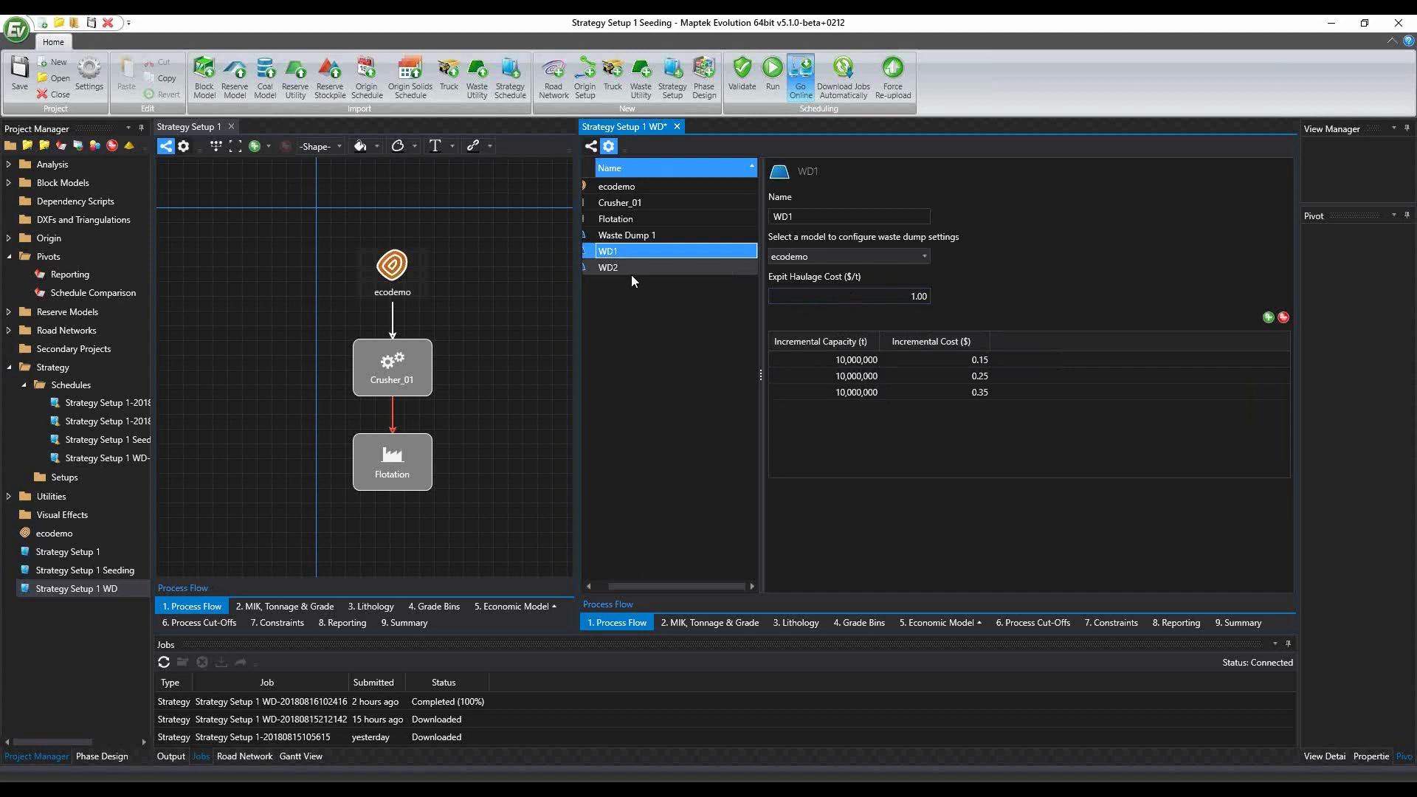
{"action": "mouse_move", "coordinate": [628, 279]}
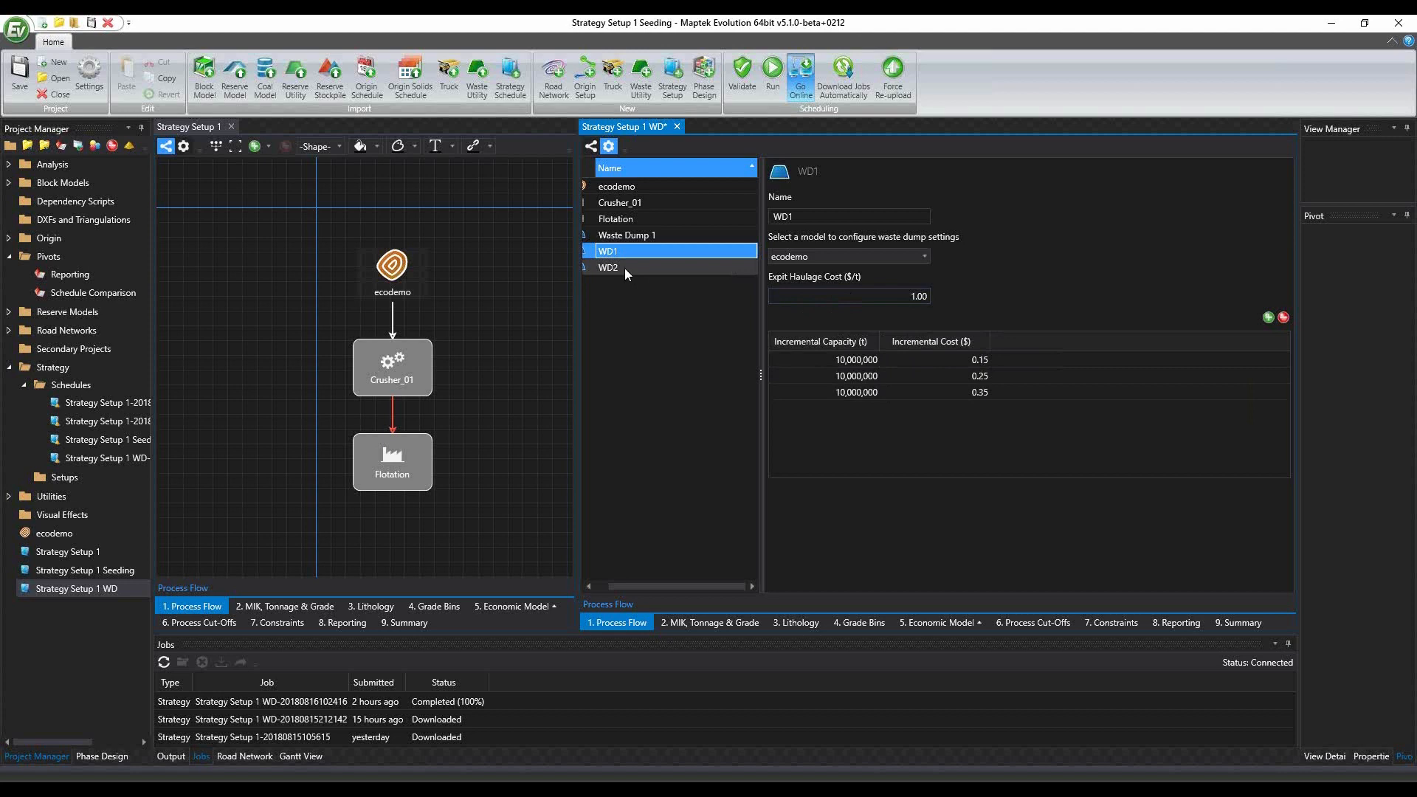
Show waste dump WD2's haulage cost and capacity settings
{"action": "left_click", "coordinate": [608, 267]}
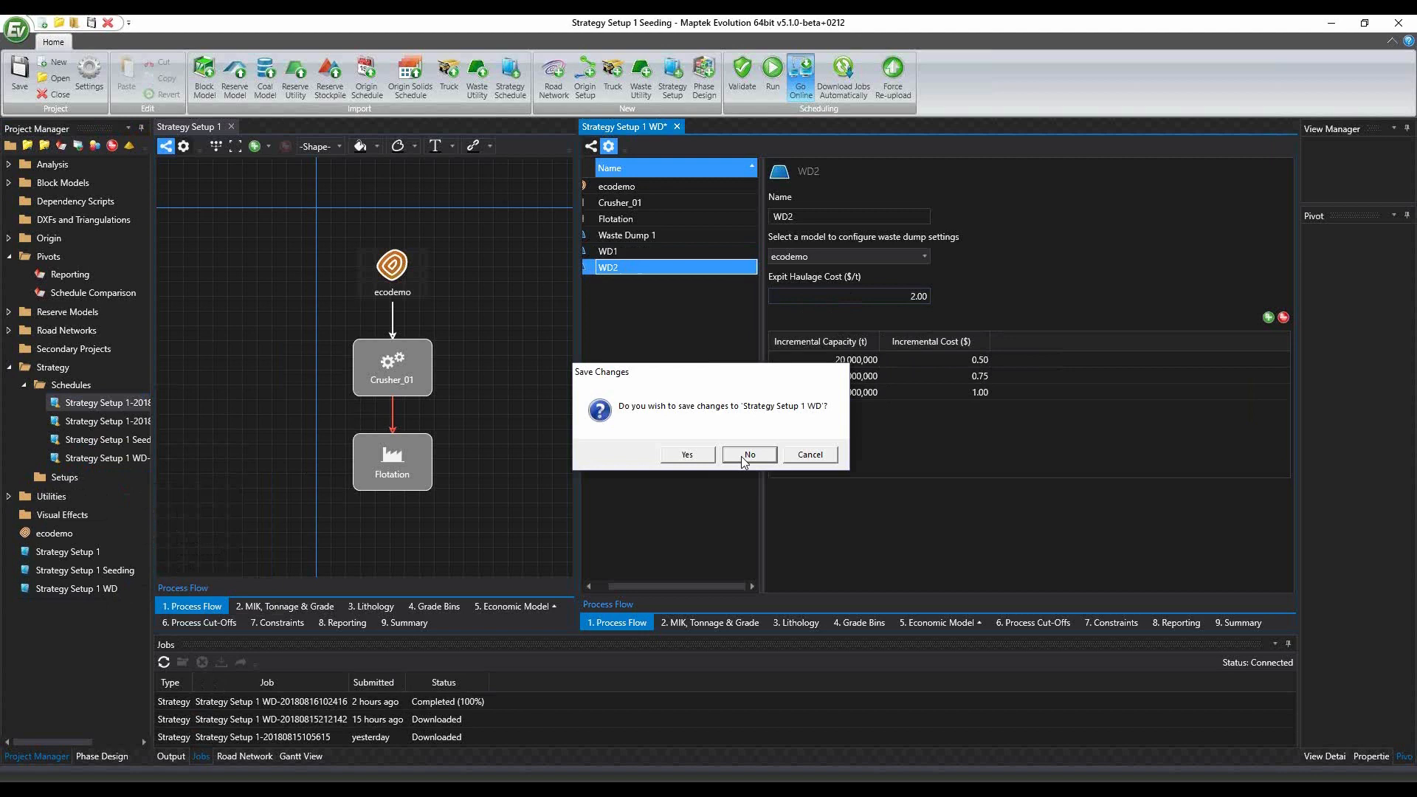
Close Strategy Setup 1 WD without saving and scroll through the schedules' reports
{"action": "left_click", "coordinate": [749, 454]}
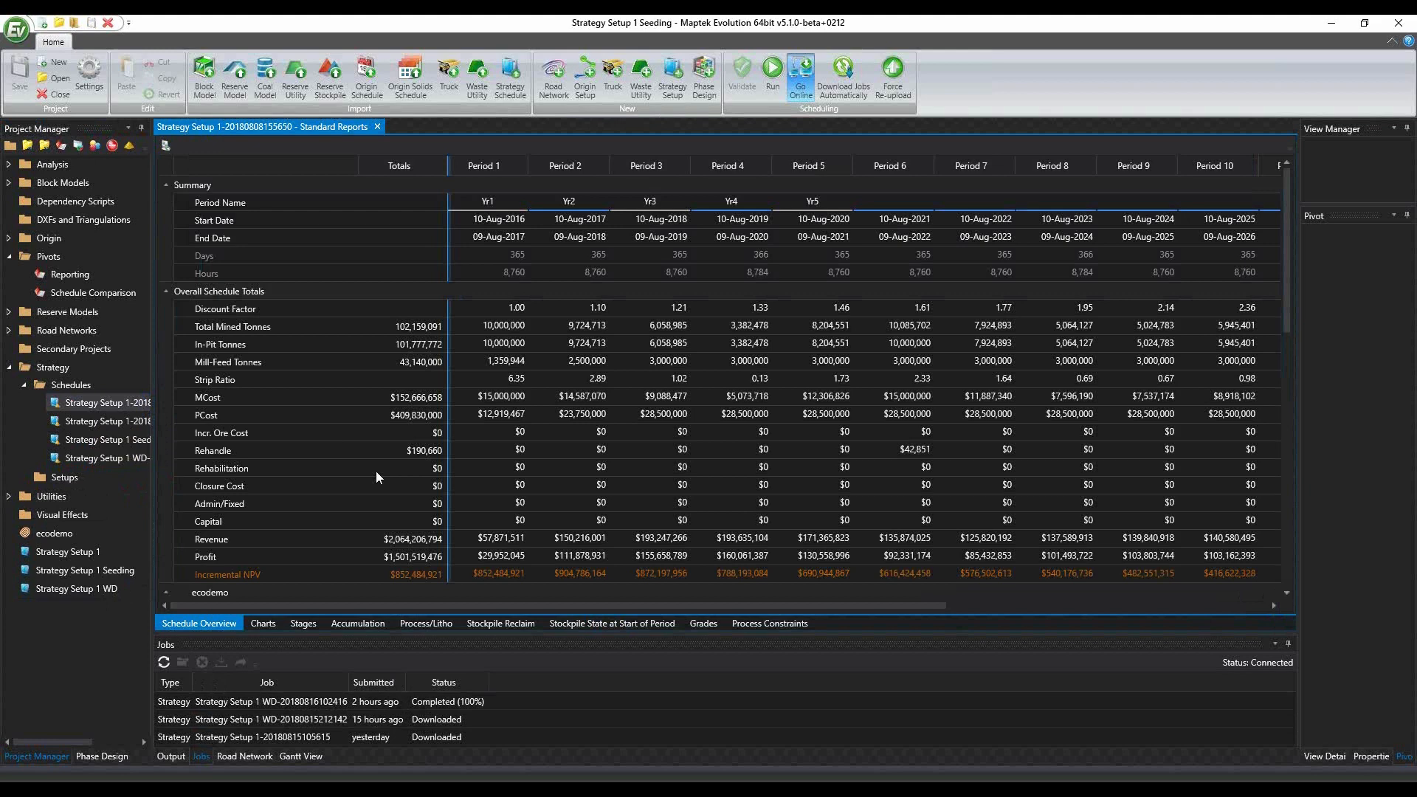
{"action": "scroll", "scroll_direction": "down", "scroll_amount": 3}
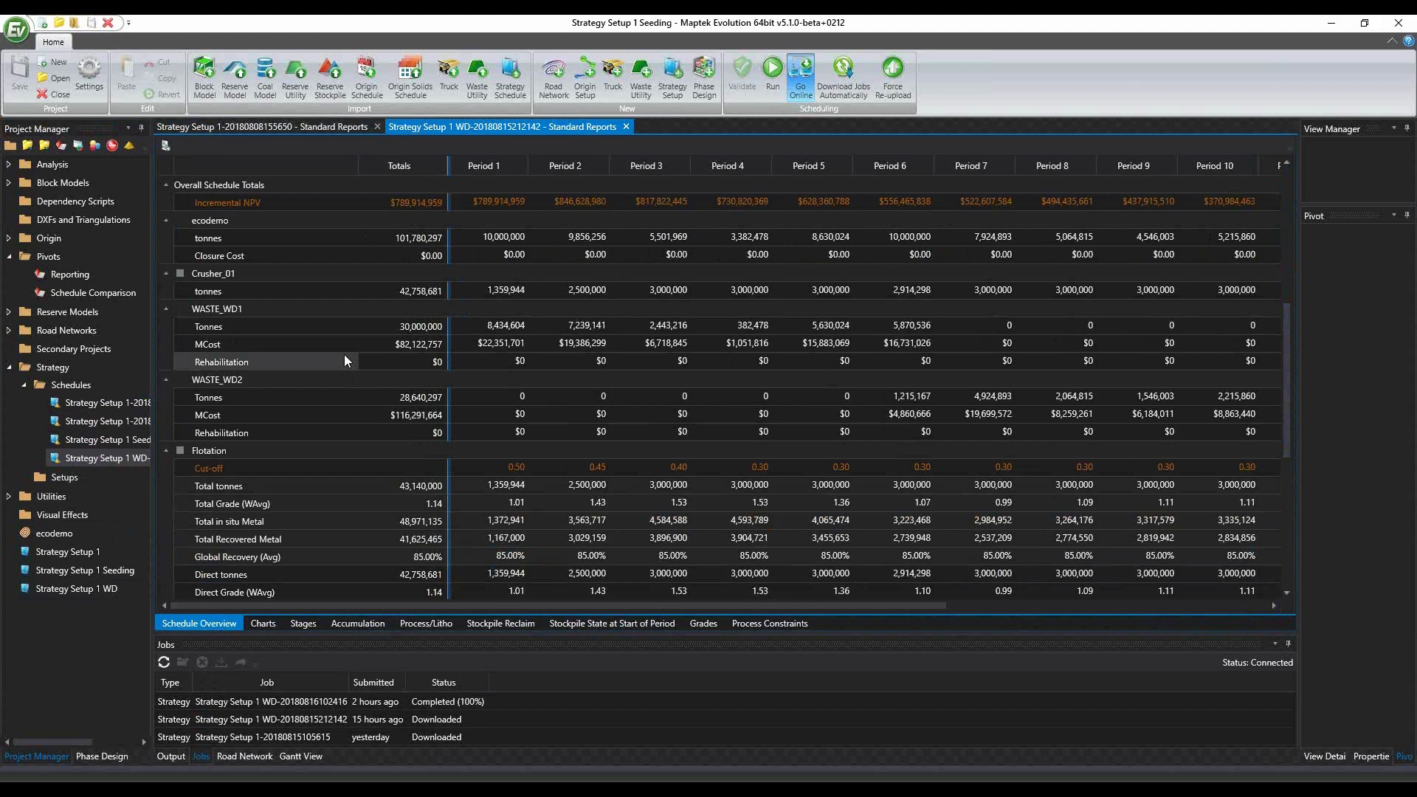
{"action": "mouse_move", "coordinate": [393, 339]}
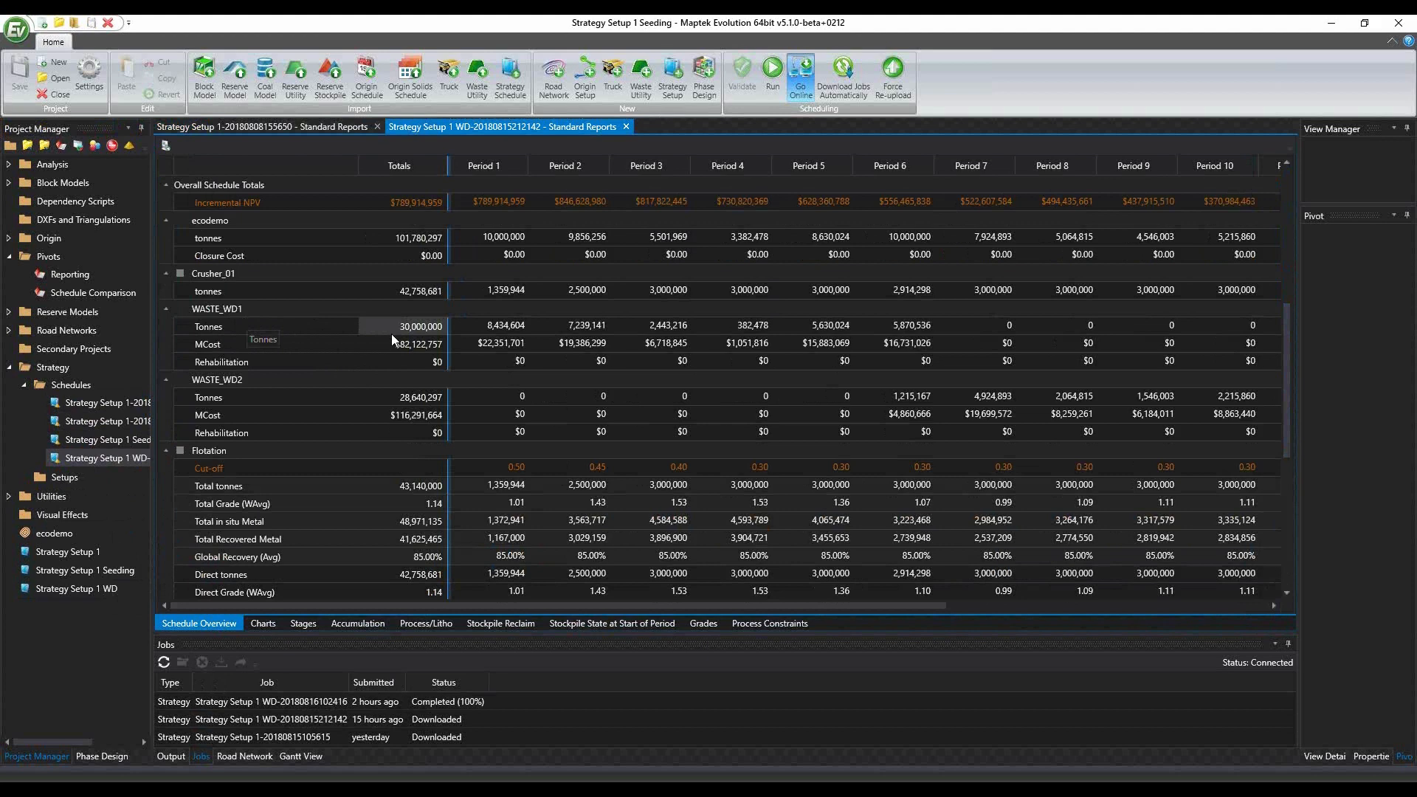
{"action": "mouse_move", "coordinate": [409, 337]}
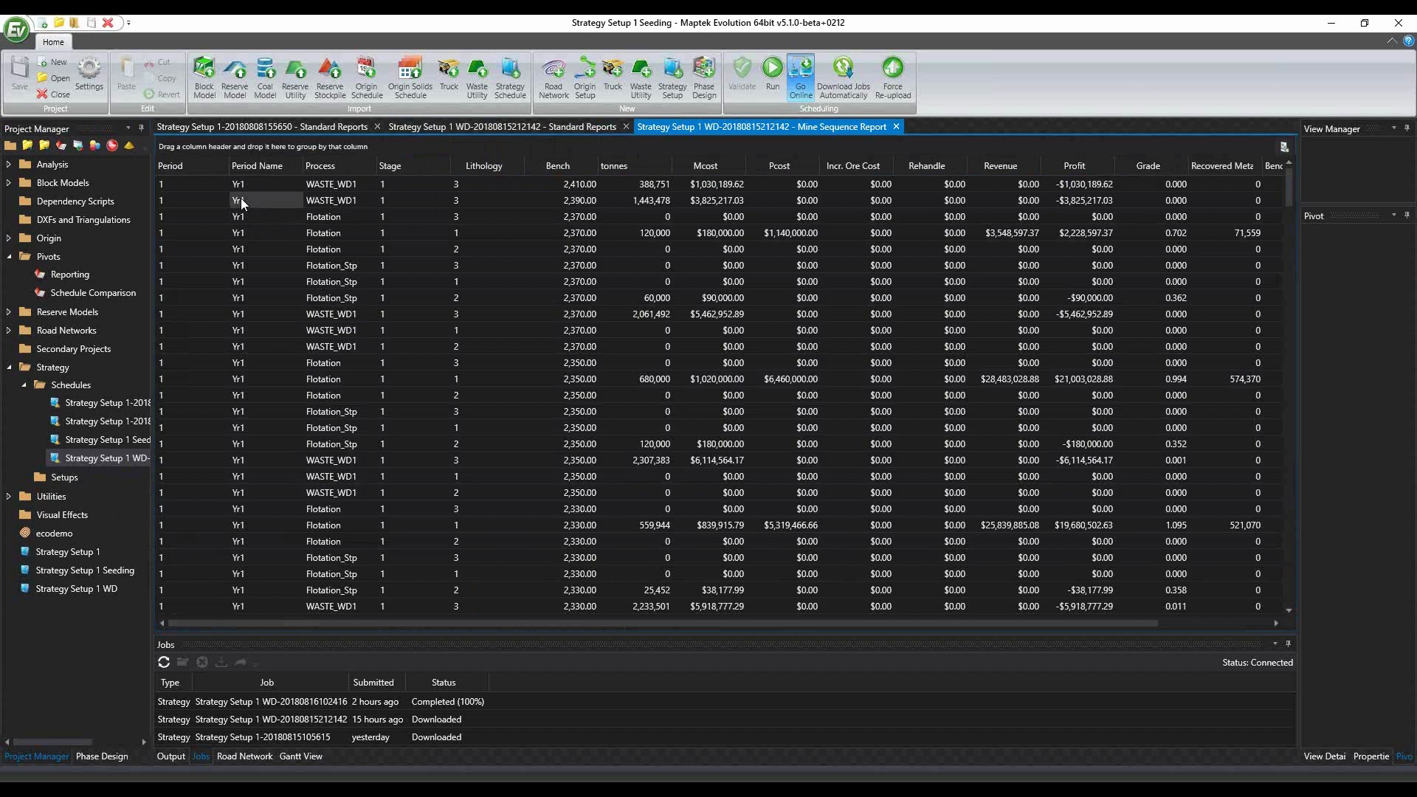
Reopen Strategy Setup 1's process flow from the Project Manager
{"action": "left_click", "coordinate": [68, 551]}
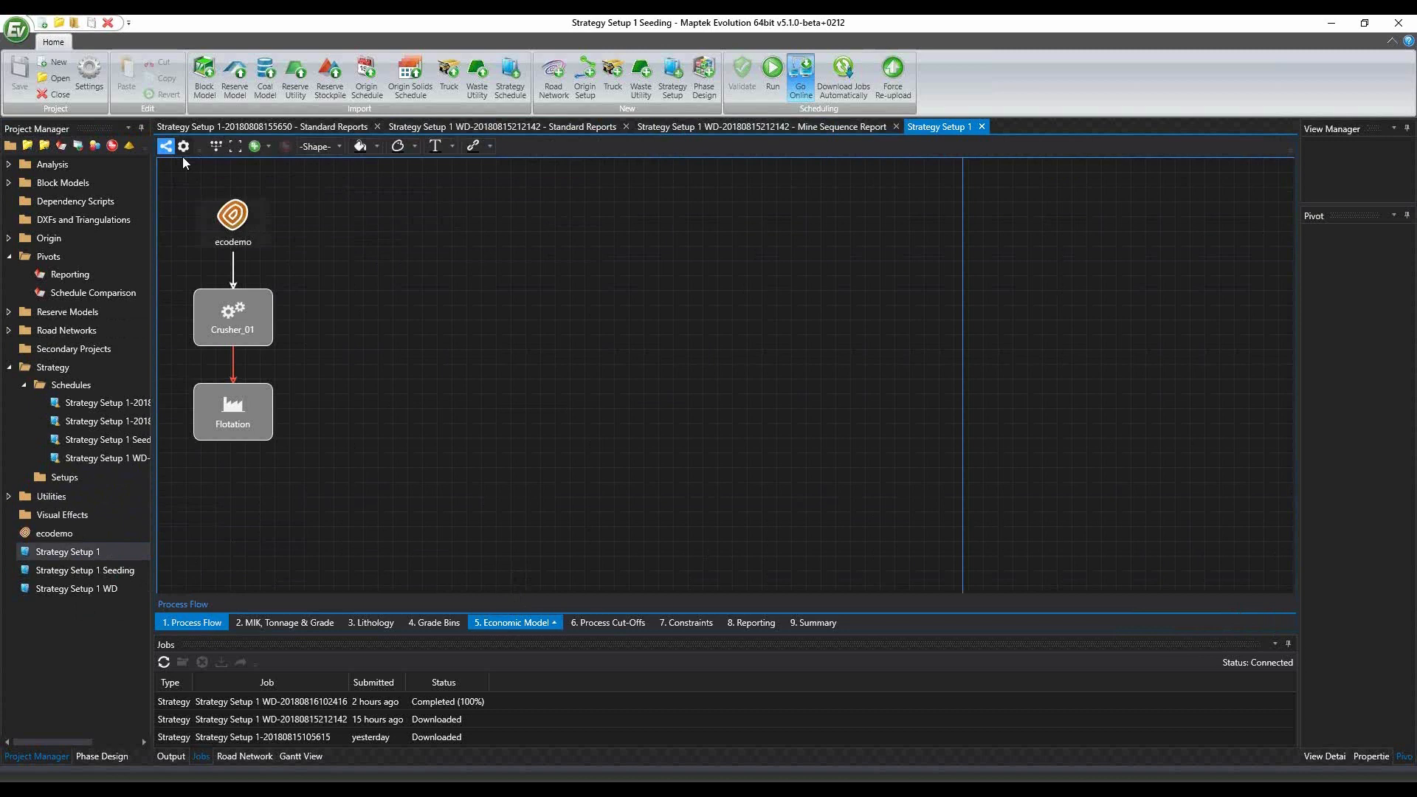
Tick Allow Equipment Tons Per Hour in the economic model, then close Strategy Setup 1 answering the save prompt
{"action": "left_click", "coordinate": [513, 621]}
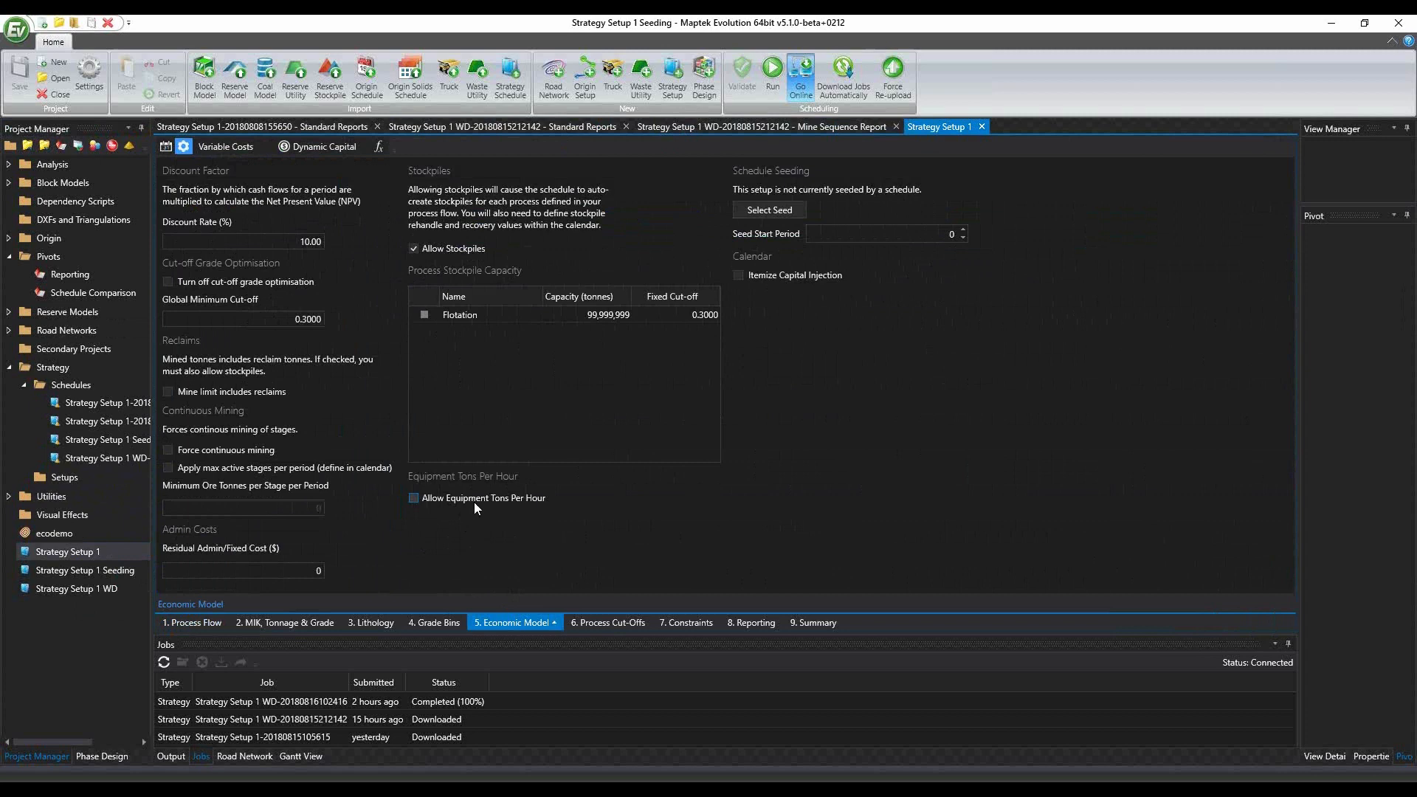
{"action": "left_click", "coordinate": [414, 497]}
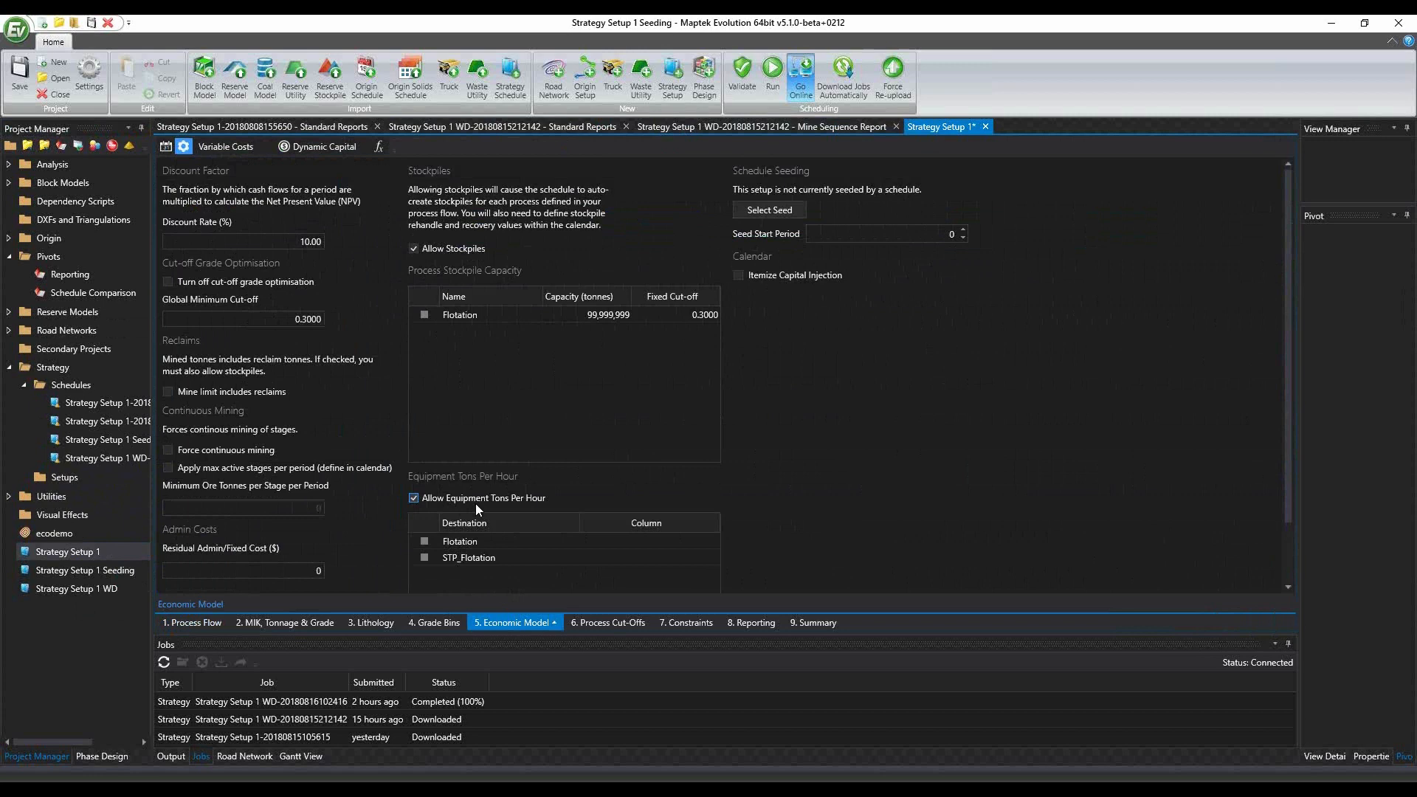
{"action": "mouse_move", "coordinate": [478, 511]}
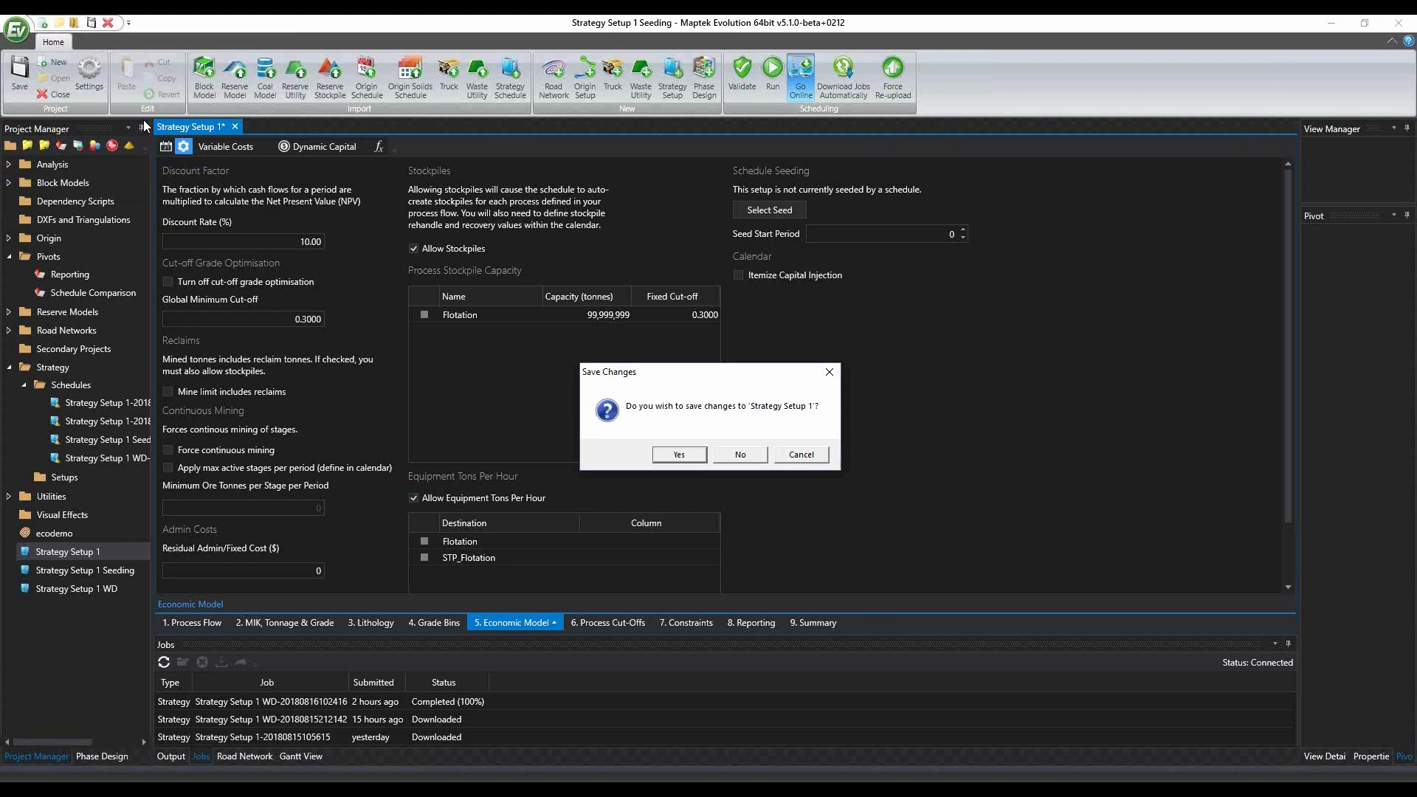
{"action": "left_click", "coordinate": [738, 453]}
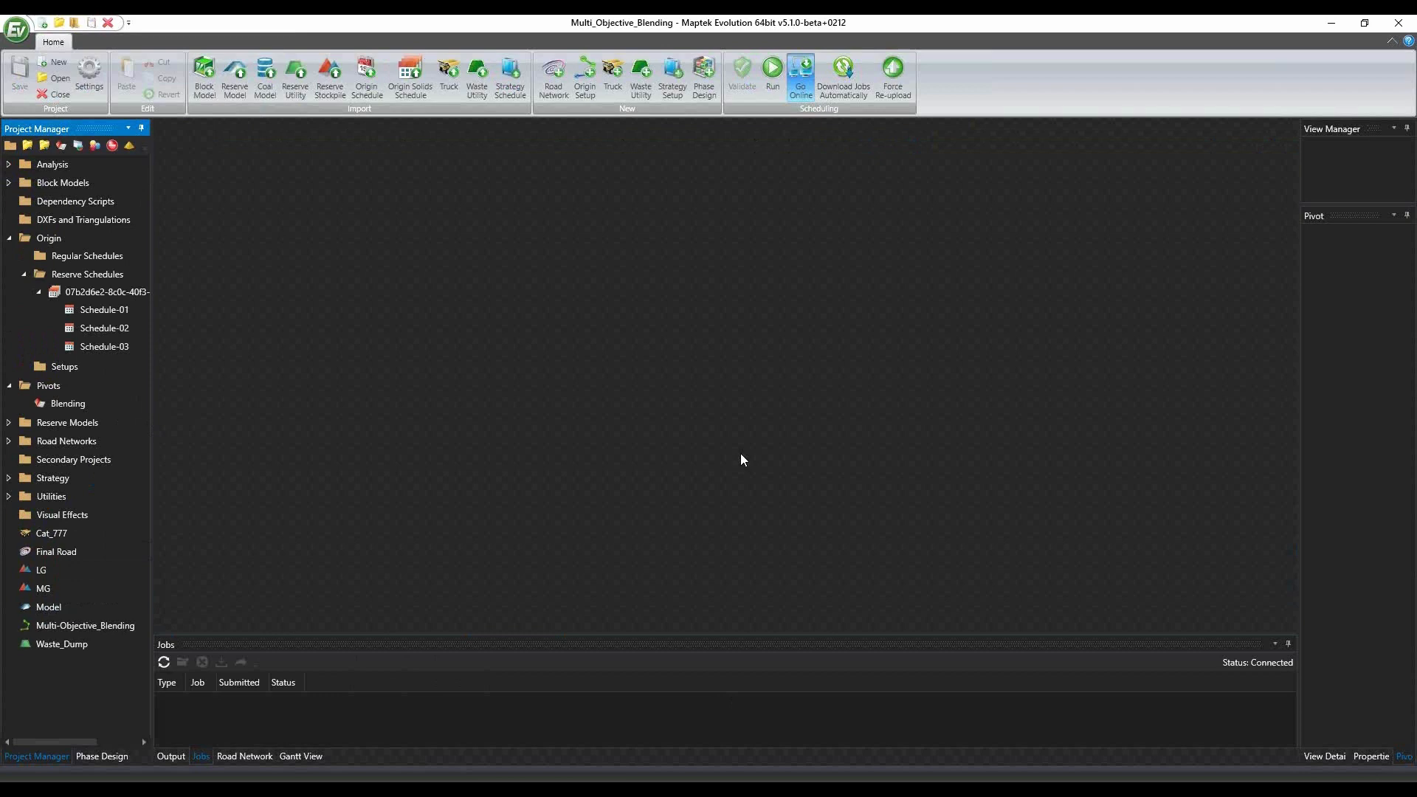
{"action": "mouse_move", "coordinate": [584, 361]}
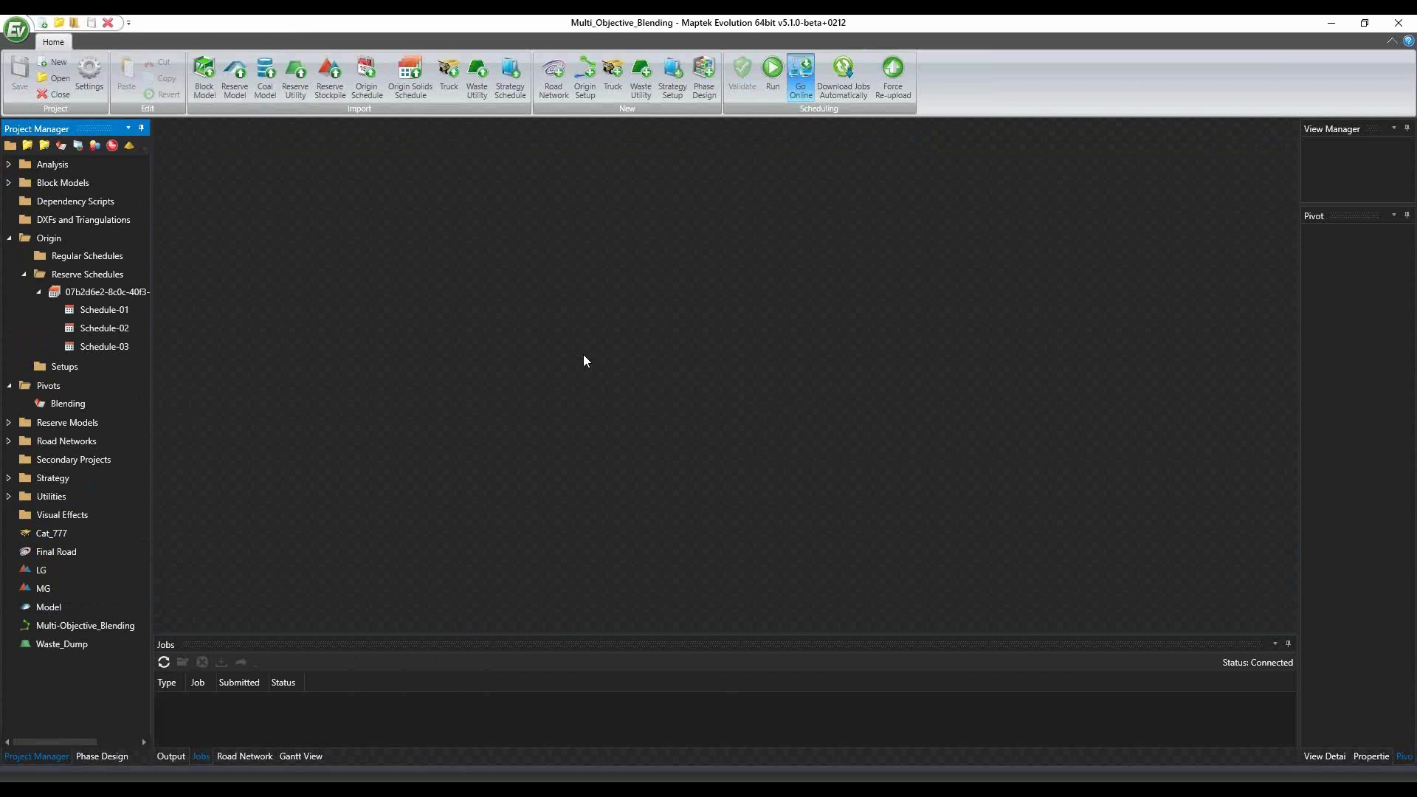
{"action": "mouse_move", "coordinate": [593, 223]}
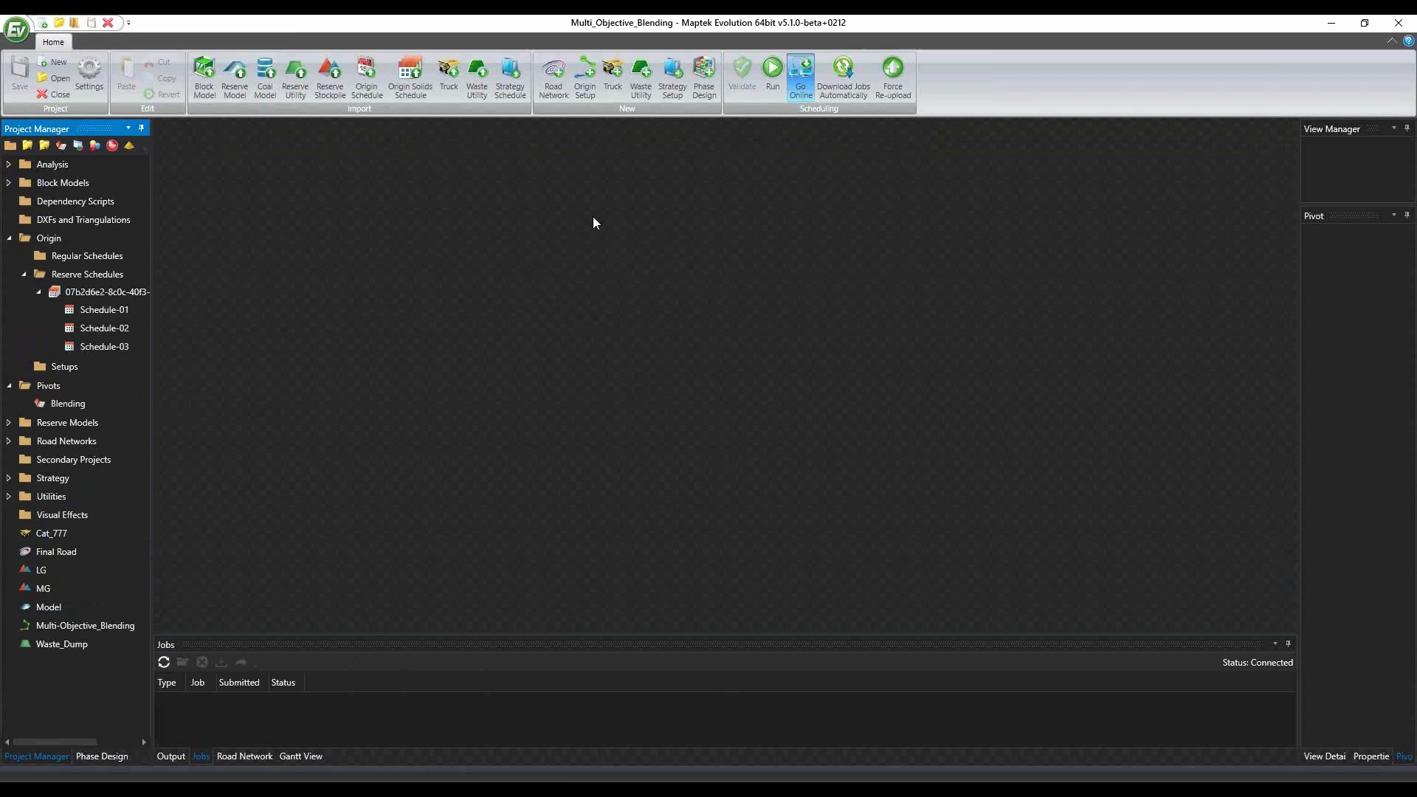
{"action": "left_click", "coordinate": [585, 78]}
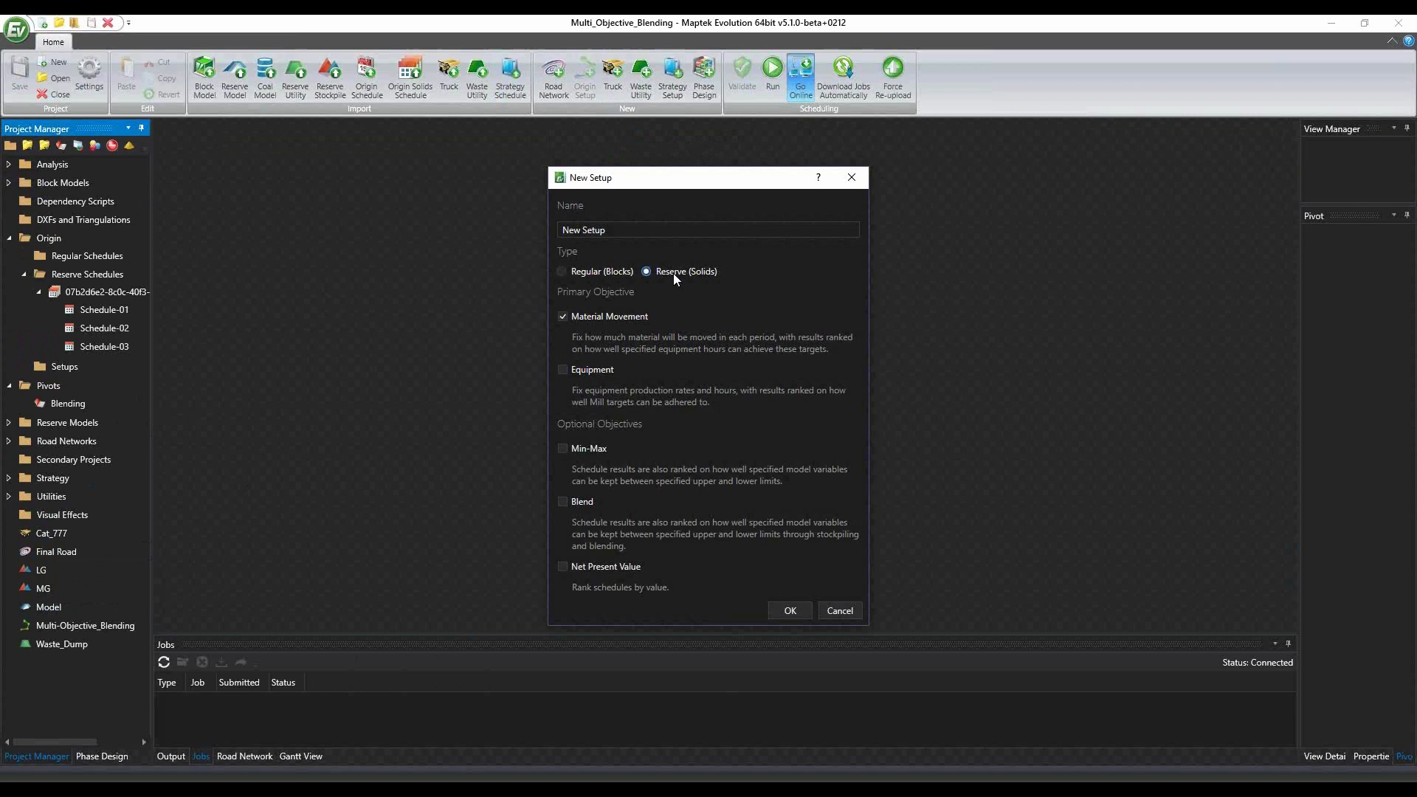
{"action": "mouse_move", "coordinate": [578, 480]}
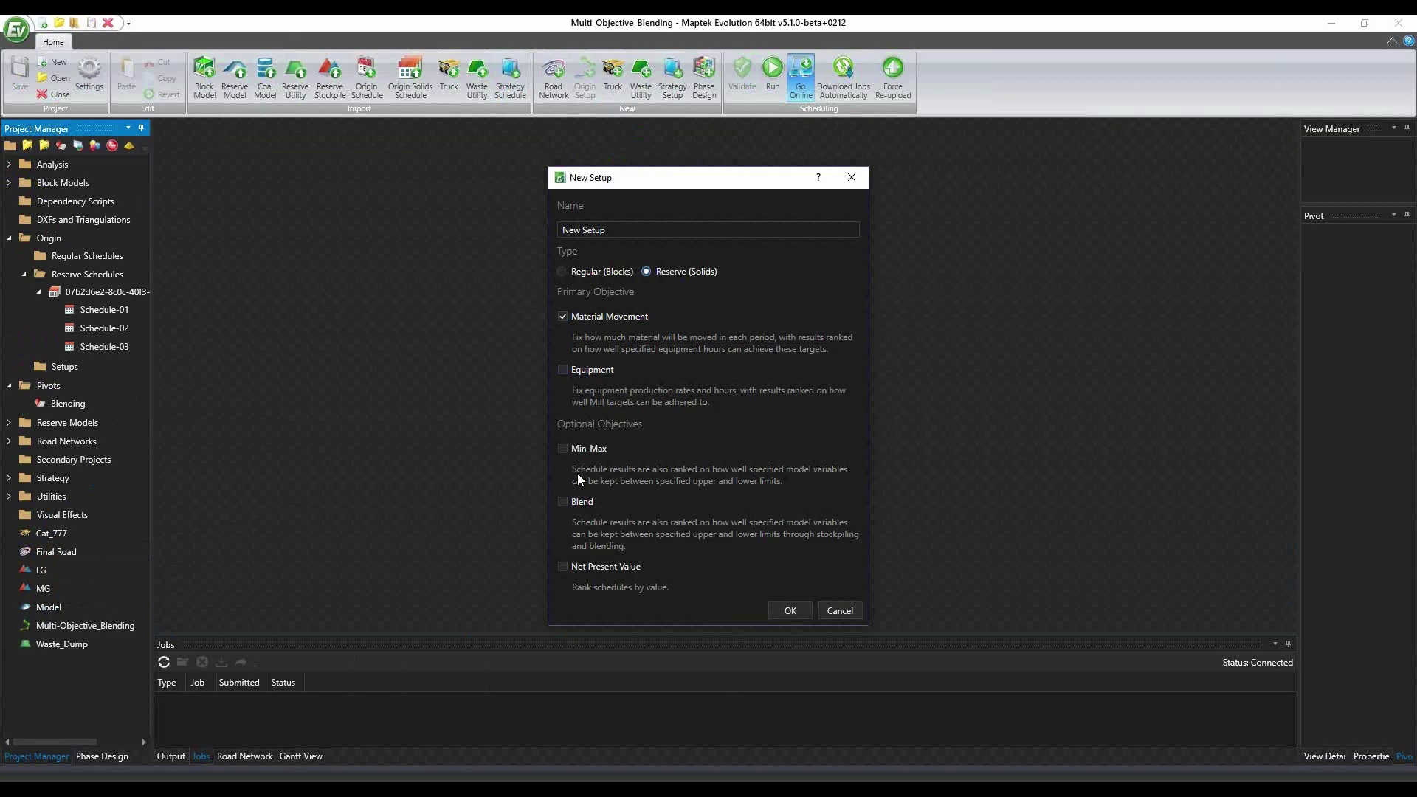
{"action": "mouse_move", "coordinate": [838, 610]}
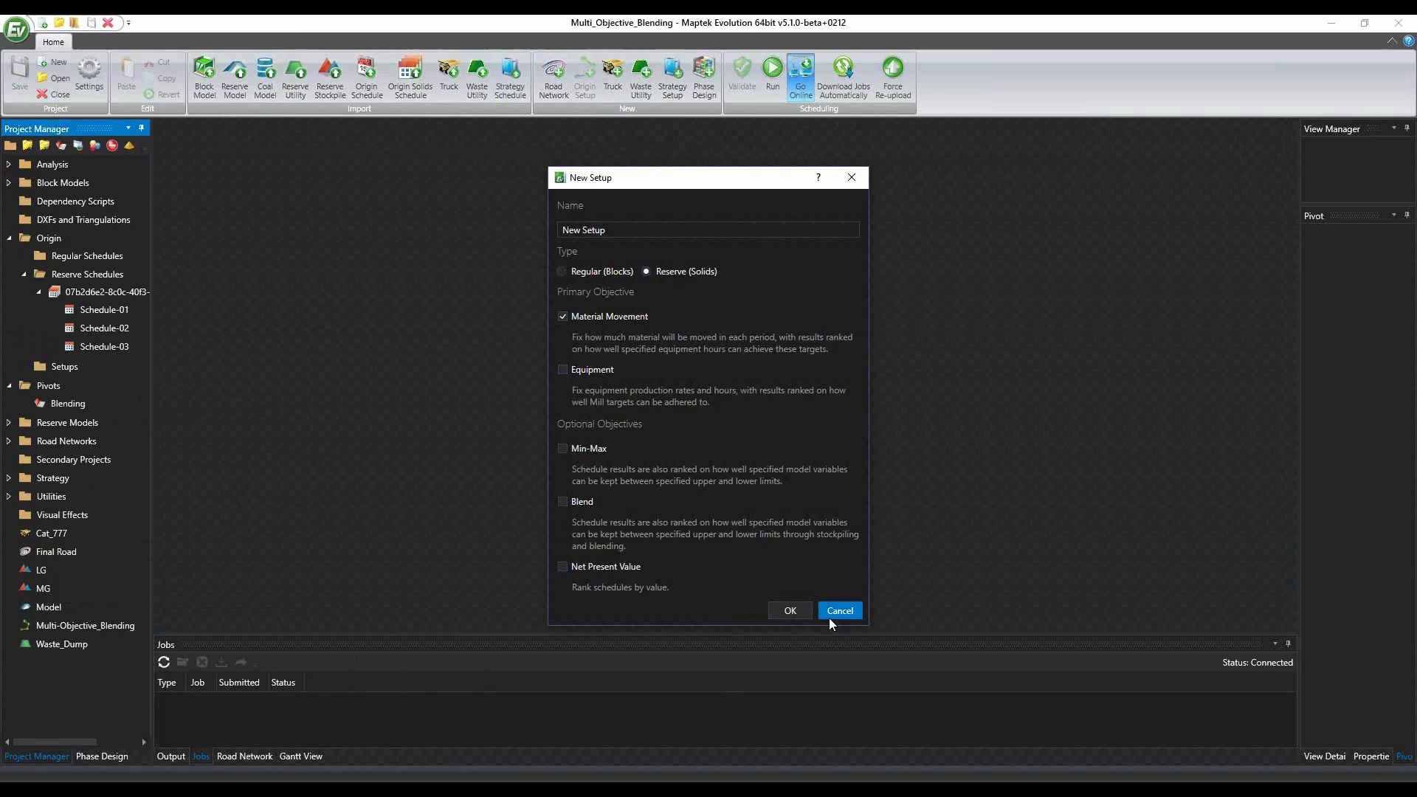
Cancel the New Setup dialog without creating a setup
{"action": "left_click", "coordinate": [838, 609]}
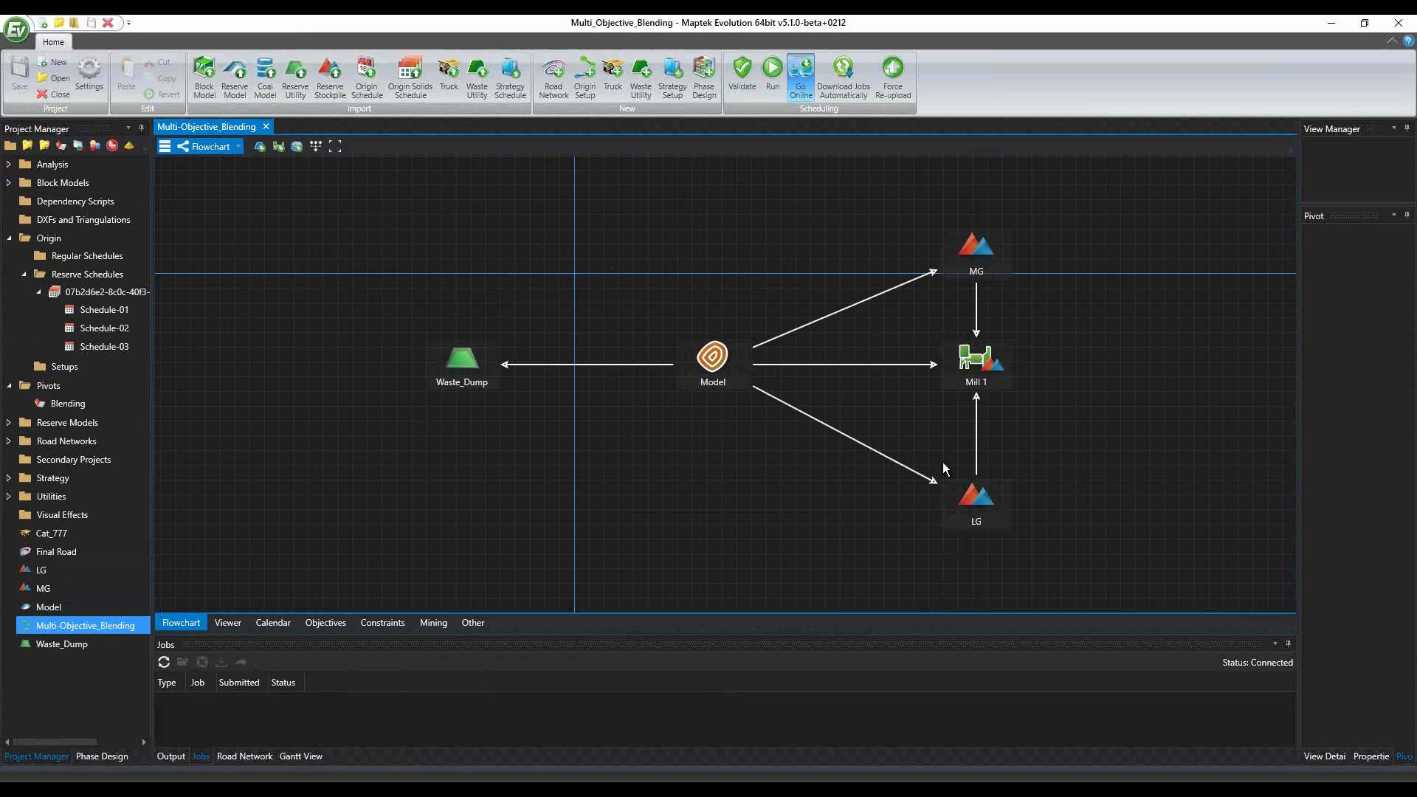
Show the blend objectives under the setup's Objectives, listing the New Blend Objective on Grade1 for Mill 1
{"action": "left_click", "coordinate": [324, 626]}
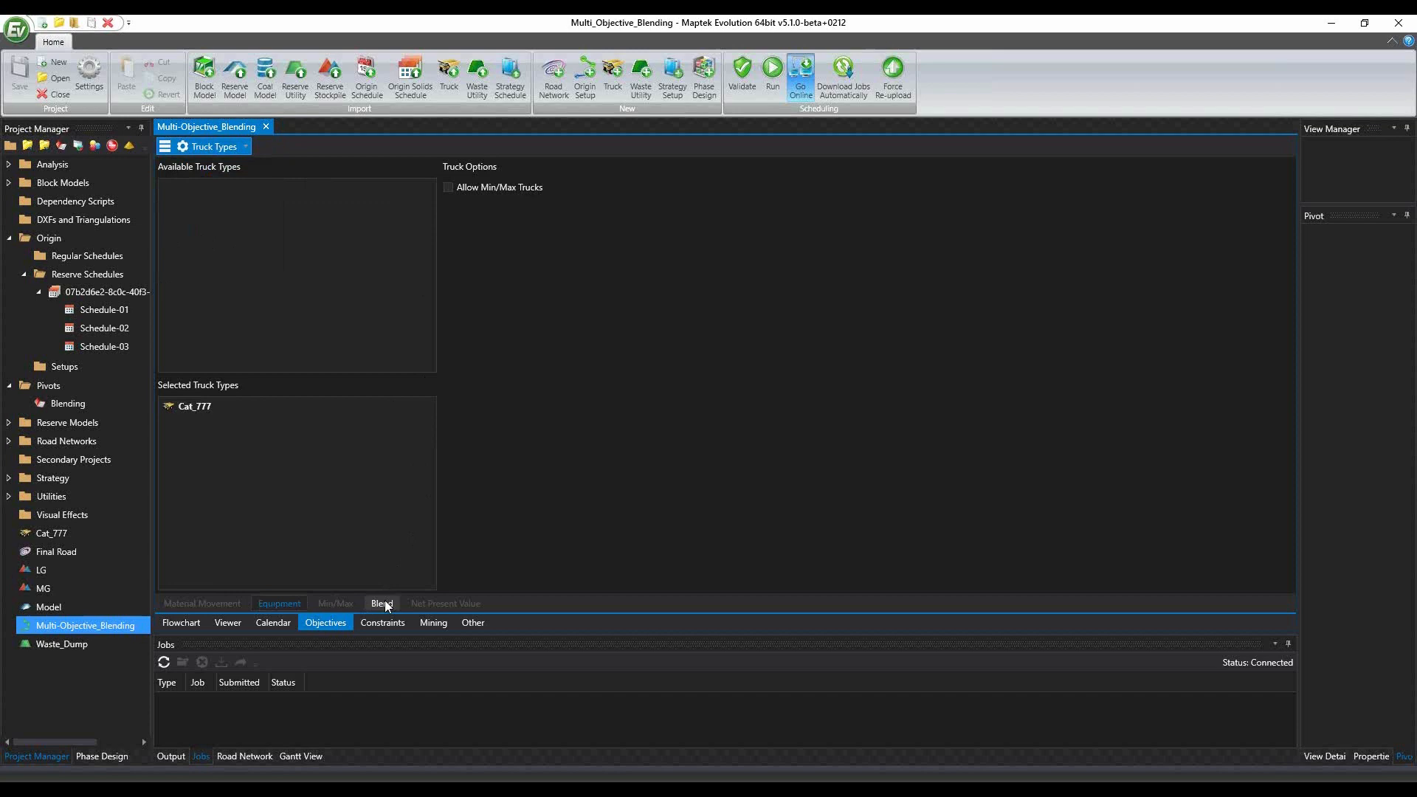
{"action": "left_click", "coordinate": [381, 602]}
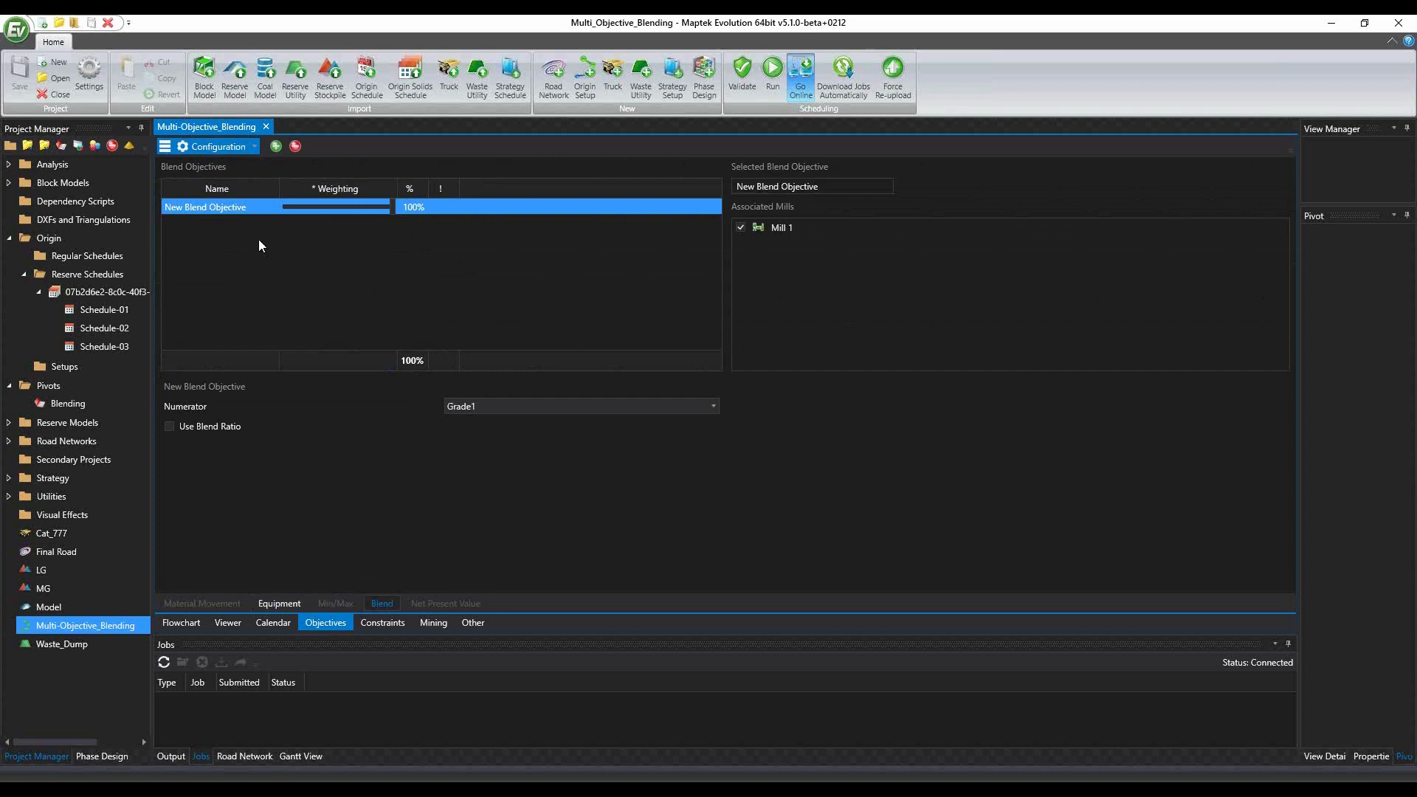
Name objectives fe, al, si (57/21/21%) and make al a Grade1/Grade2 ratio for Mill 1
{"action": "type", "text": "fe"}
{"action": "type", "text": "al"}
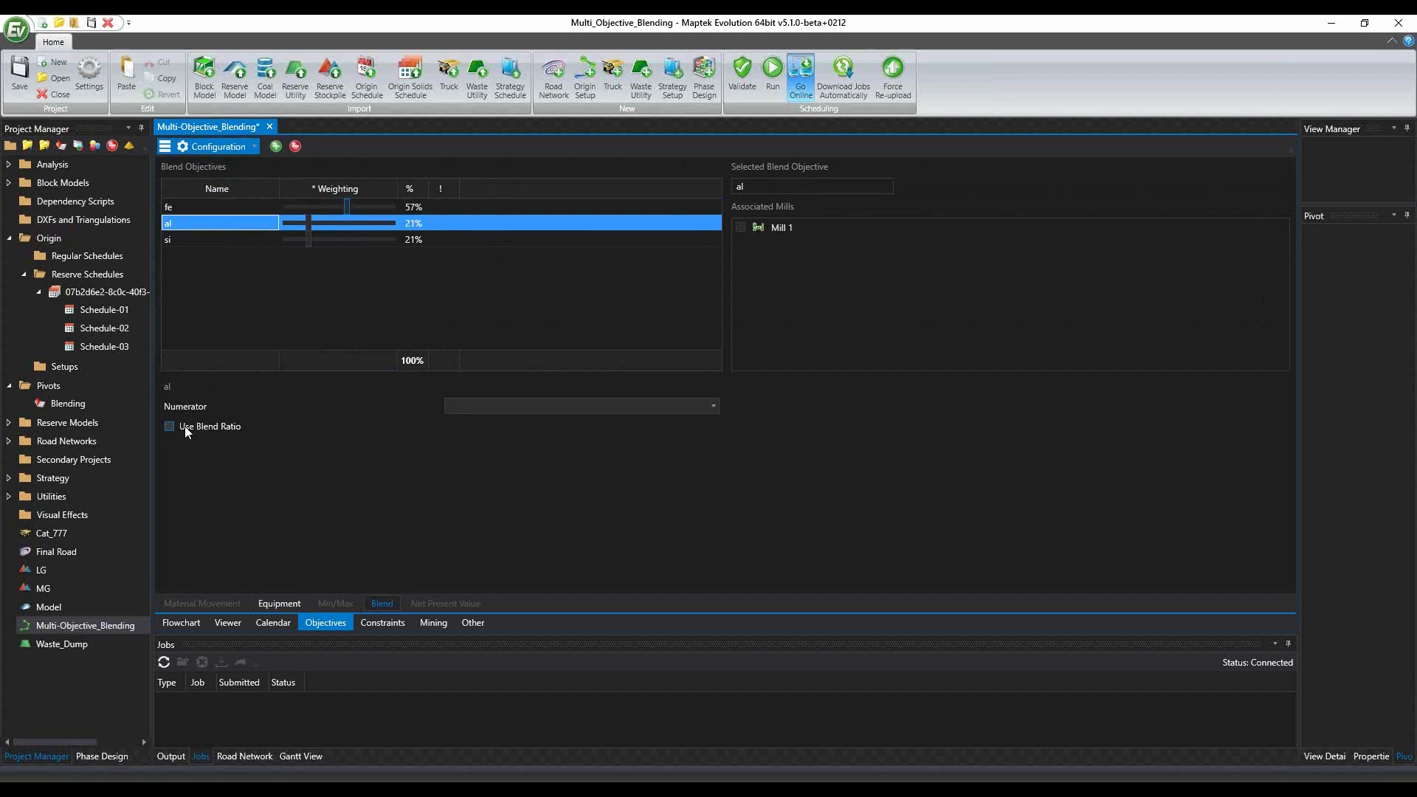
{"action": "left_click", "coordinate": [168, 425]}
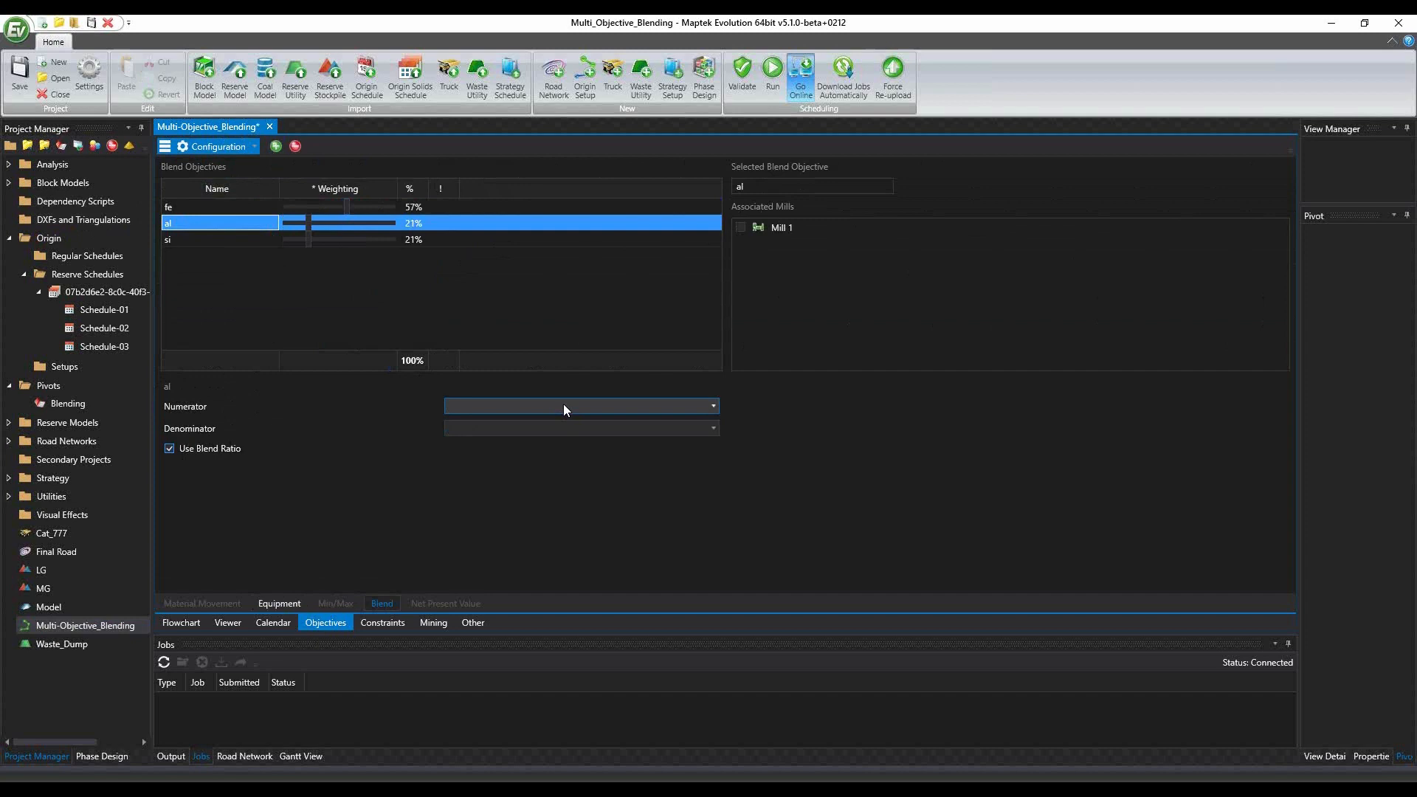
{"action": "left_click", "coordinate": [713, 406]}
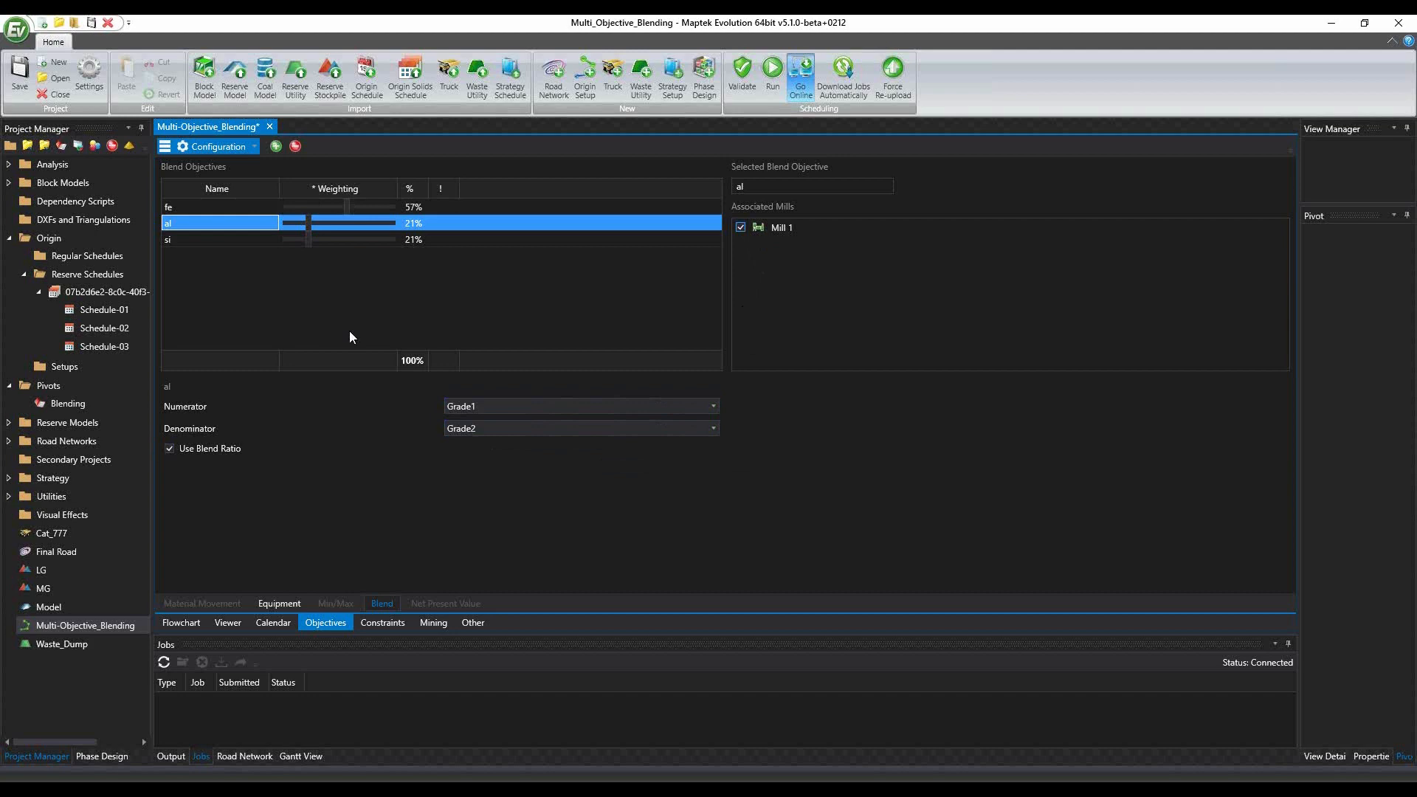
{"action": "mouse_move", "coordinate": [264, 370]}
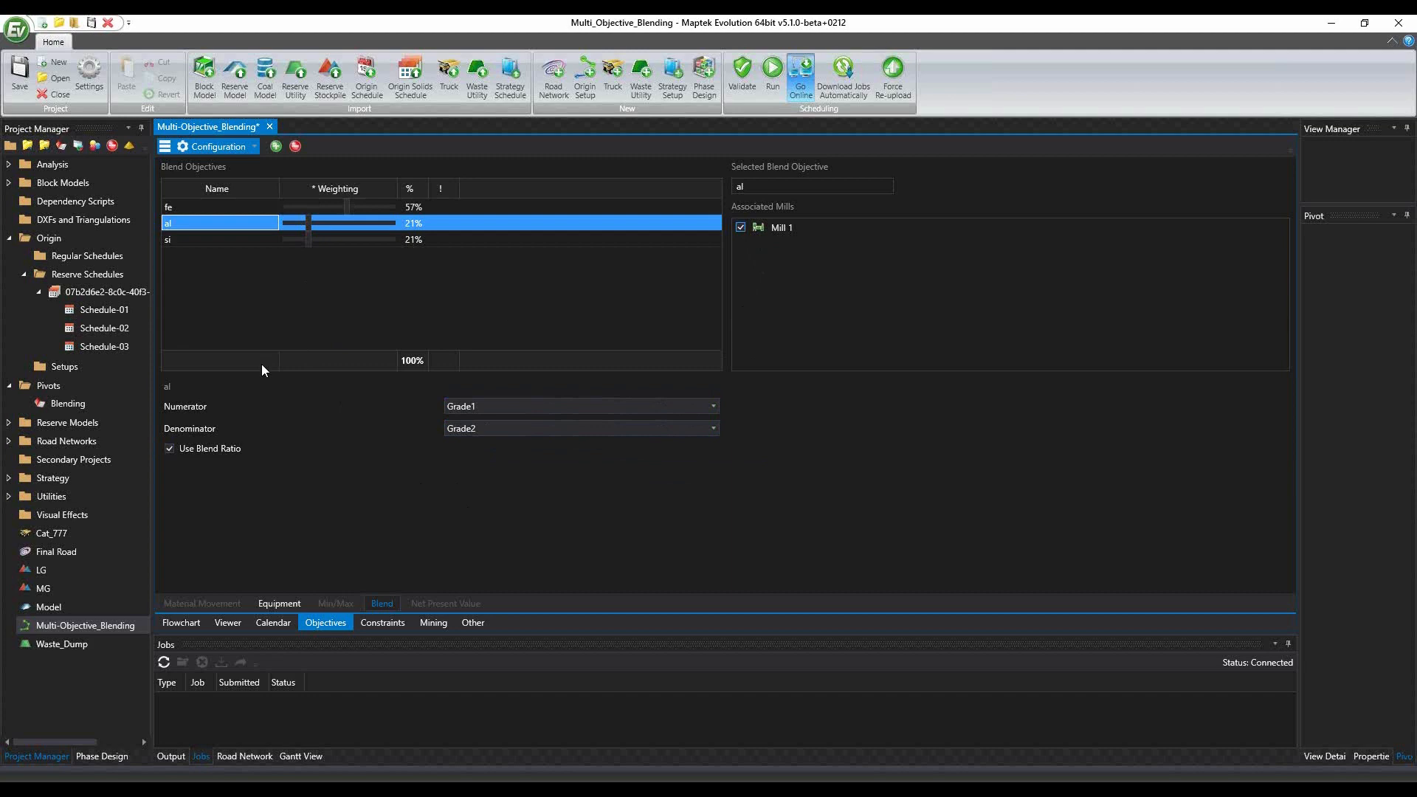
{"action": "left_click", "coordinate": [66, 403]}
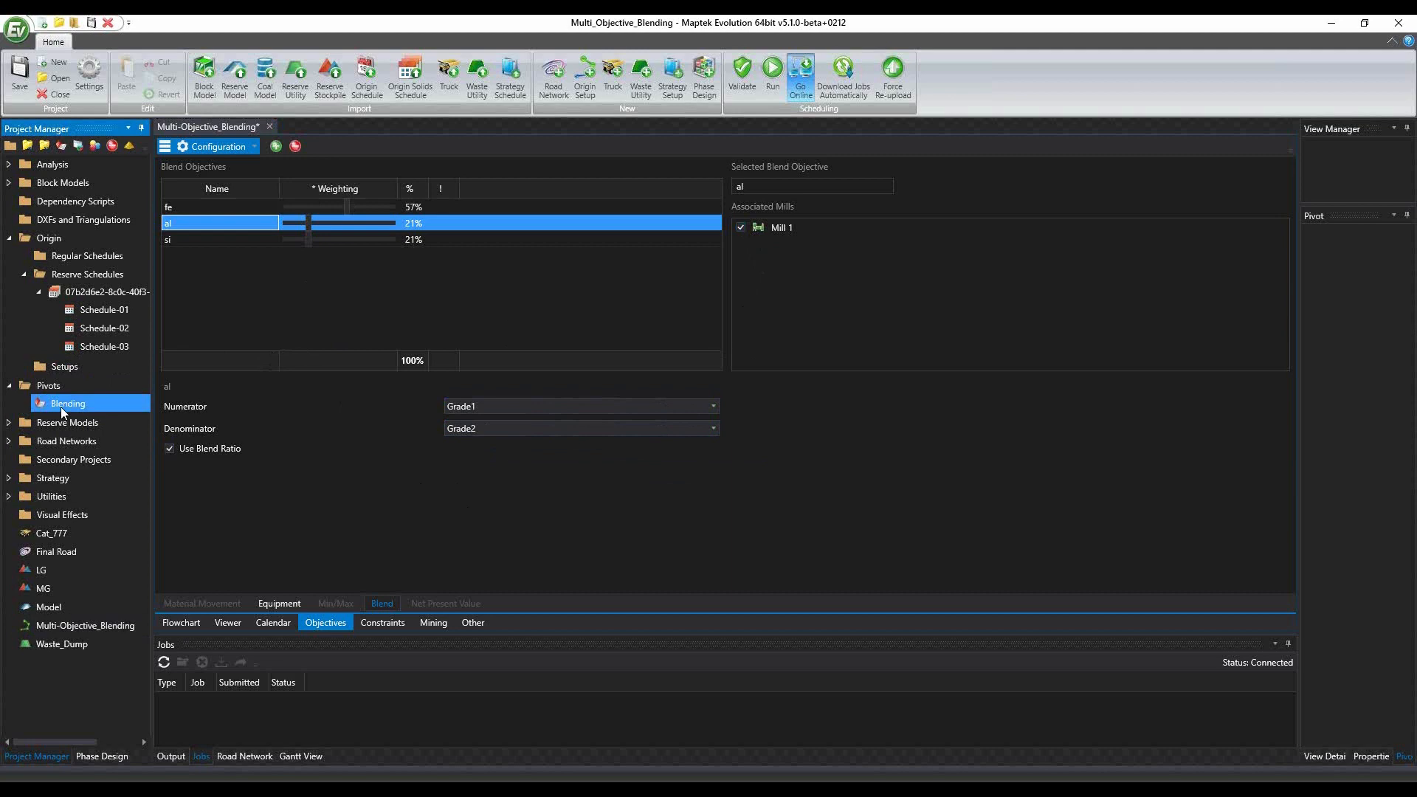
Add Mill 1 WO3 Lower and Upper limit averages to Schedule-03's Blending pivot
{"action": "double_click", "coordinate": [105, 345]}
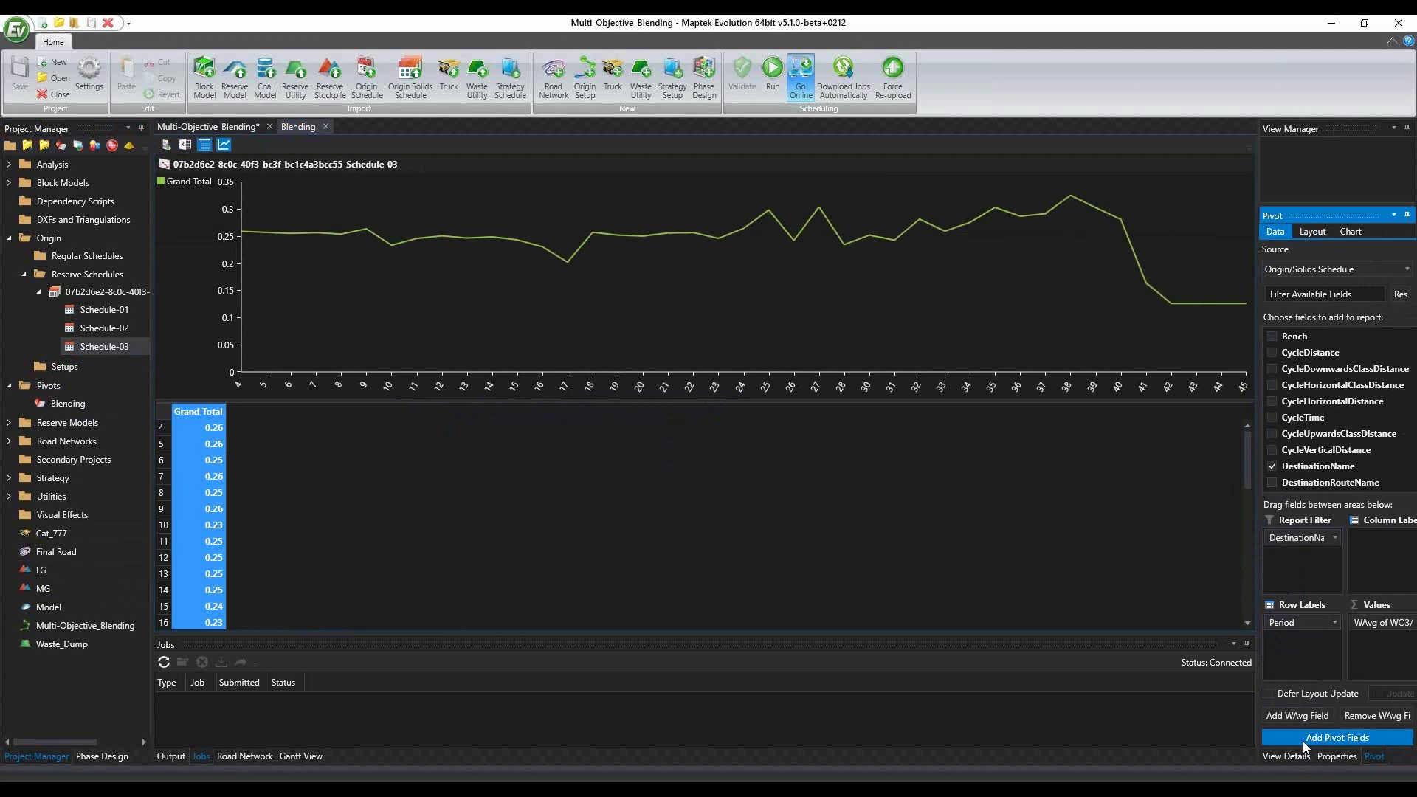
{"action": "left_click", "coordinate": [1338, 738]}
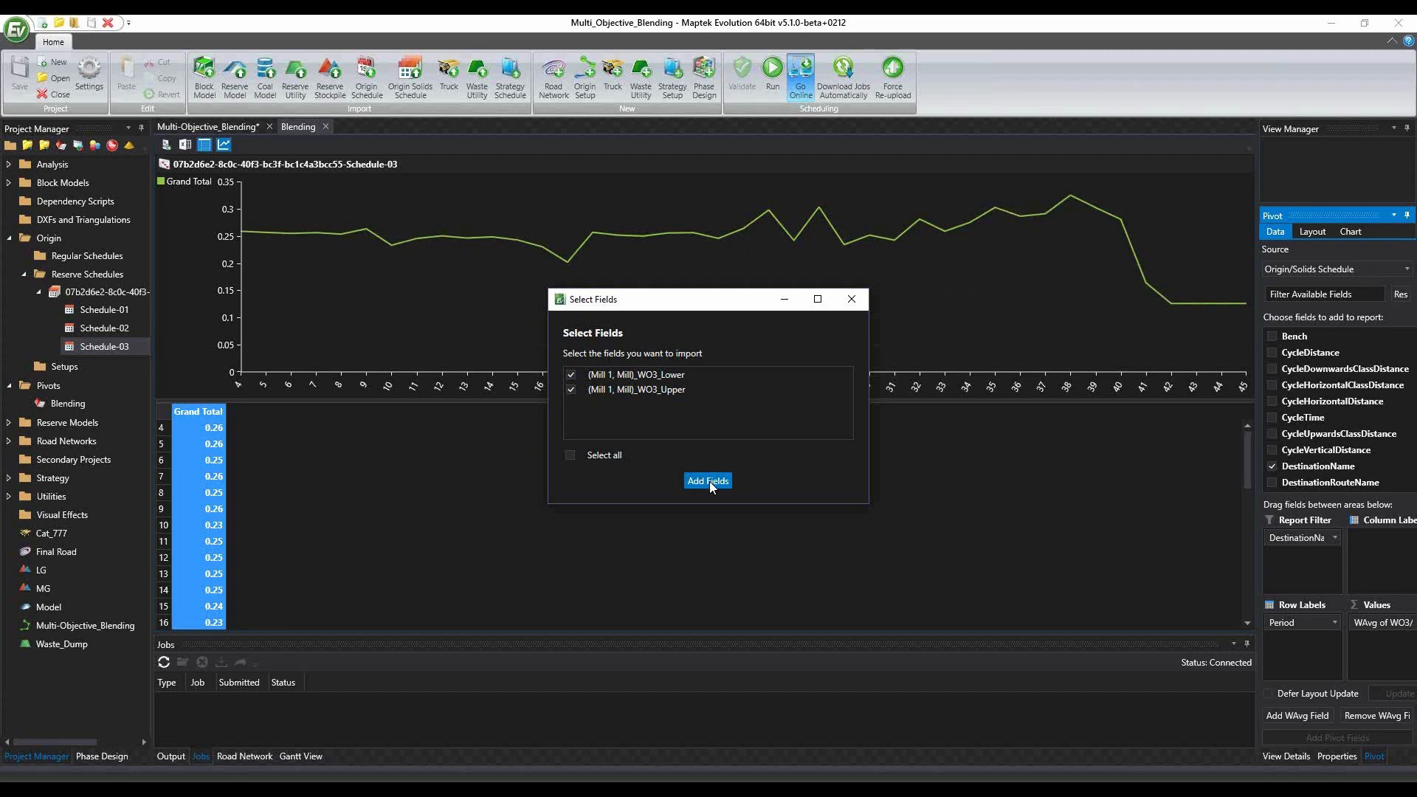
{"action": "left_click", "coordinate": [707, 480]}
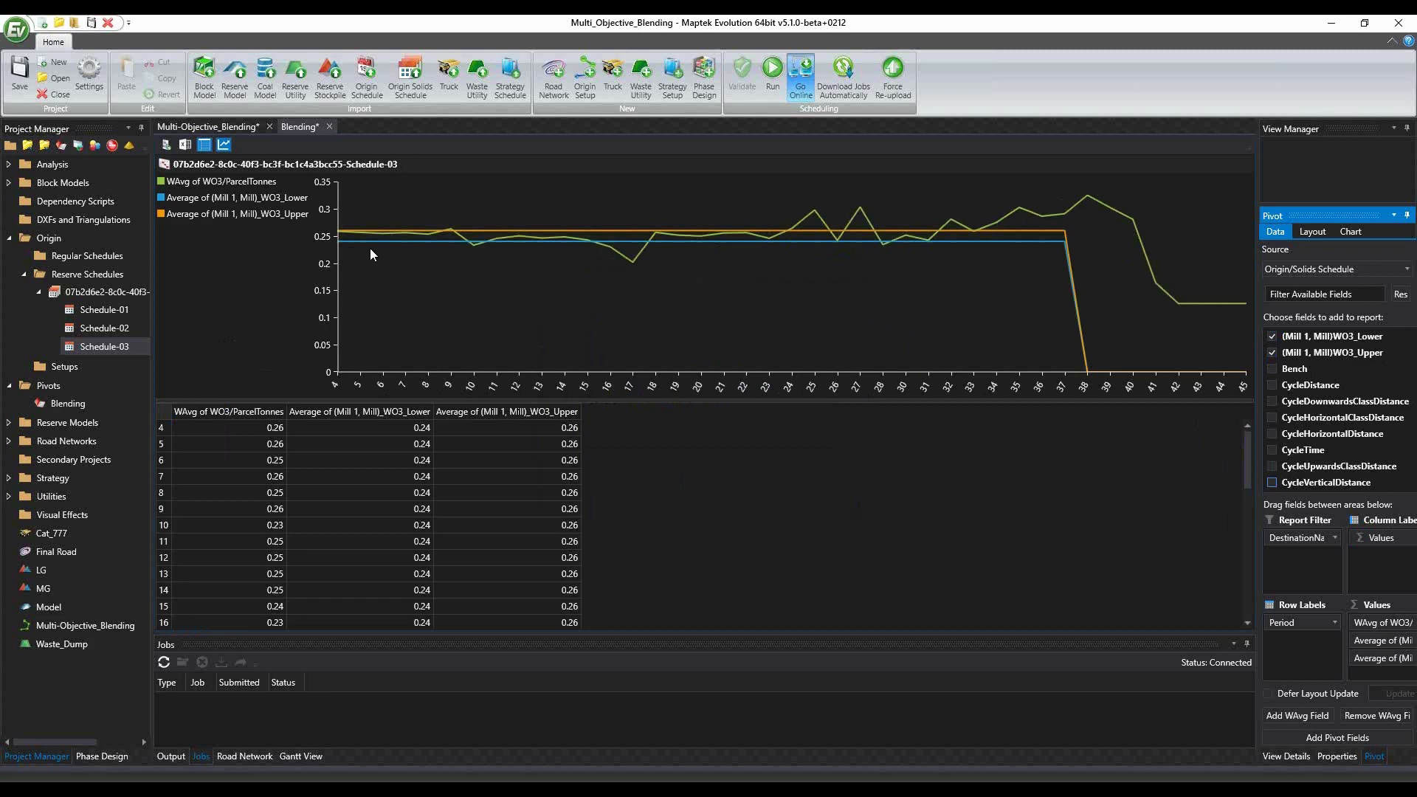
{"action": "mouse_move", "coordinate": [416, 247]}
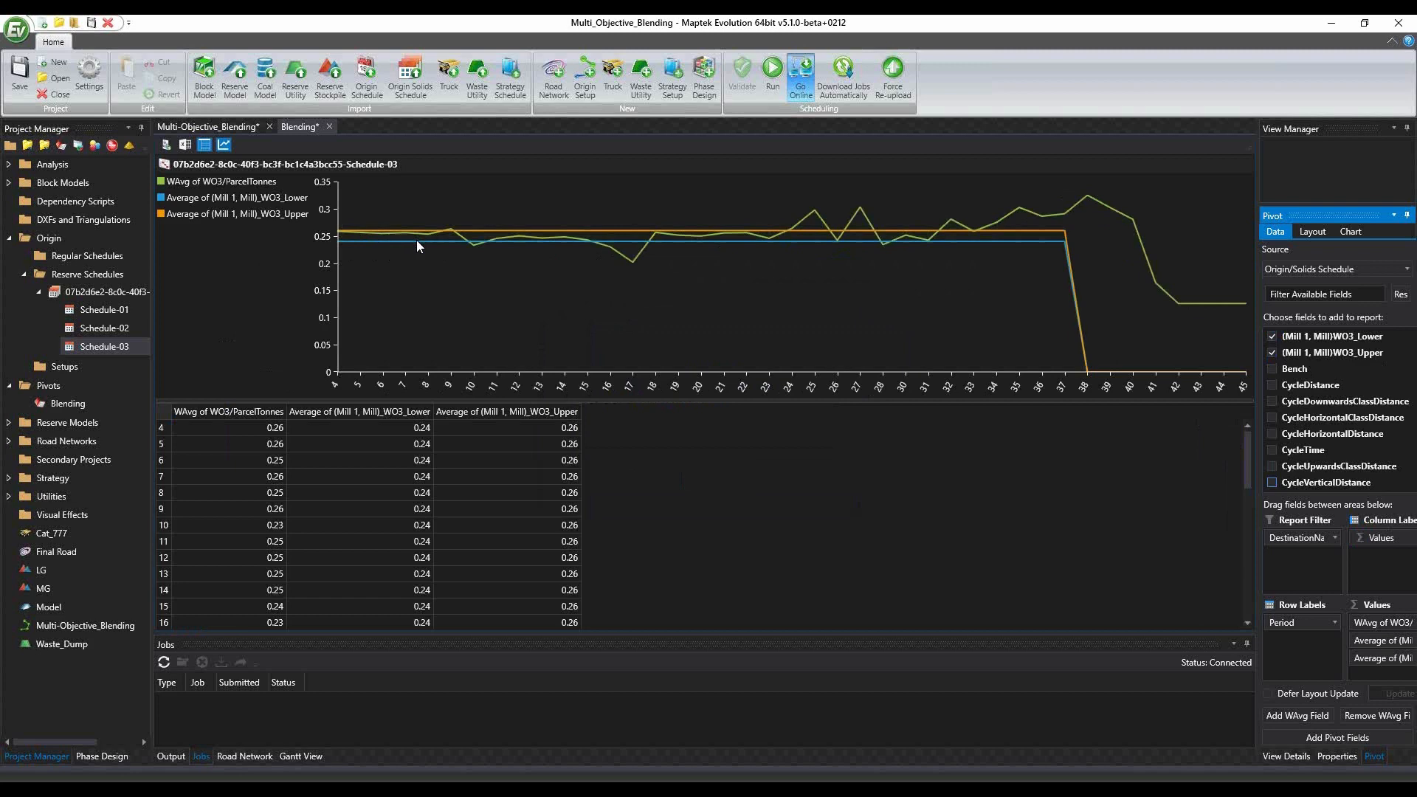
{"action": "mouse_move", "coordinate": [60, 94]}
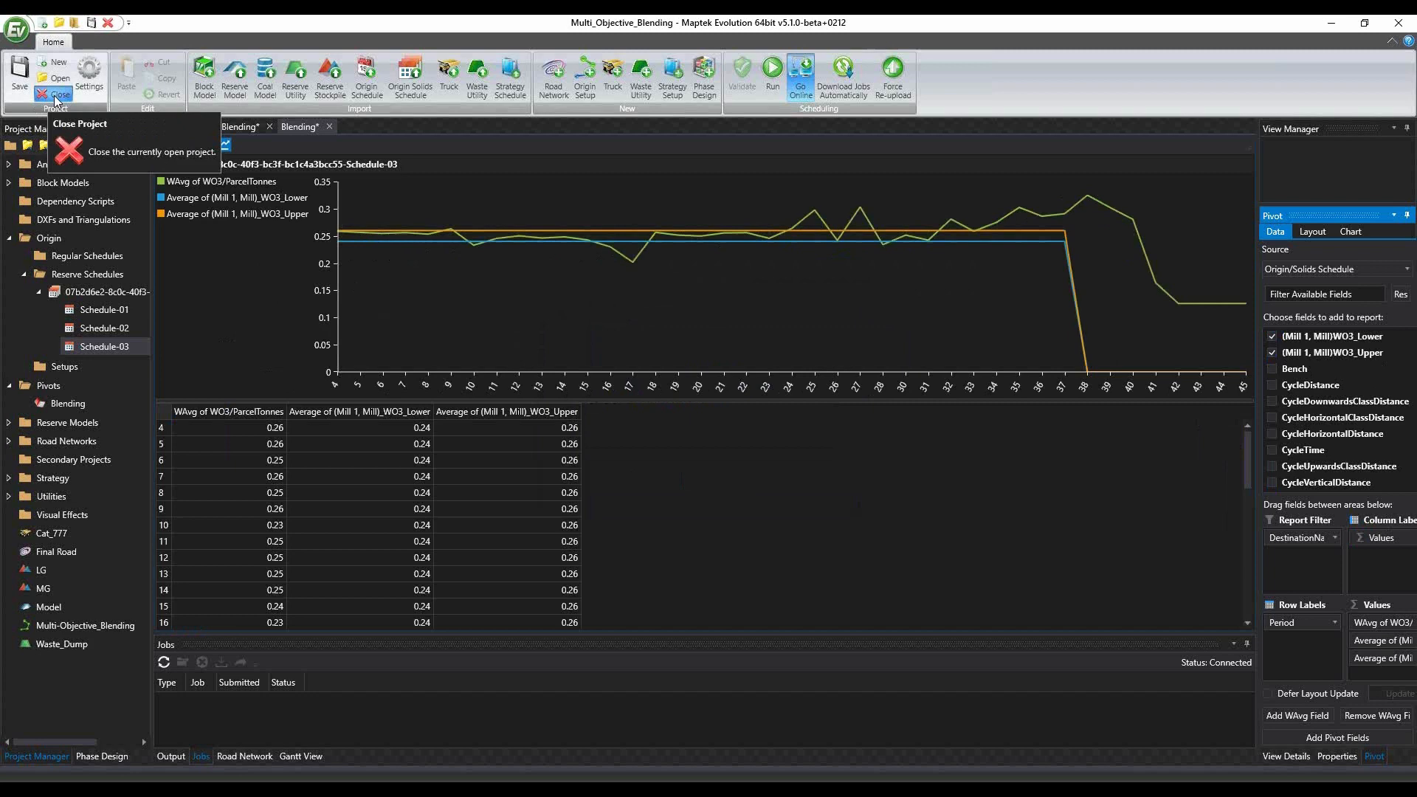
Close the blending project and show the 201_MM NPV setup's Net Present Value objective
{"action": "left_click", "coordinate": [58, 95]}
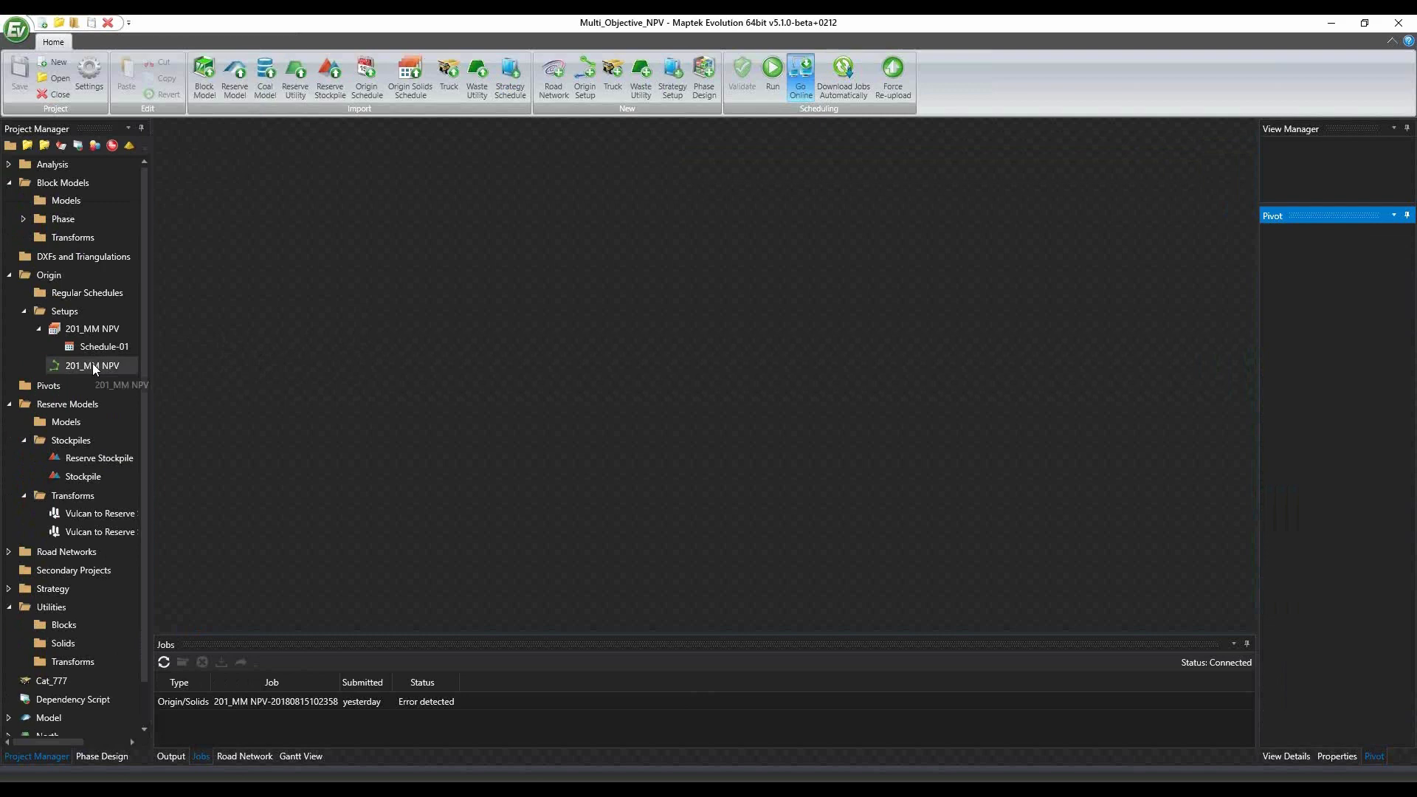
{"action": "double_click", "coordinate": [91, 365]}
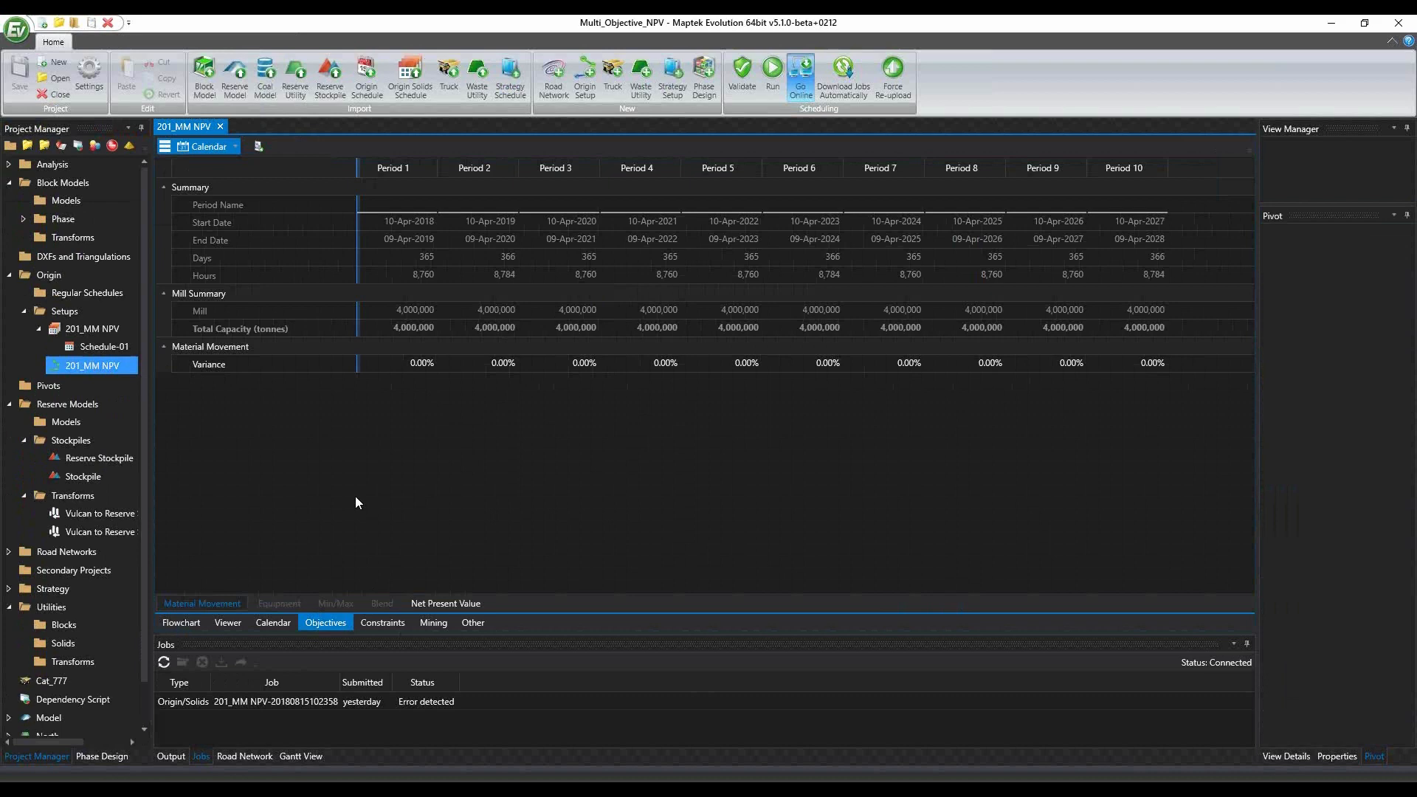
{"action": "left_click", "coordinate": [444, 602]}
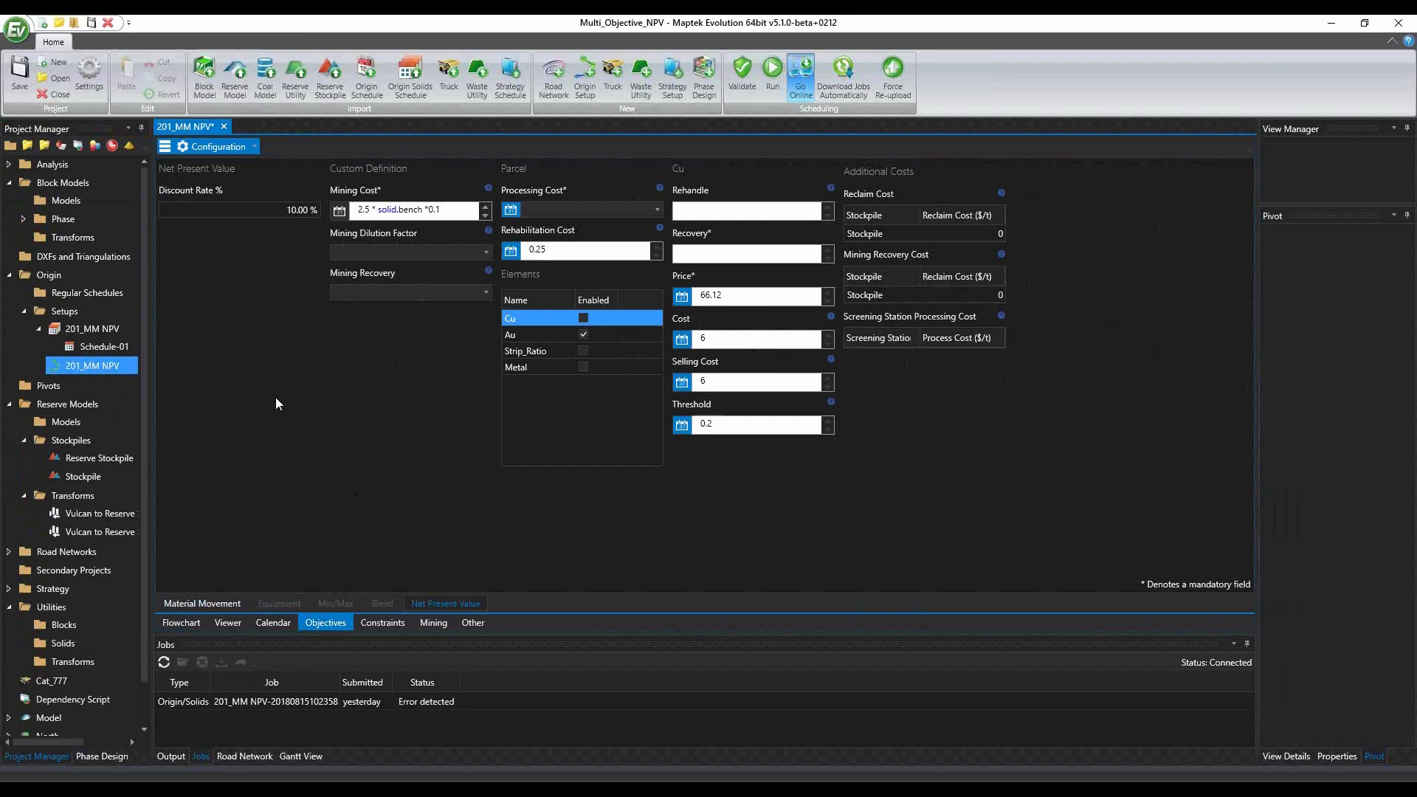
{"action": "mouse_move", "coordinate": [257, 230]}
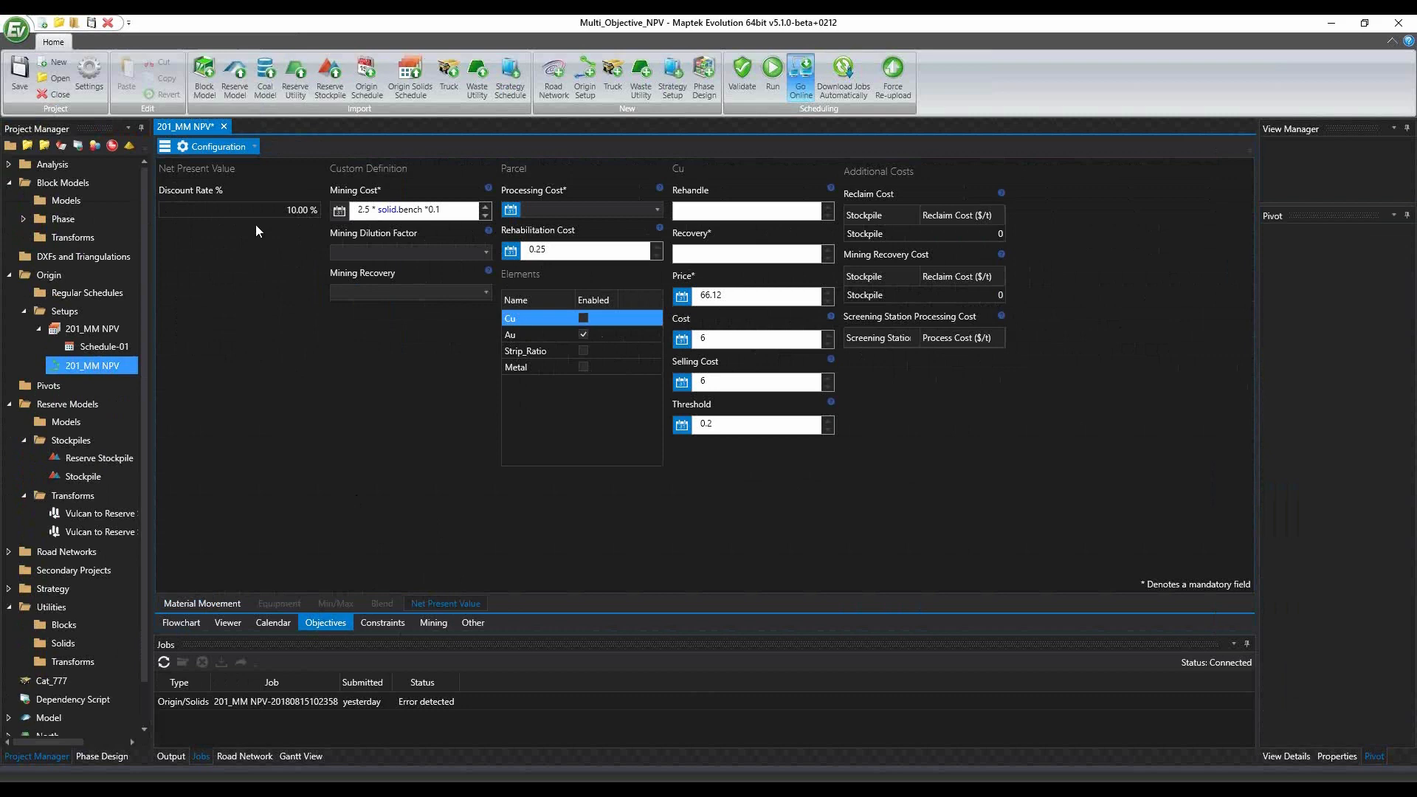
Choose ProcessingCost as the NPV Processing Cost and view it in the flowchart parcel settings
{"action": "left_click", "coordinate": [236, 209]}
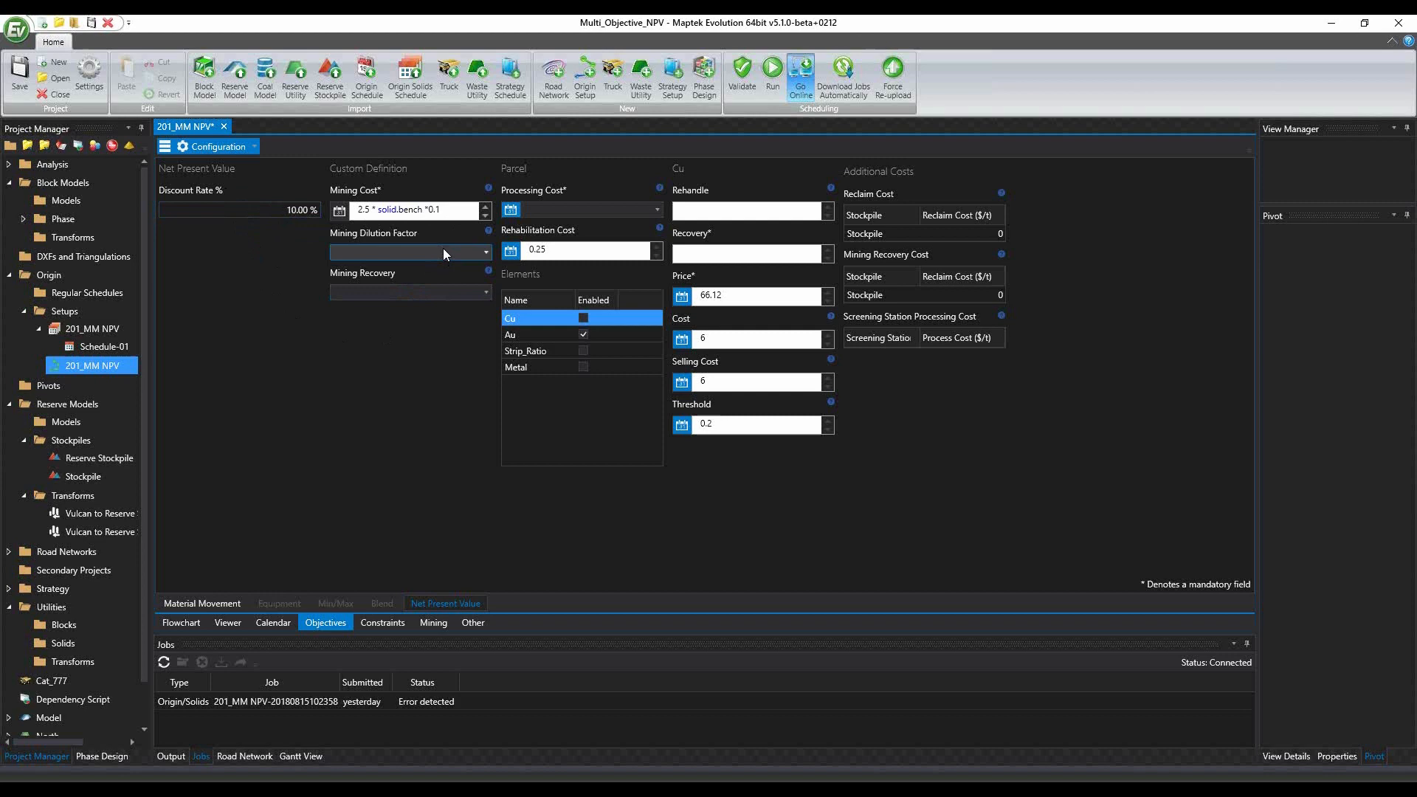
{"action": "left_click", "coordinate": [586, 208]}
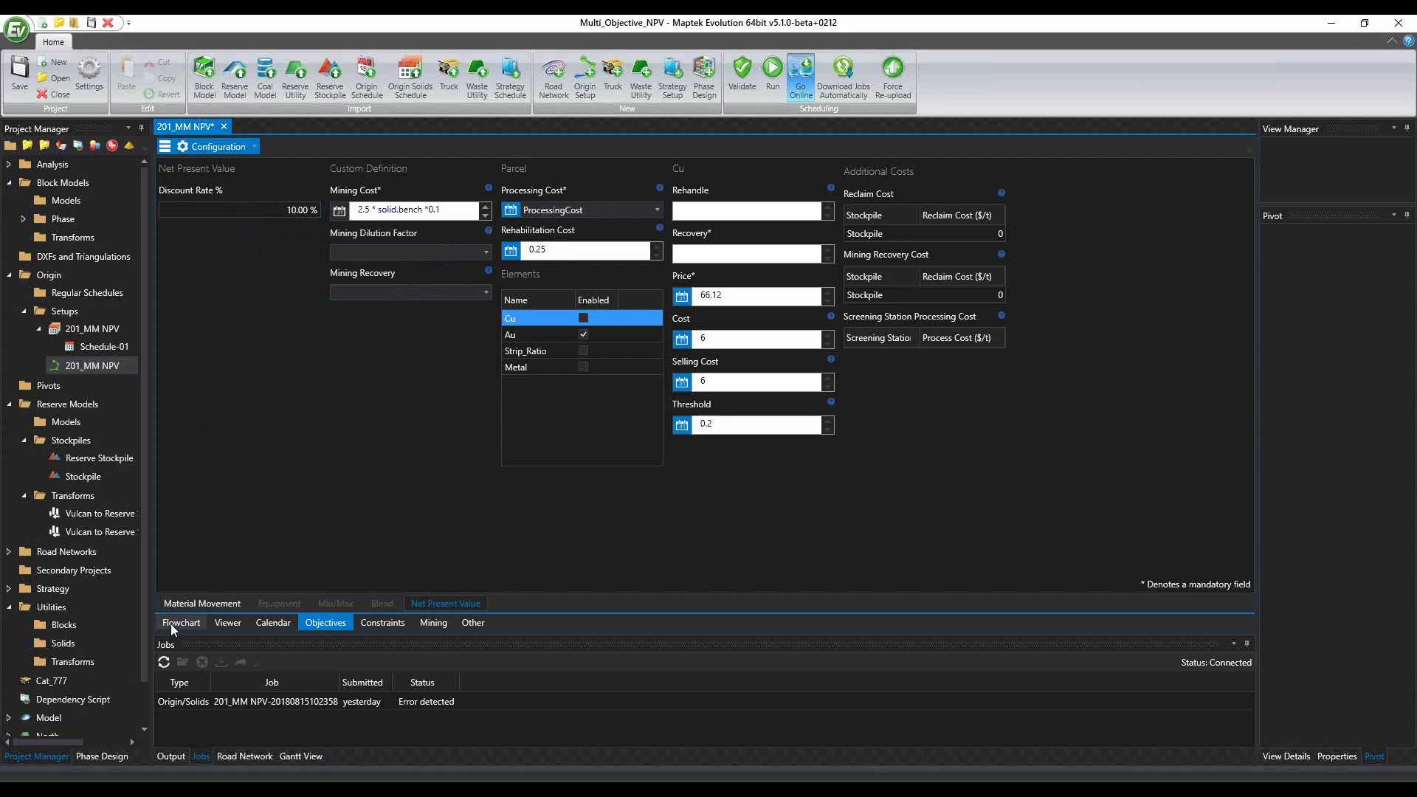
{"action": "left_click", "coordinate": [180, 622]}
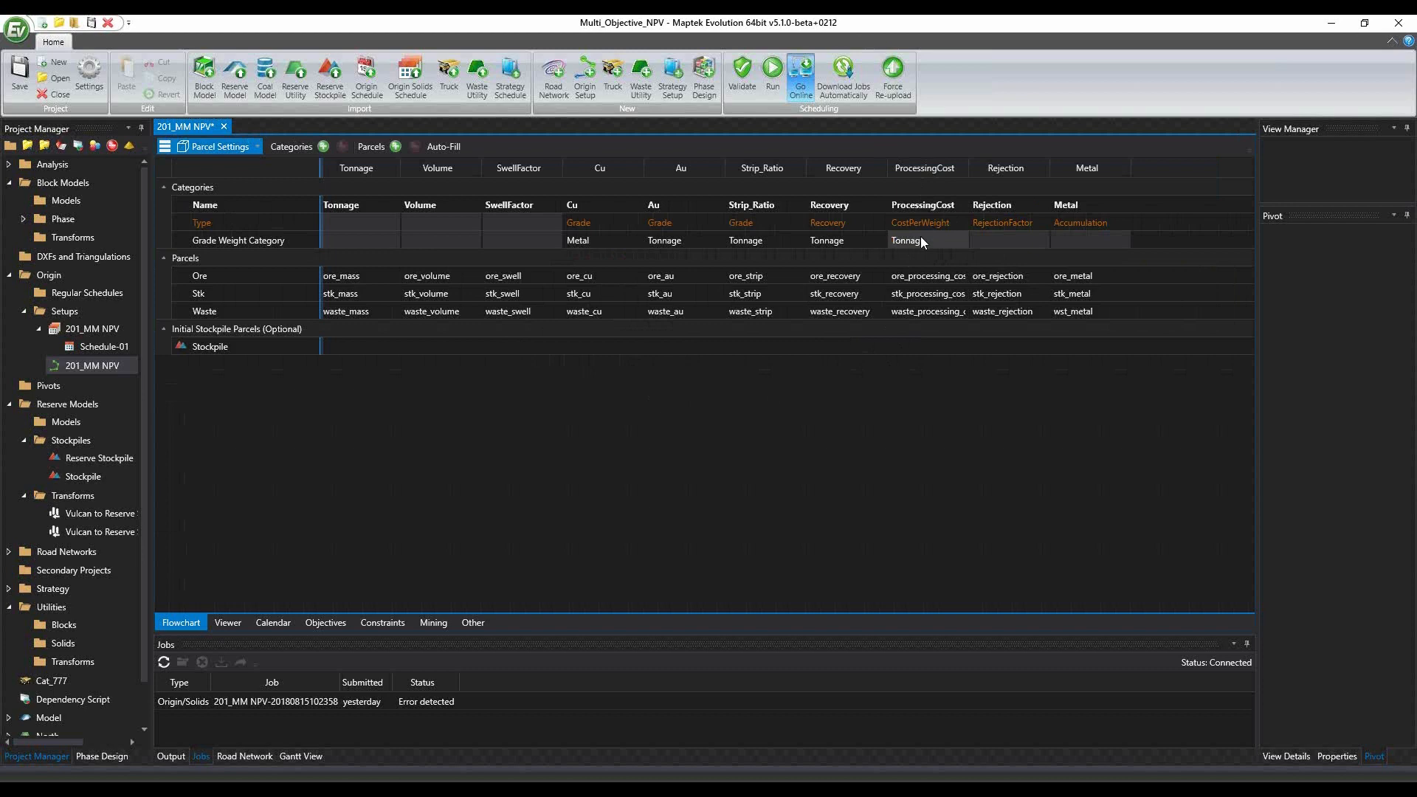
{"action": "left_click", "coordinate": [324, 621]}
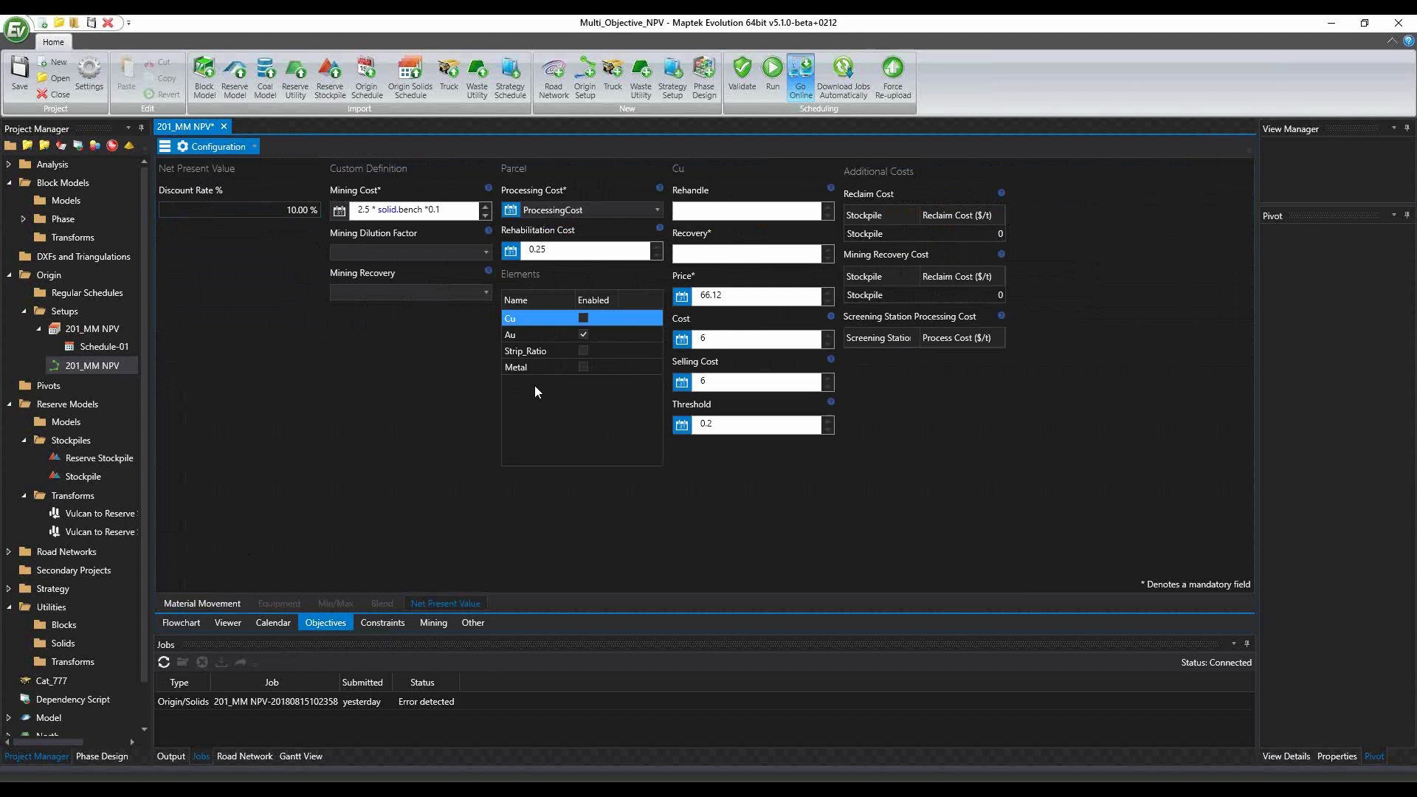
{"action": "mouse_move", "coordinate": [578, 252]}
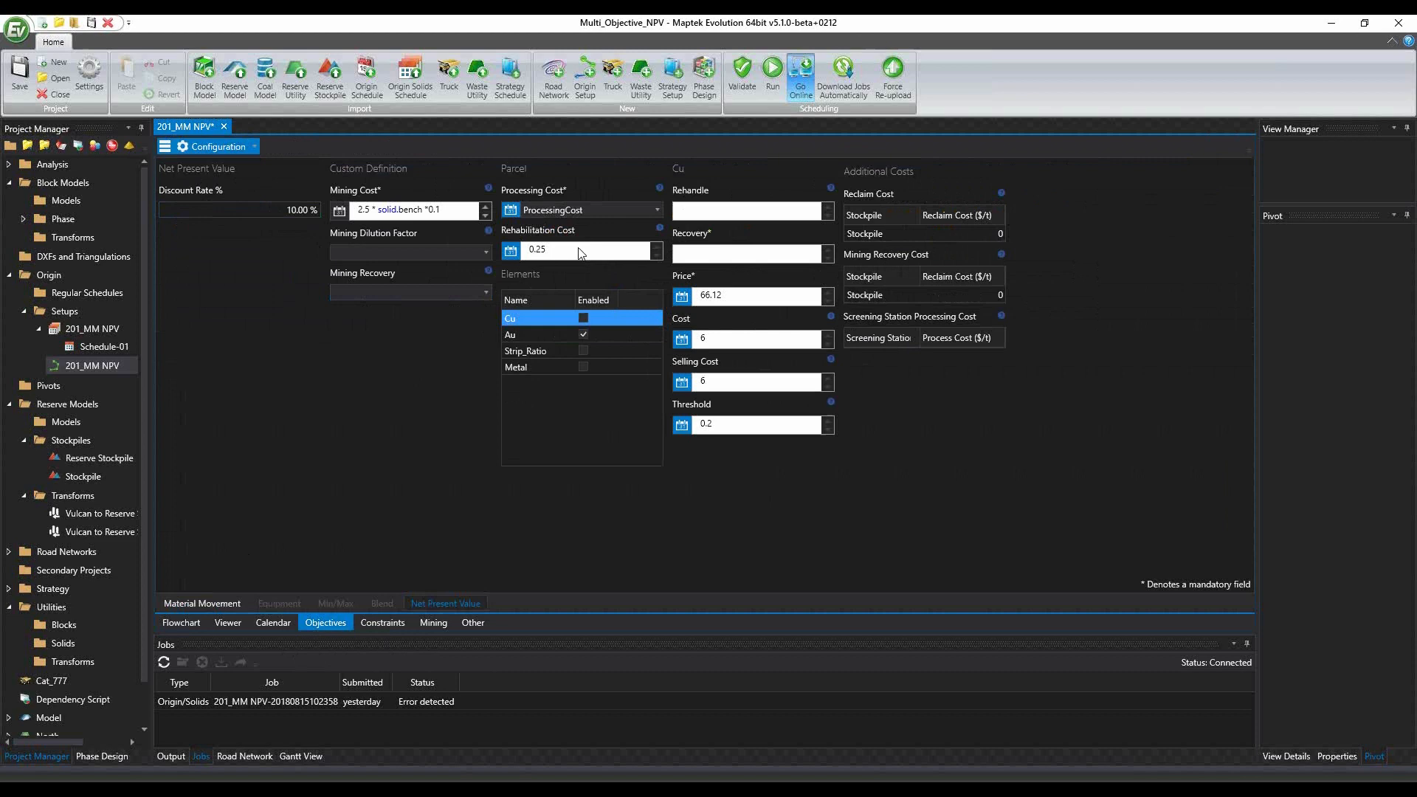
{"action": "mouse_move", "coordinate": [549, 256]}
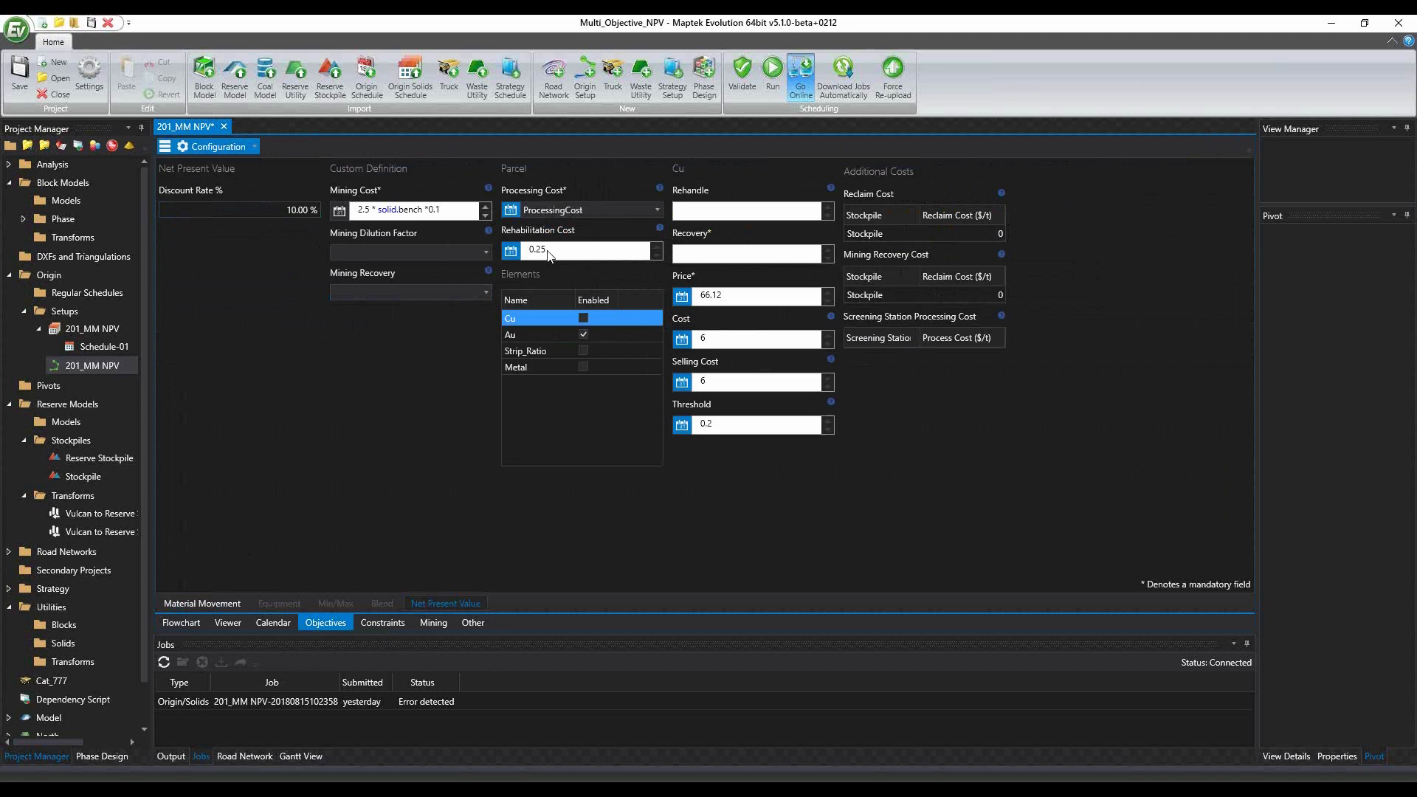
{"action": "mouse_move", "coordinate": [511, 253]}
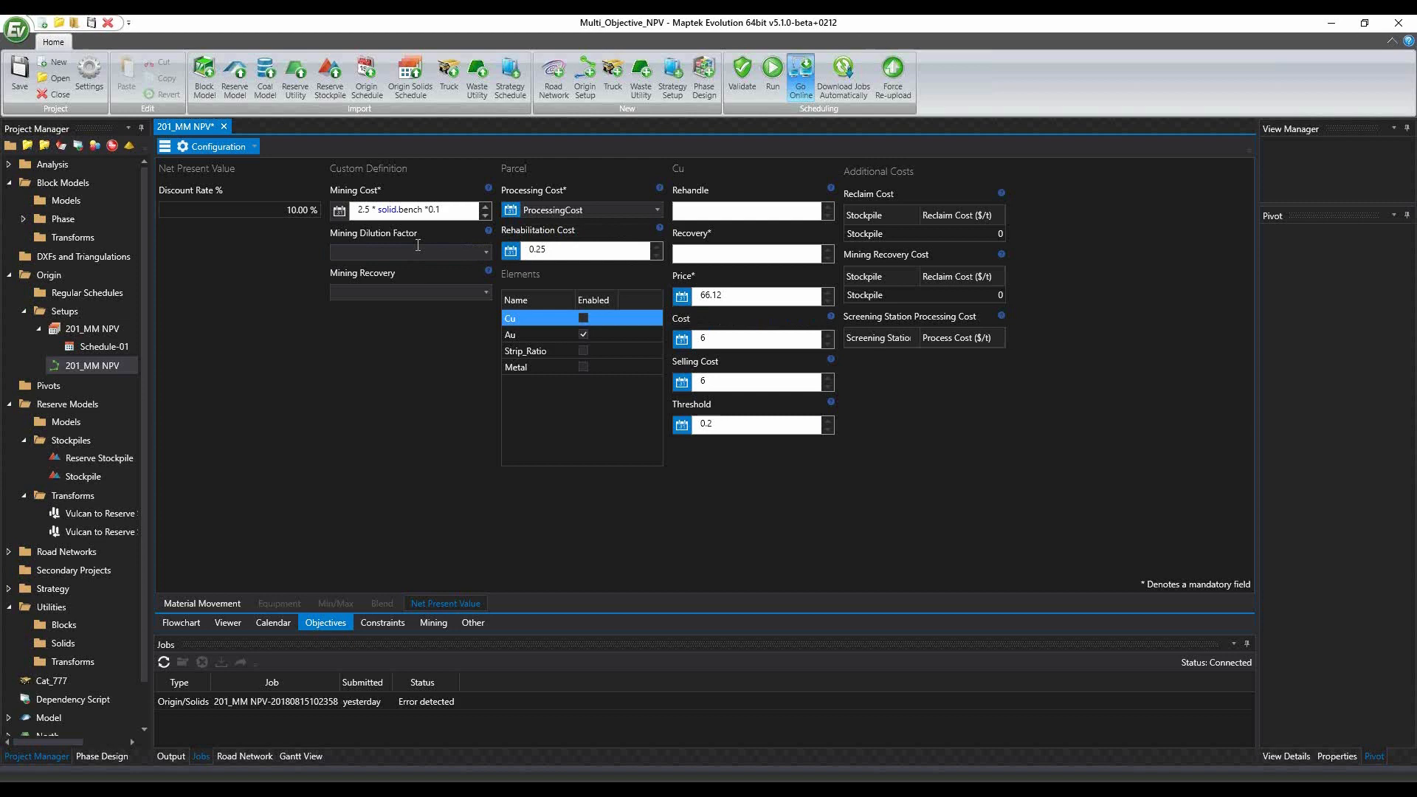
Disable Au and enable Cu in the NPV Elements table, then bring up the setup's actions
{"action": "left_click", "coordinate": [254, 146]}
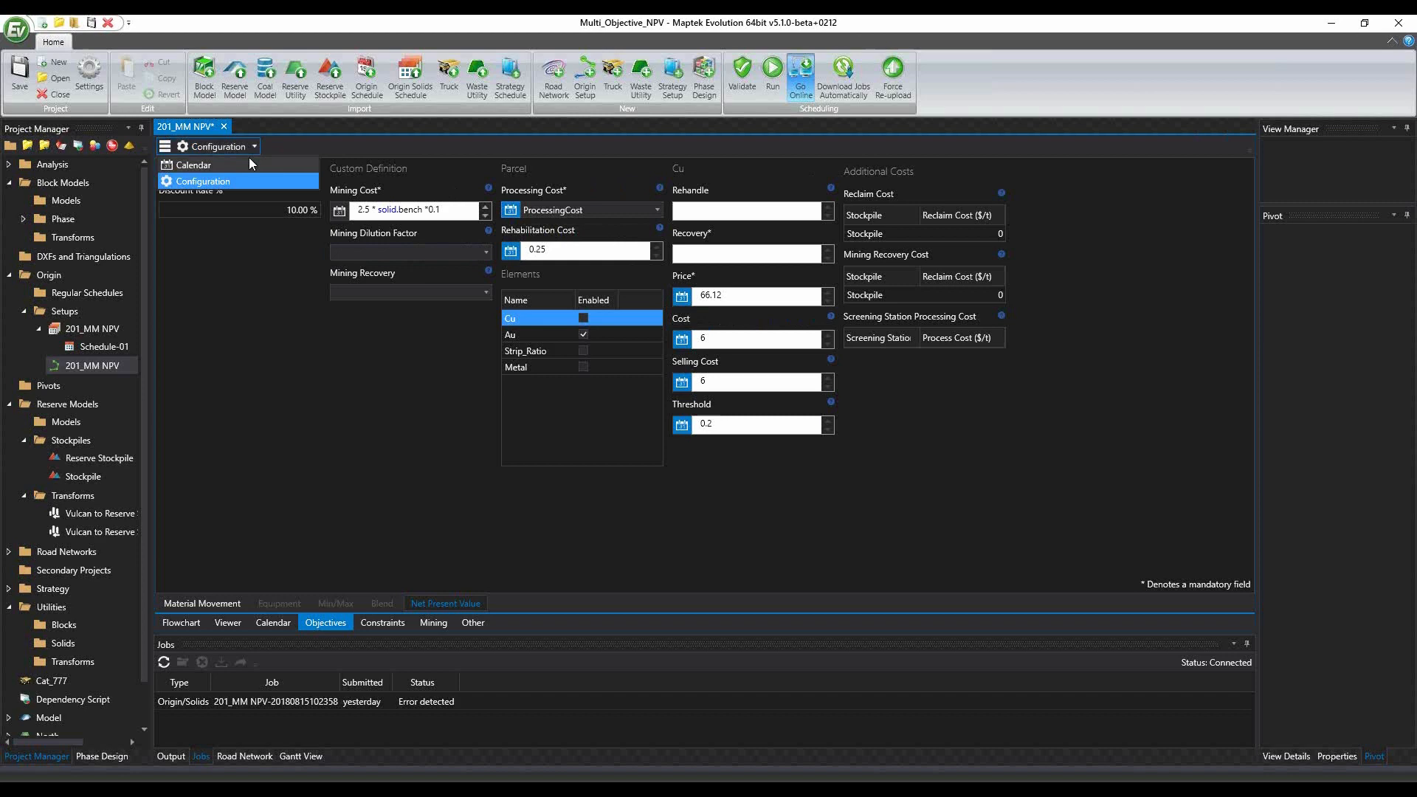
{"action": "left_click", "coordinate": [191, 164]}
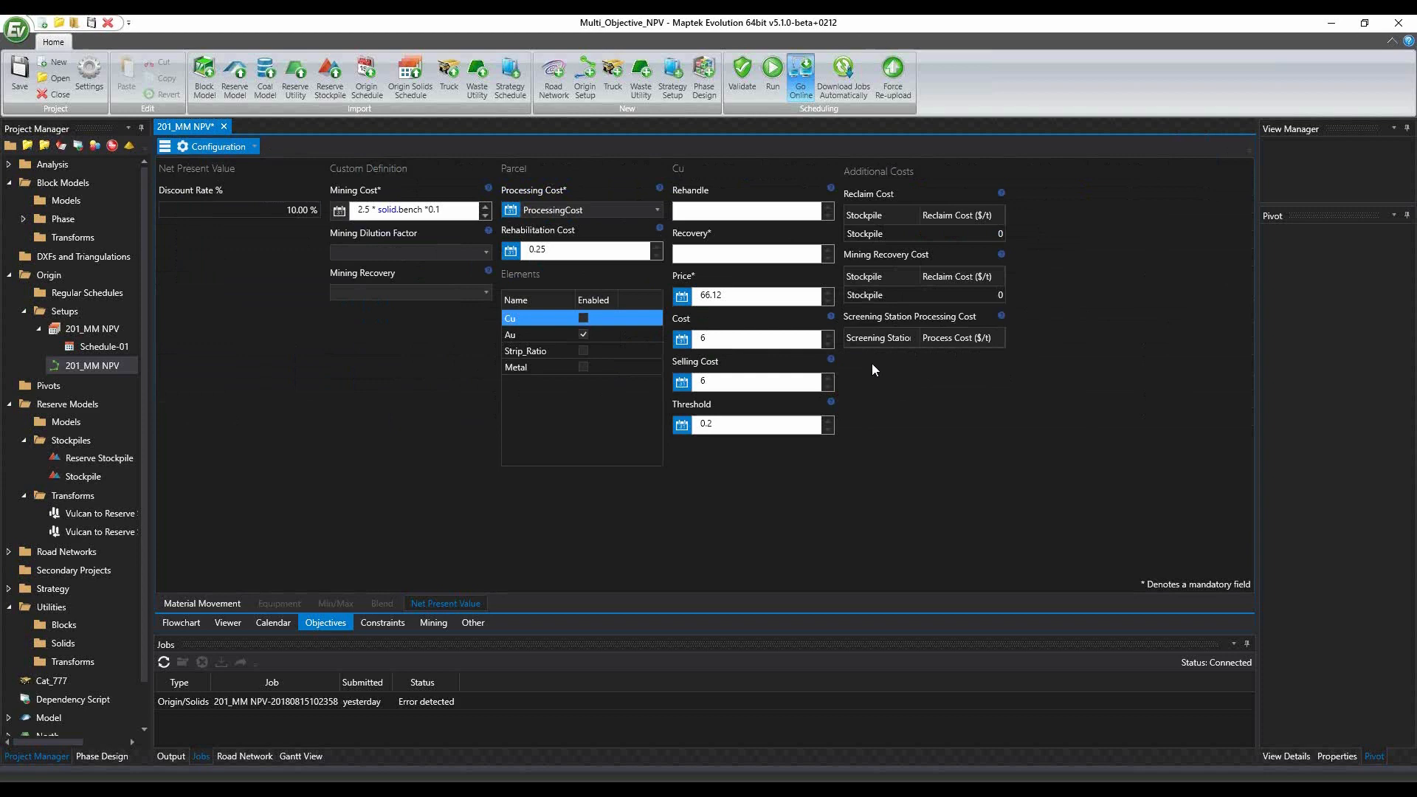
{"action": "left_click", "coordinate": [533, 335]}
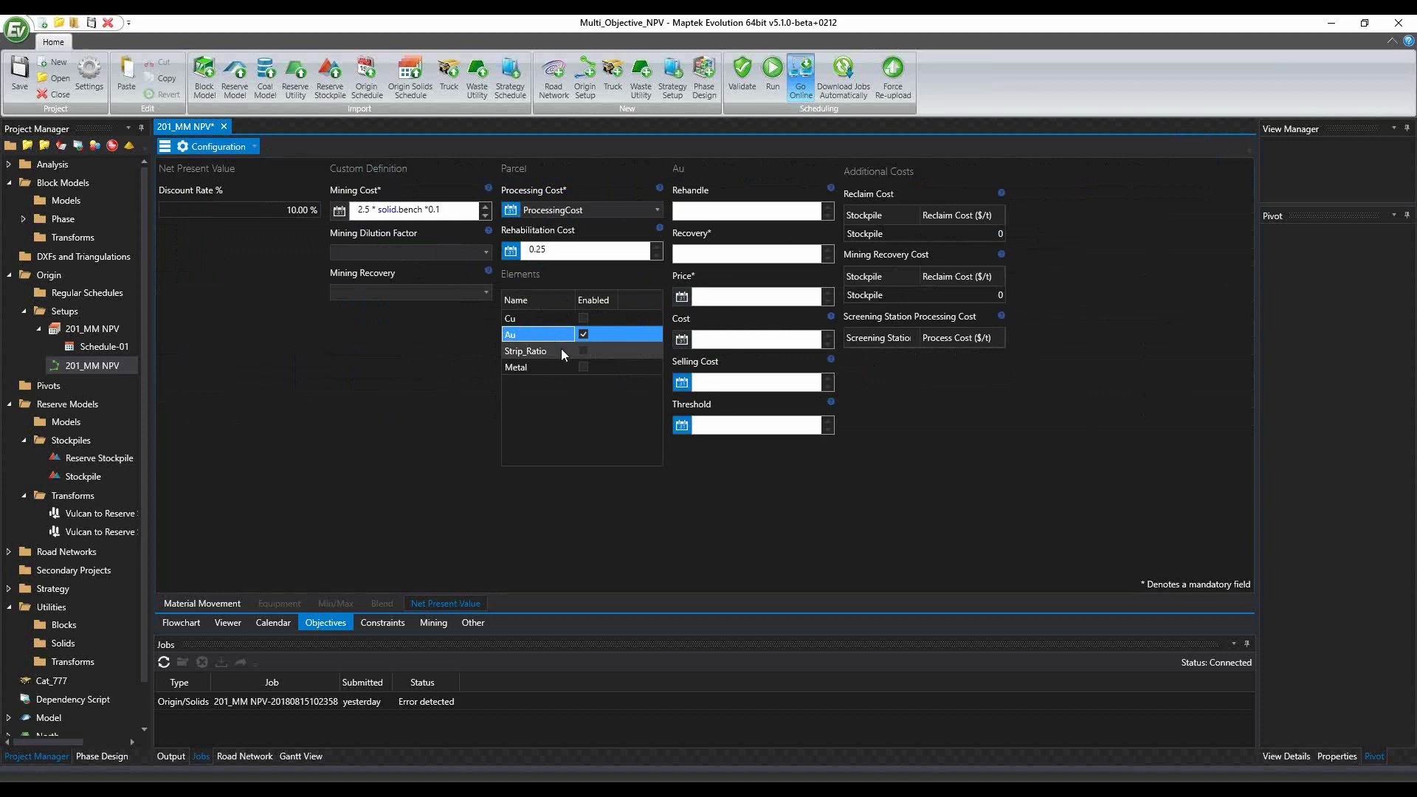
{"action": "mouse_move", "coordinate": [554, 356]}
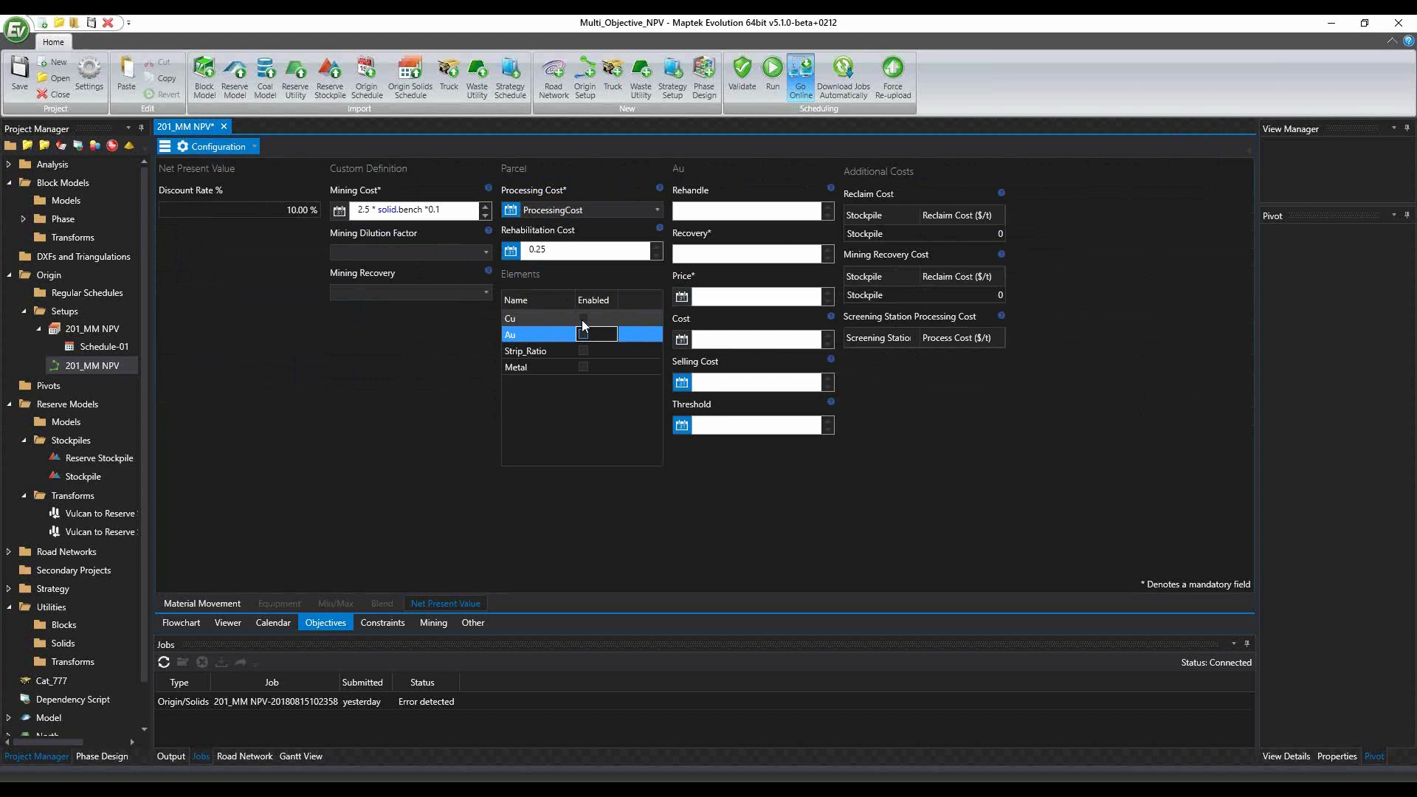
{"action": "left_click", "coordinate": [510, 317]}
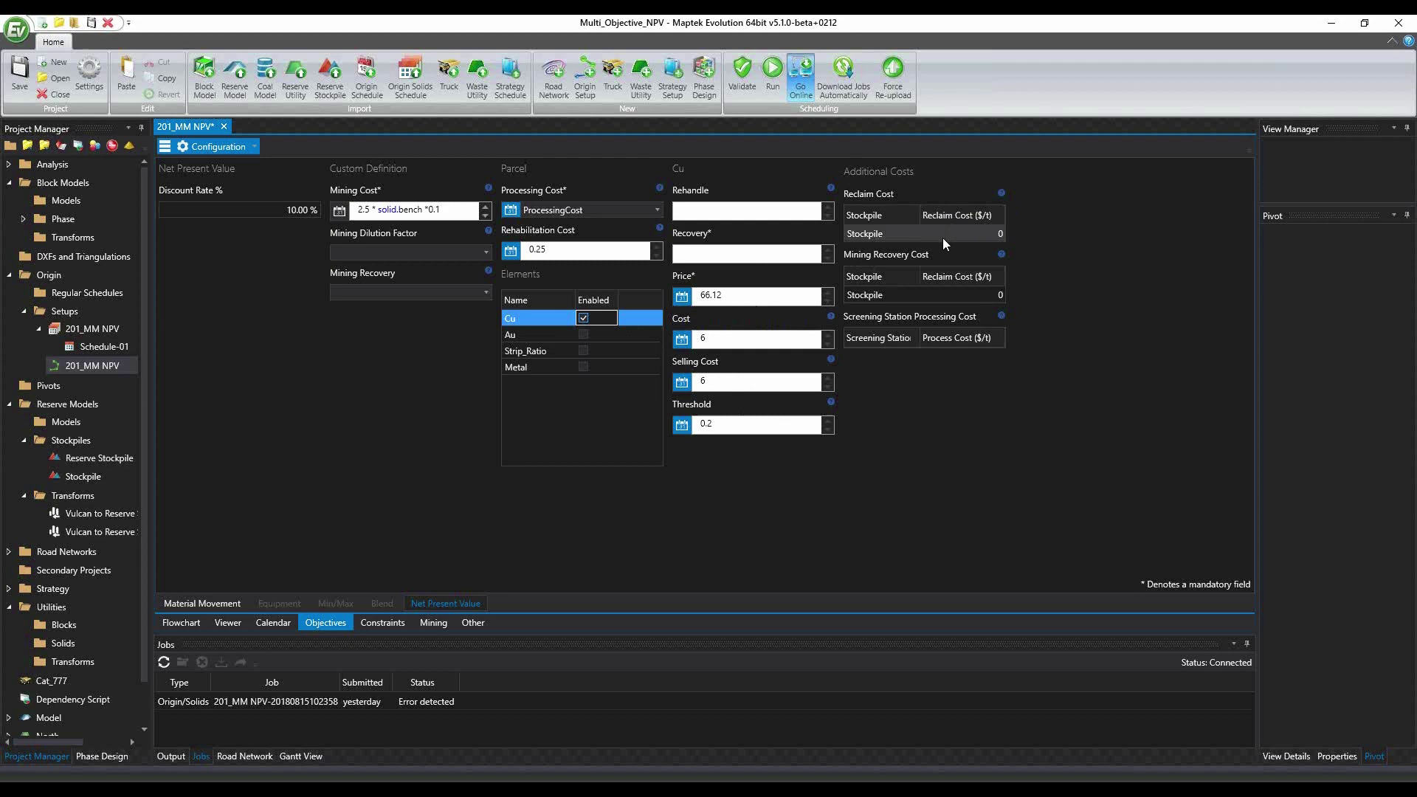
{"action": "mouse_move", "coordinate": [947, 323]}
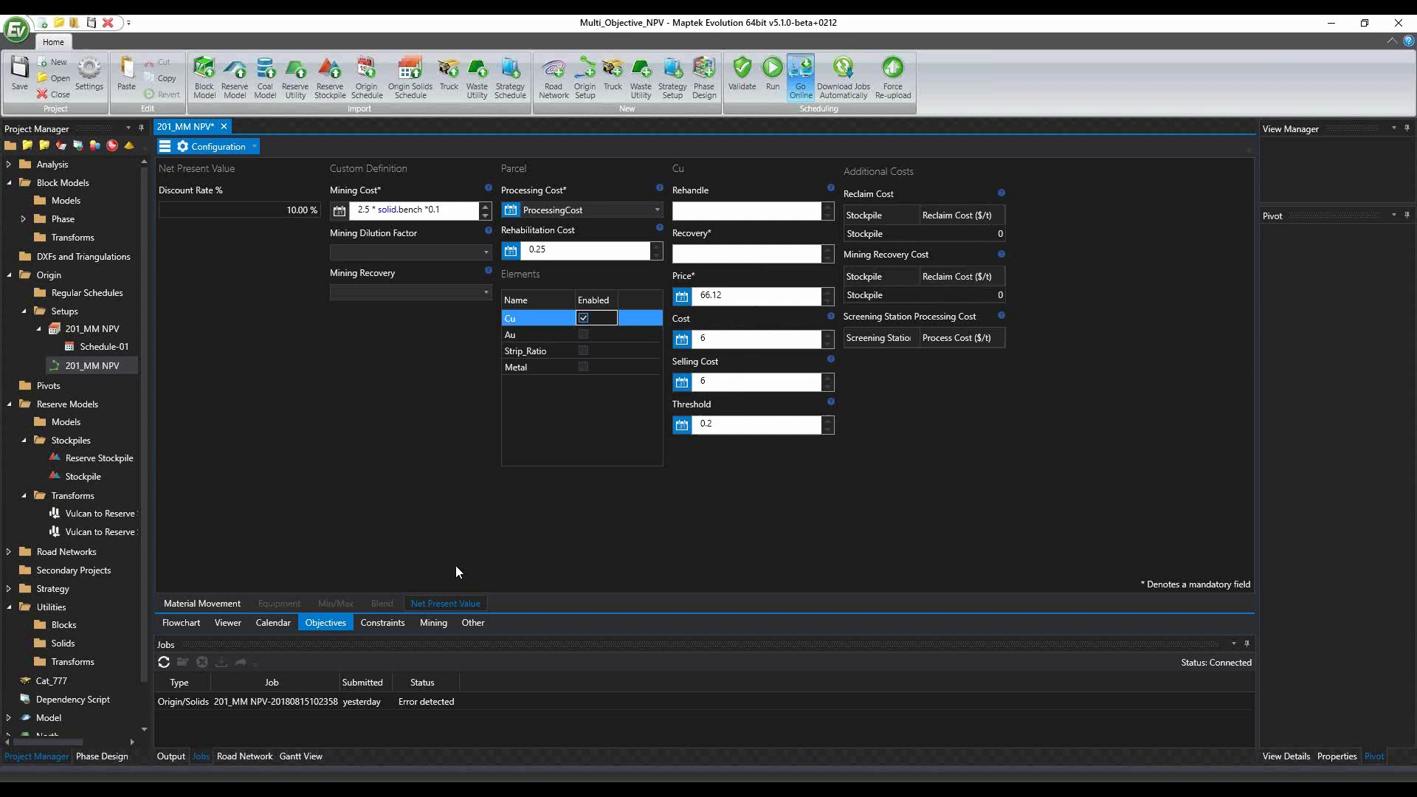
{"action": "right_click", "coordinate": [105, 300]}
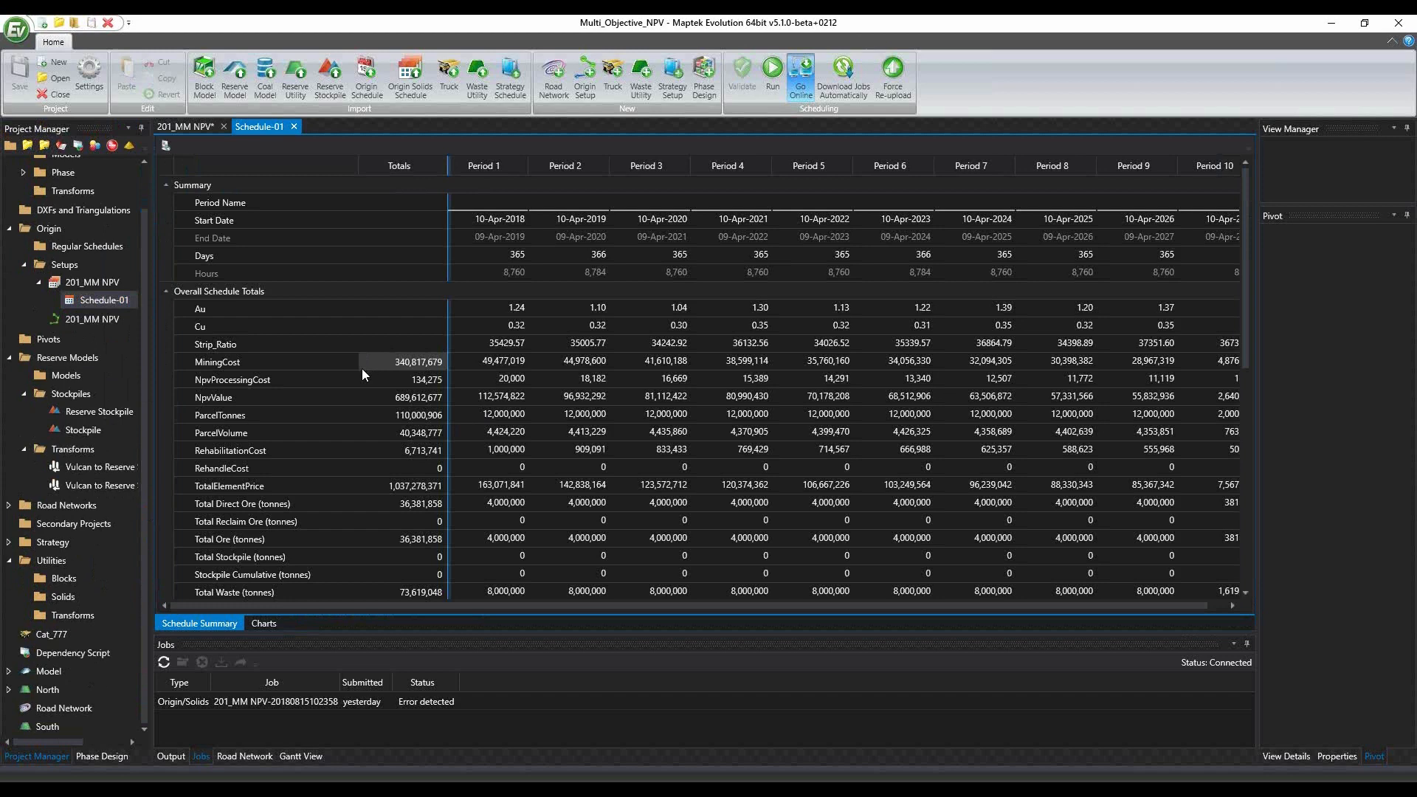
Scroll Schedule-01's summary to its NPV totals and start duplicating 201_MM NPV
{"action": "scroll", "scroll_direction": "down", "scroll_amount": 3}
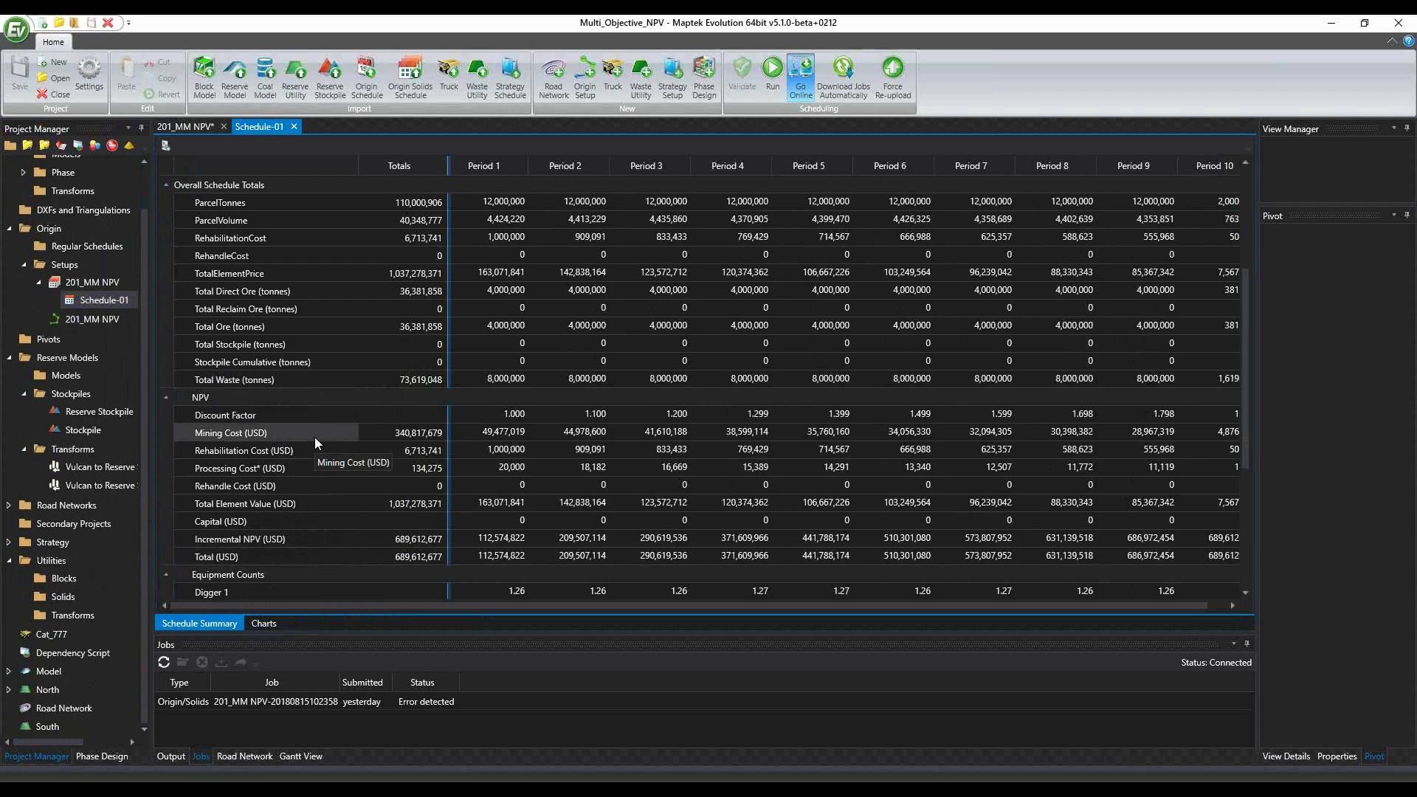
{"action": "mouse_move", "coordinate": [323, 524]}
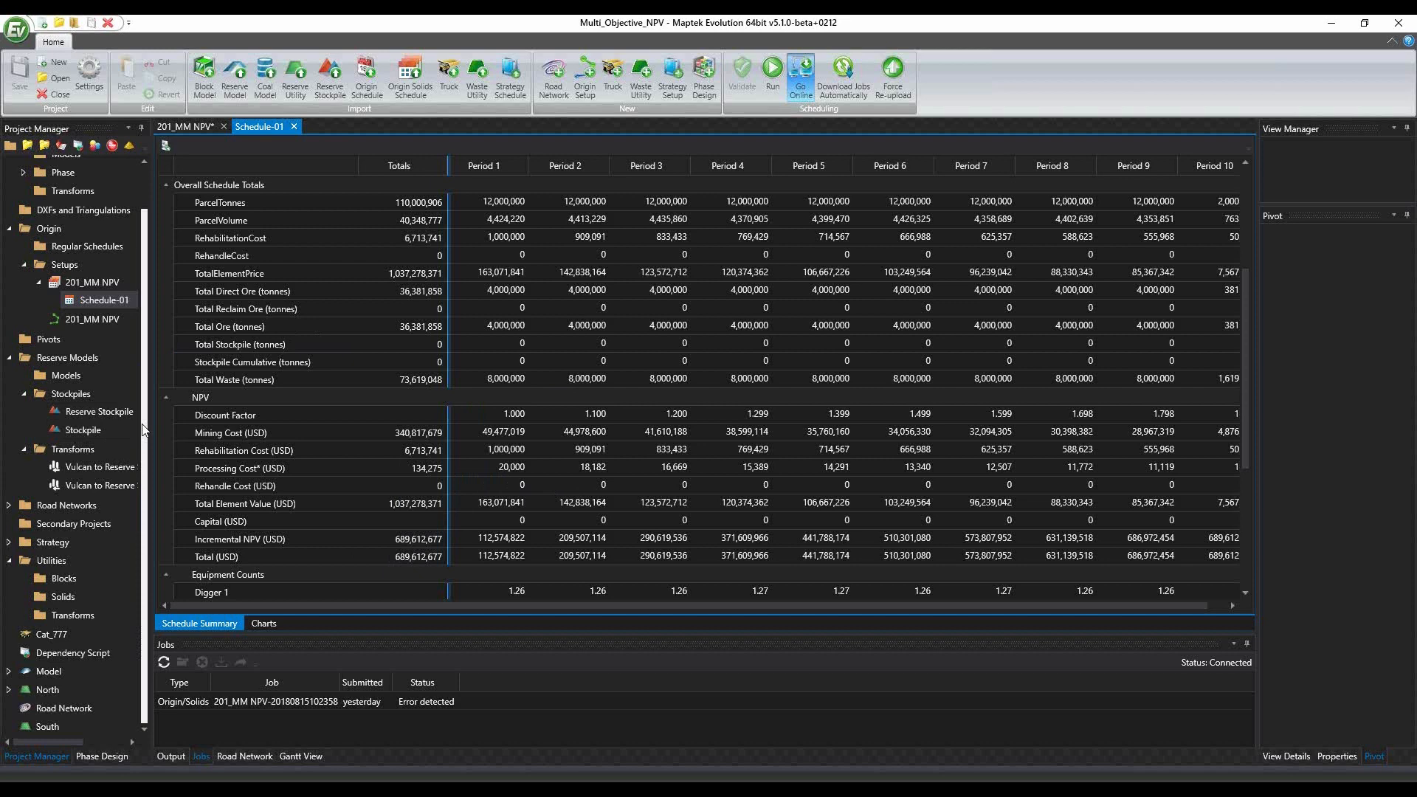
{"action": "right_click", "coordinate": [92, 364]}
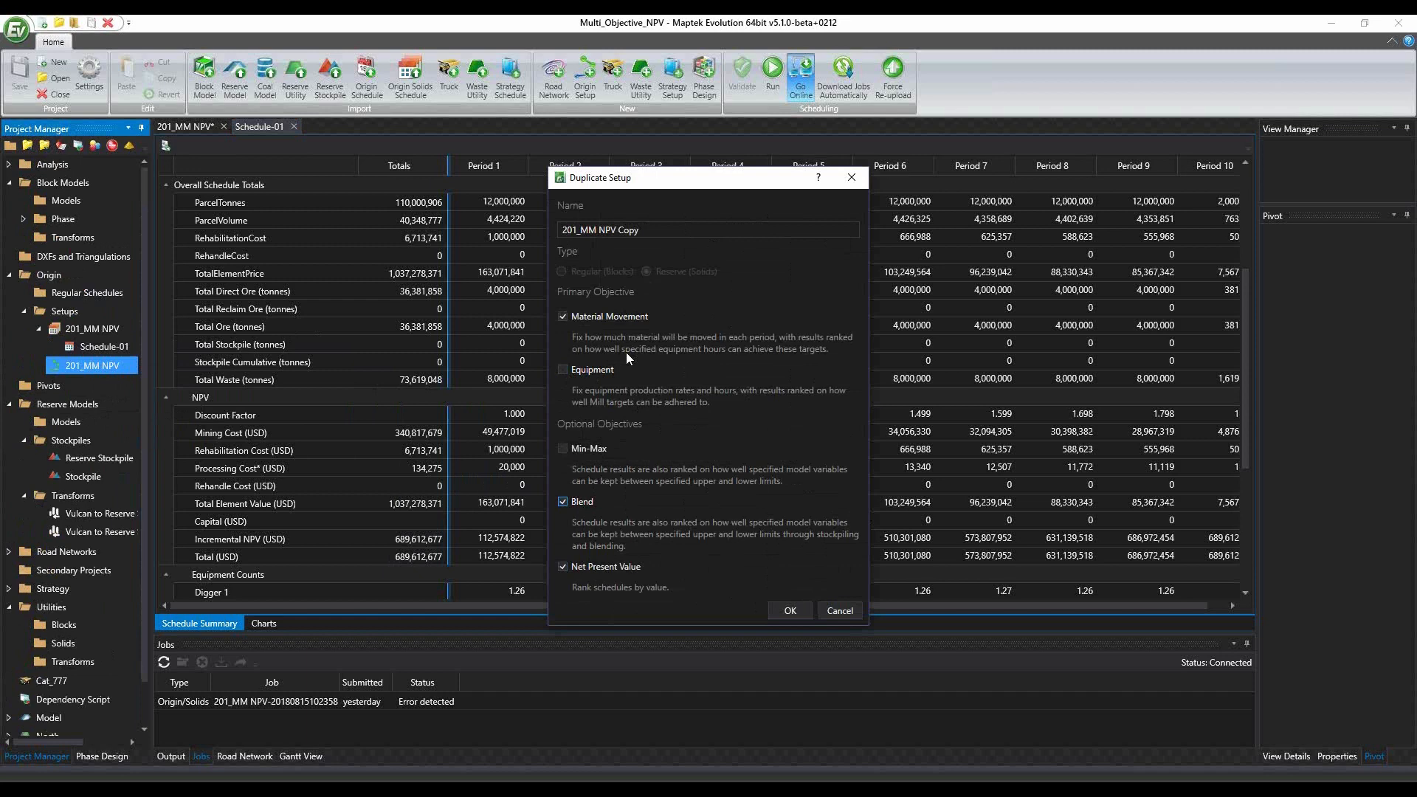
{"action": "mouse_move", "coordinate": [941, 445]}
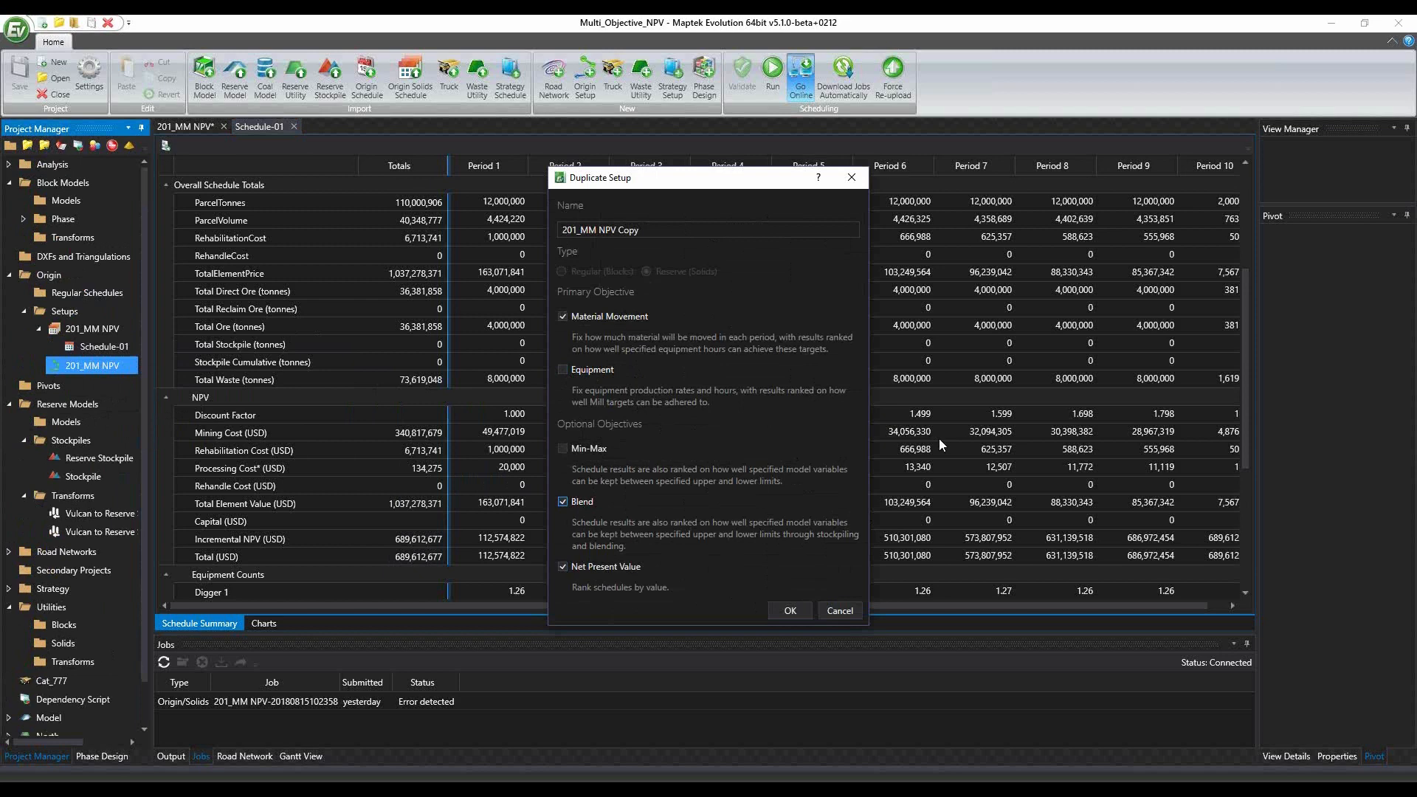
{"action": "mouse_move", "coordinate": [1041, 455]}
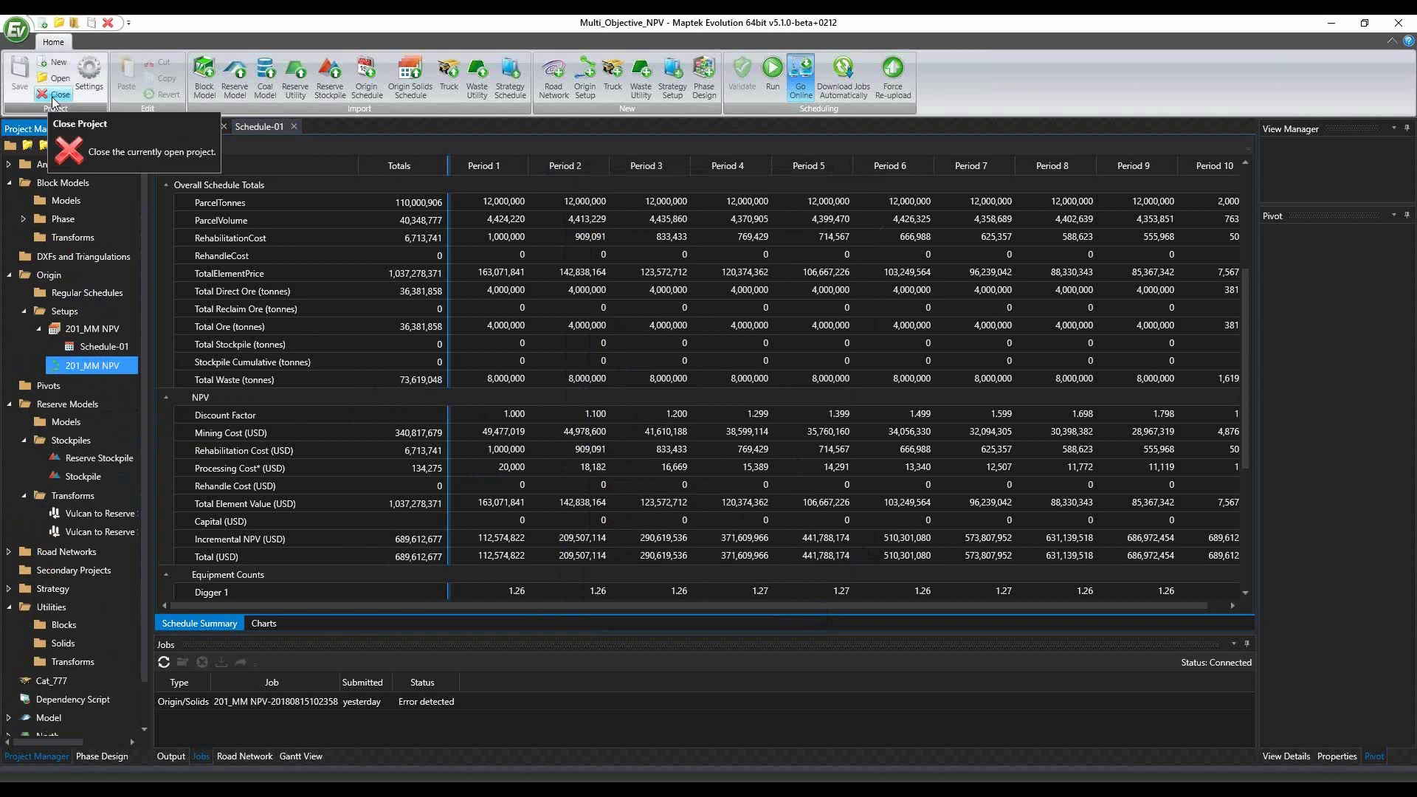
Close the Multi_Objective_NPV project after cancelling the Duplicate Setup dialog
{"action": "left_click", "coordinate": [56, 95]}
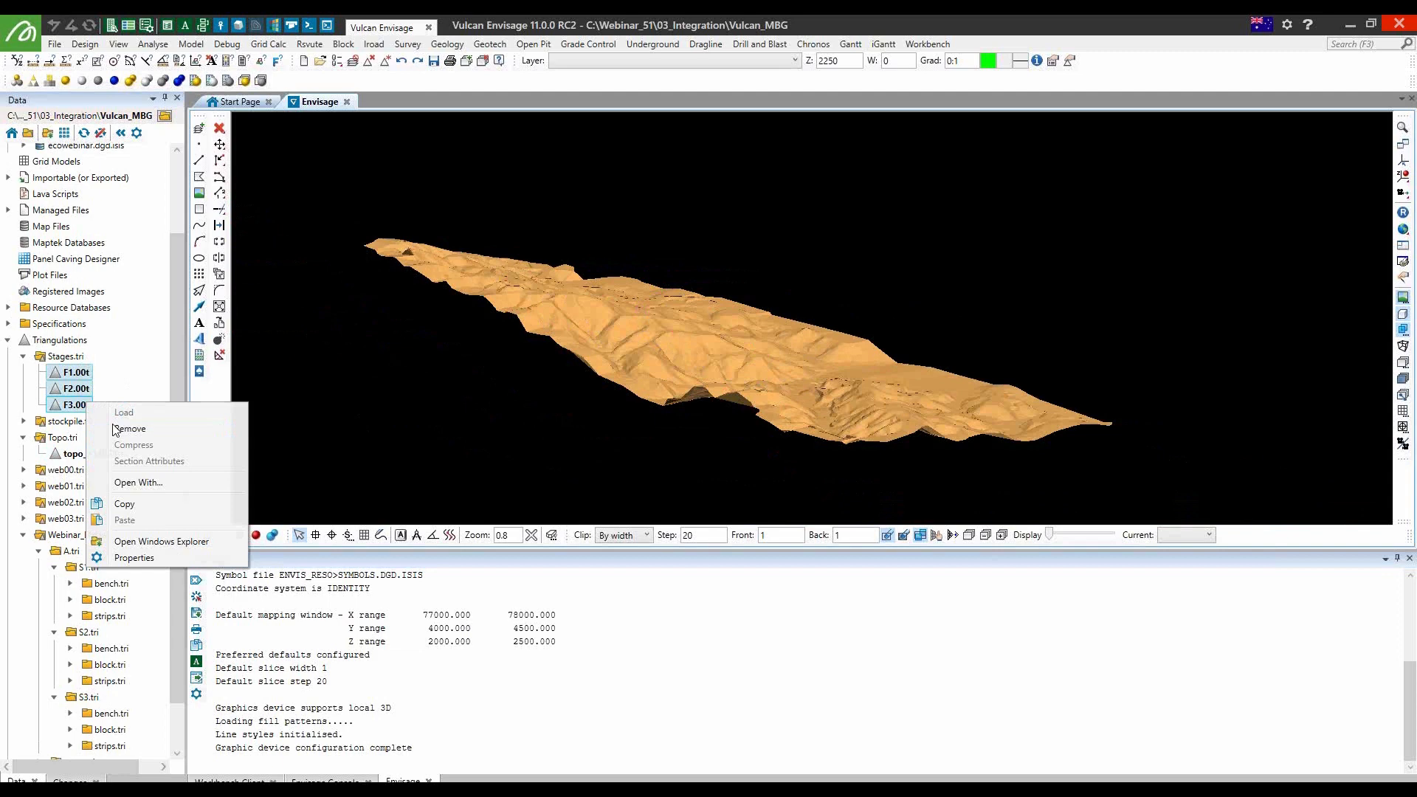
Load the Mining Blocks Generation Setup with topo_2140.00t and pit A stage triangulations
{"action": "left_click", "coordinate": [124, 411]}
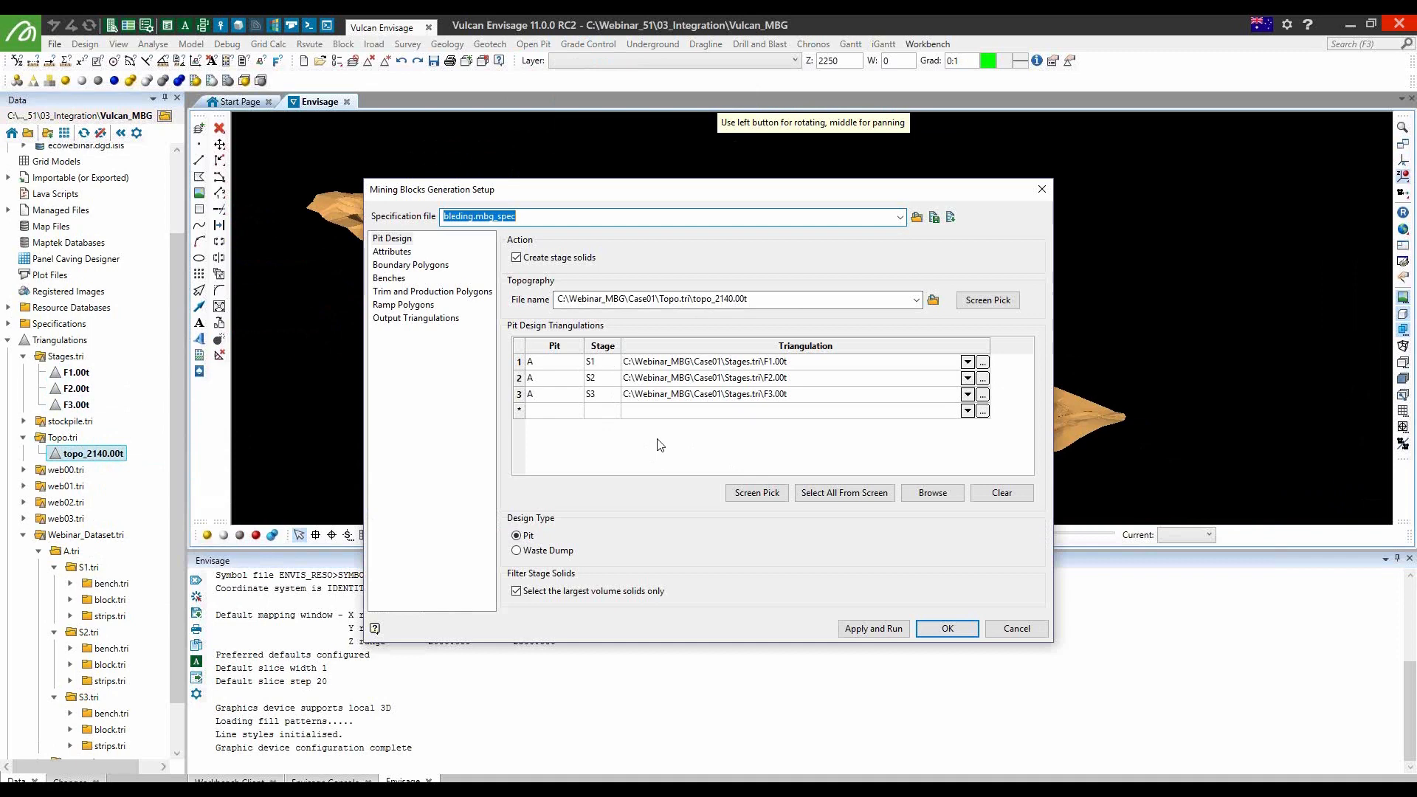
Check Attributes and S1 bench elevations, then show output triangulations going to Webinar_Dataset.tri folders
{"action": "left_click", "coordinate": [393, 251]}
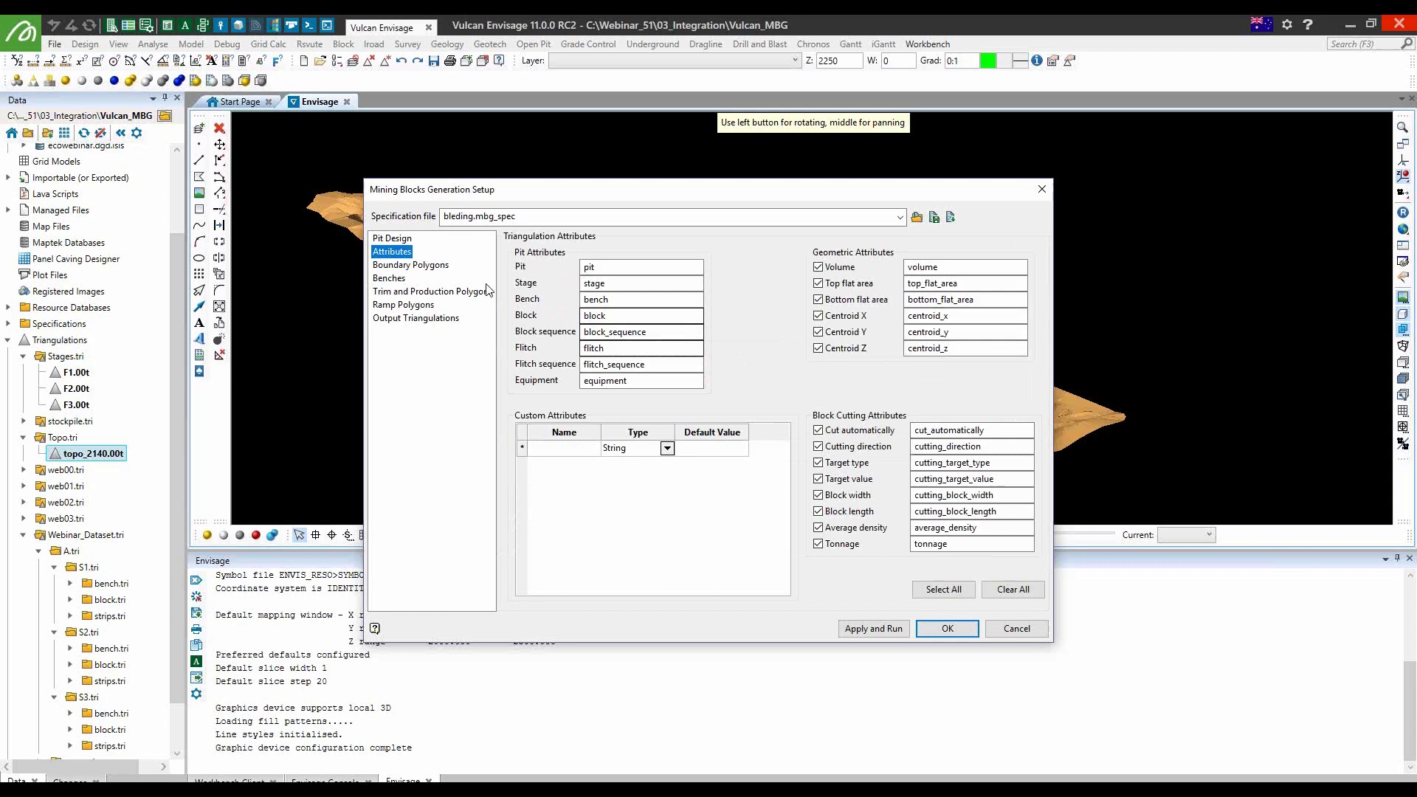
{"action": "left_click", "coordinate": [388, 279]}
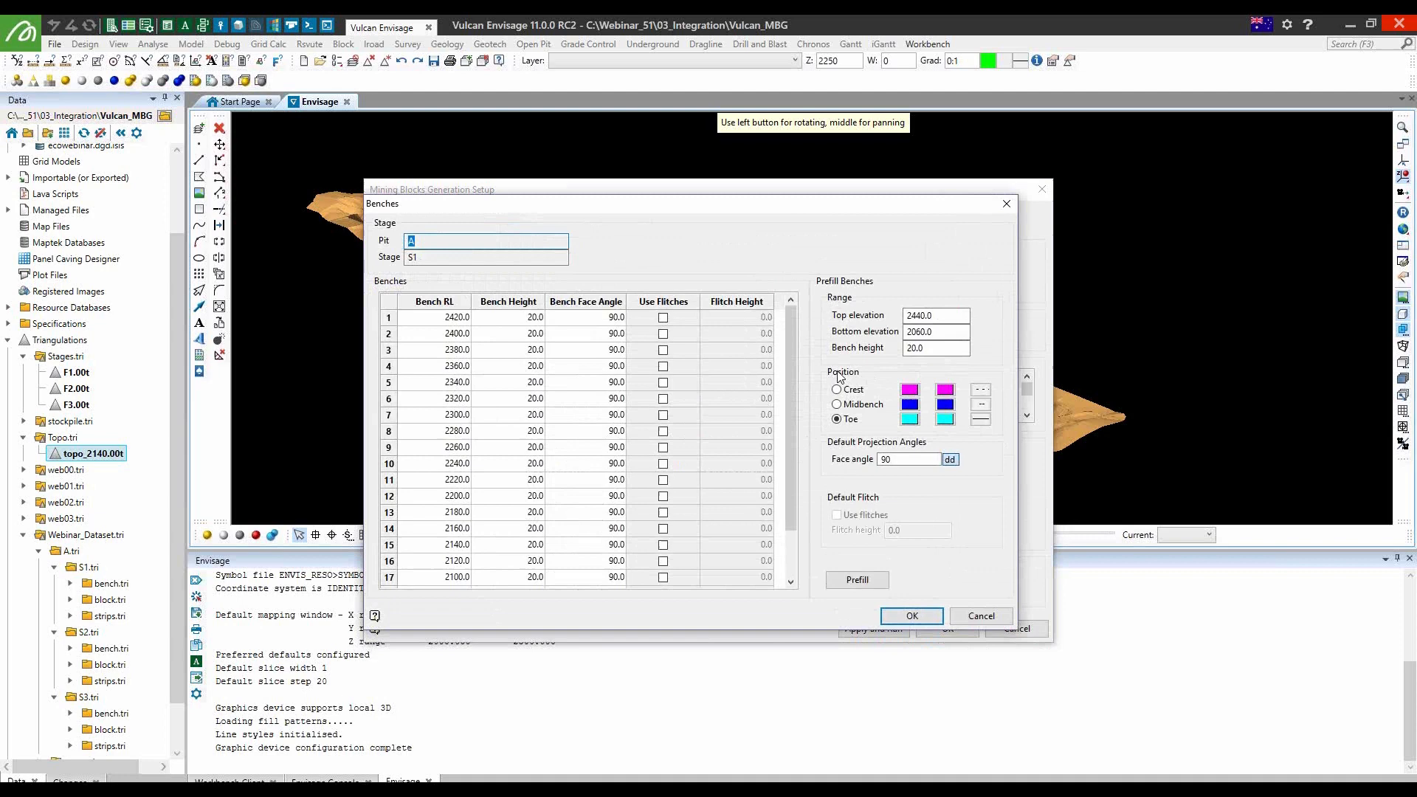
{"action": "left_click", "coordinate": [910, 615]}
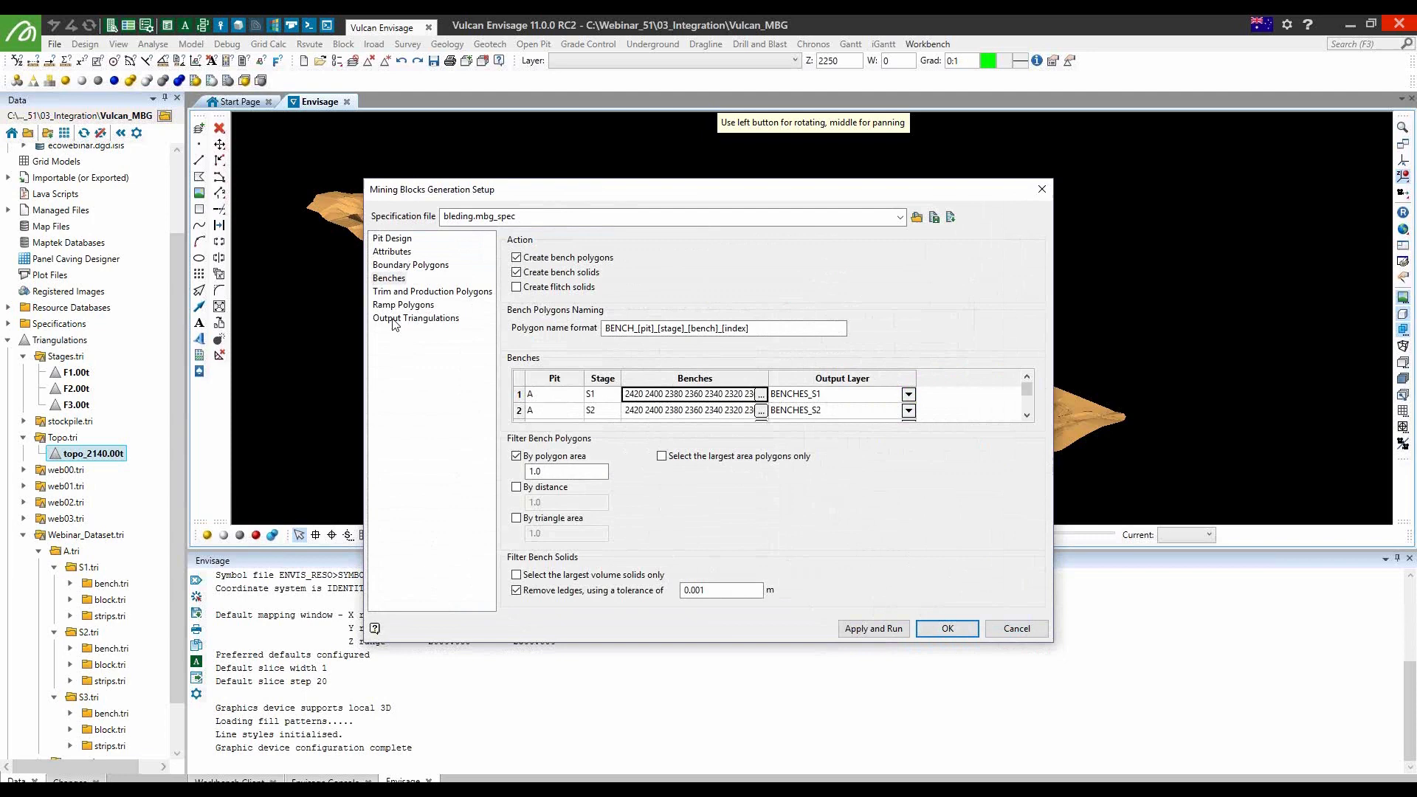
{"action": "left_click", "coordinate": [415, 318]}
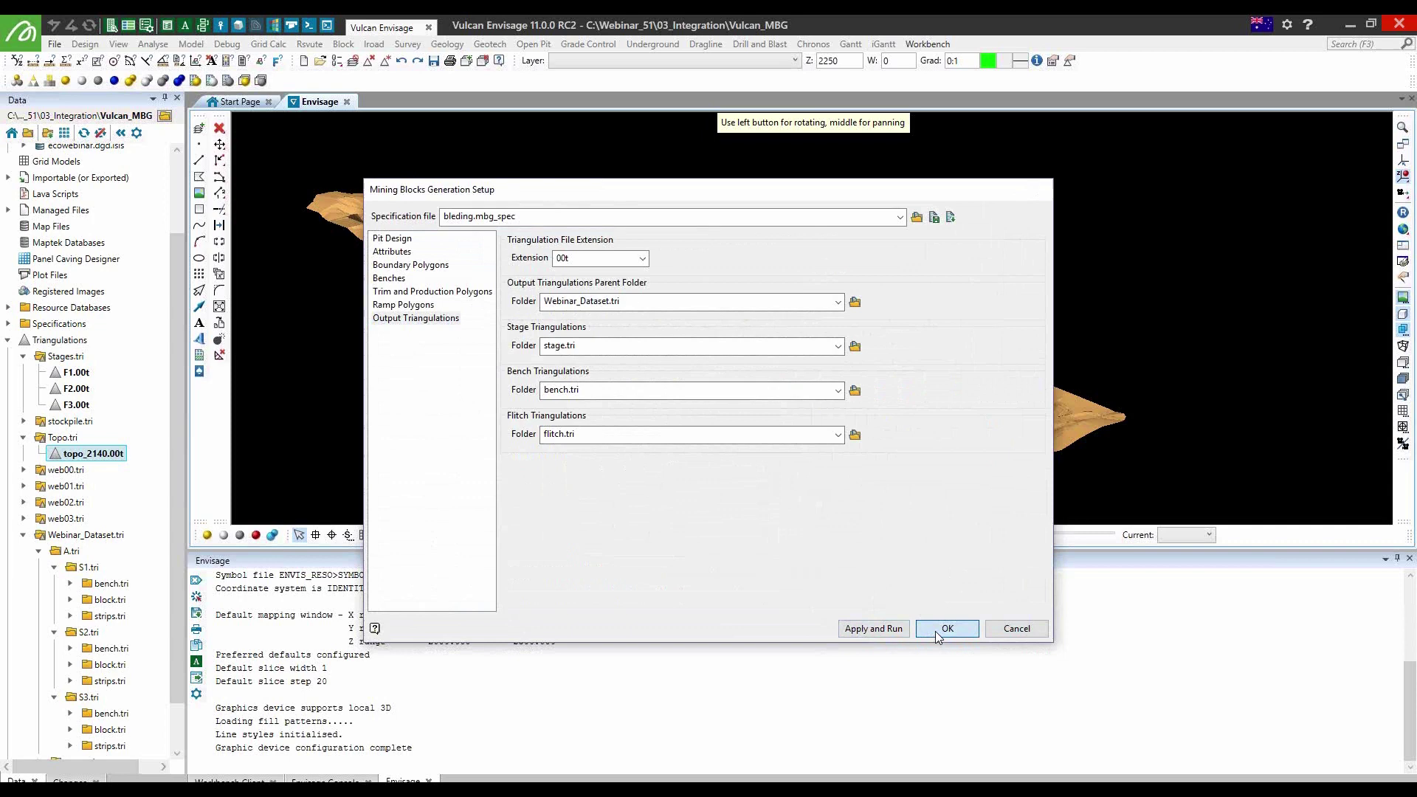
Accept the blocks setup, review stage S1's regular grid block settings unchanged, then the Output and Reserves pages (webinar.res, webinar.tab)
{"action": "left_click", "coordinate": [946, 628]}
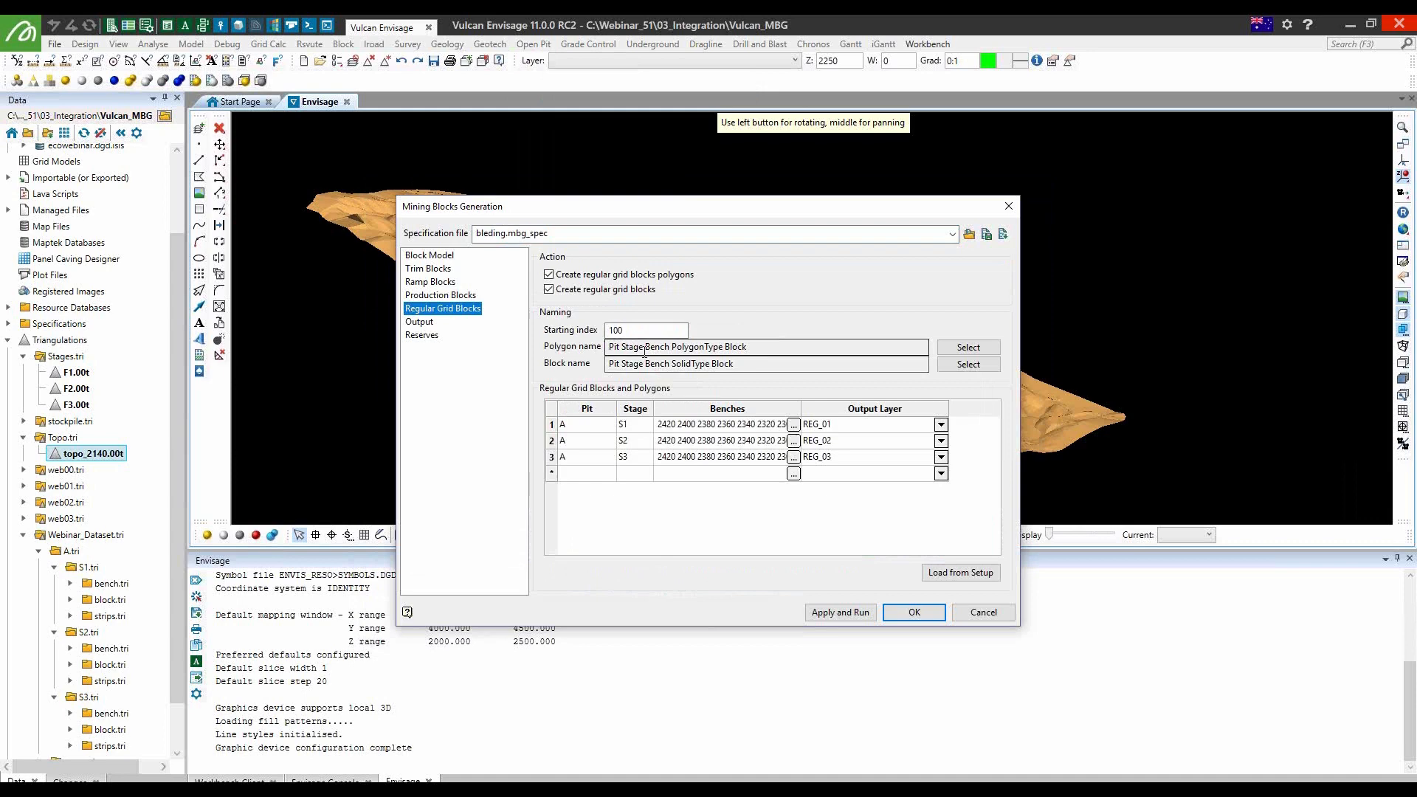
{"action": "left_click", "coordinate": [793, 425]}
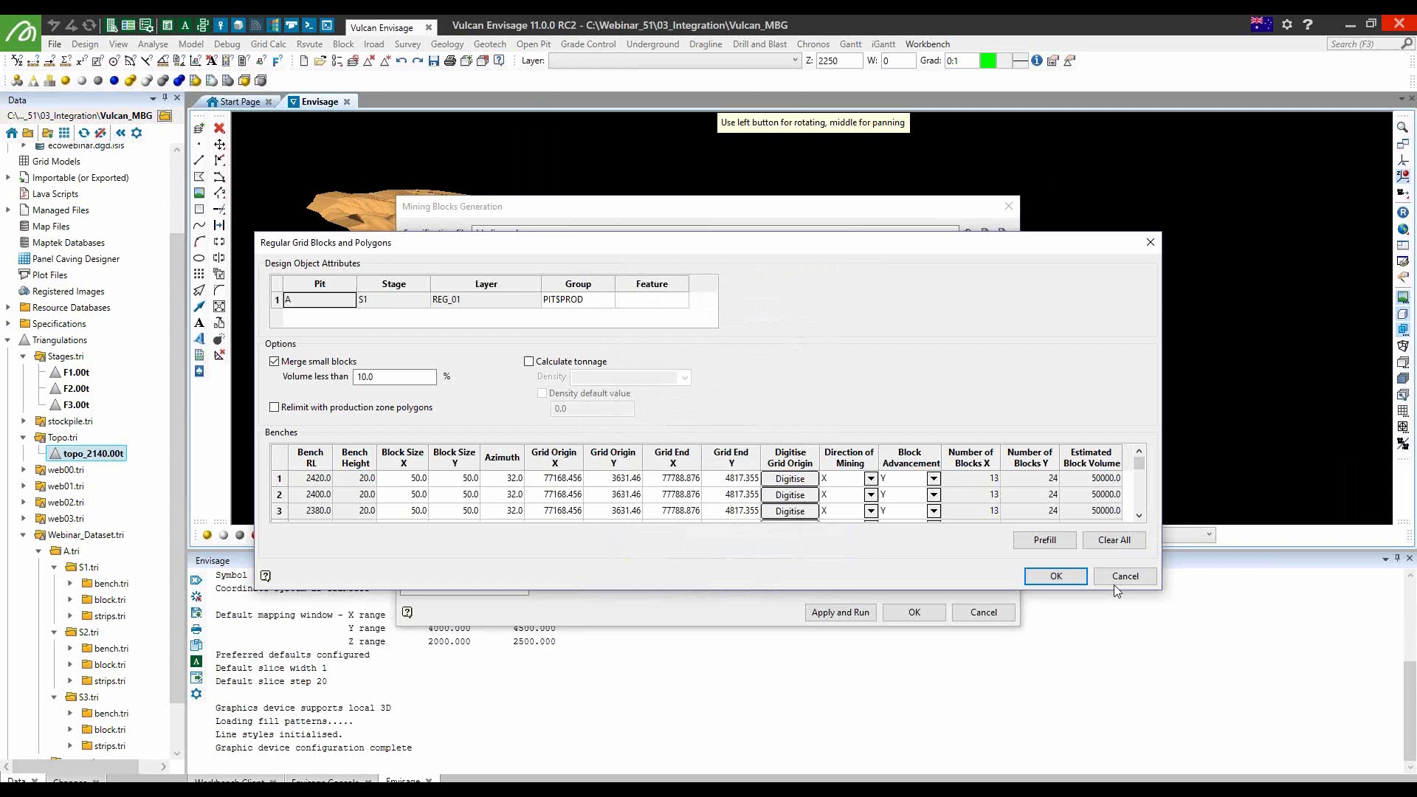
{"action": "left_click", "coordinate": [1054, 577]}
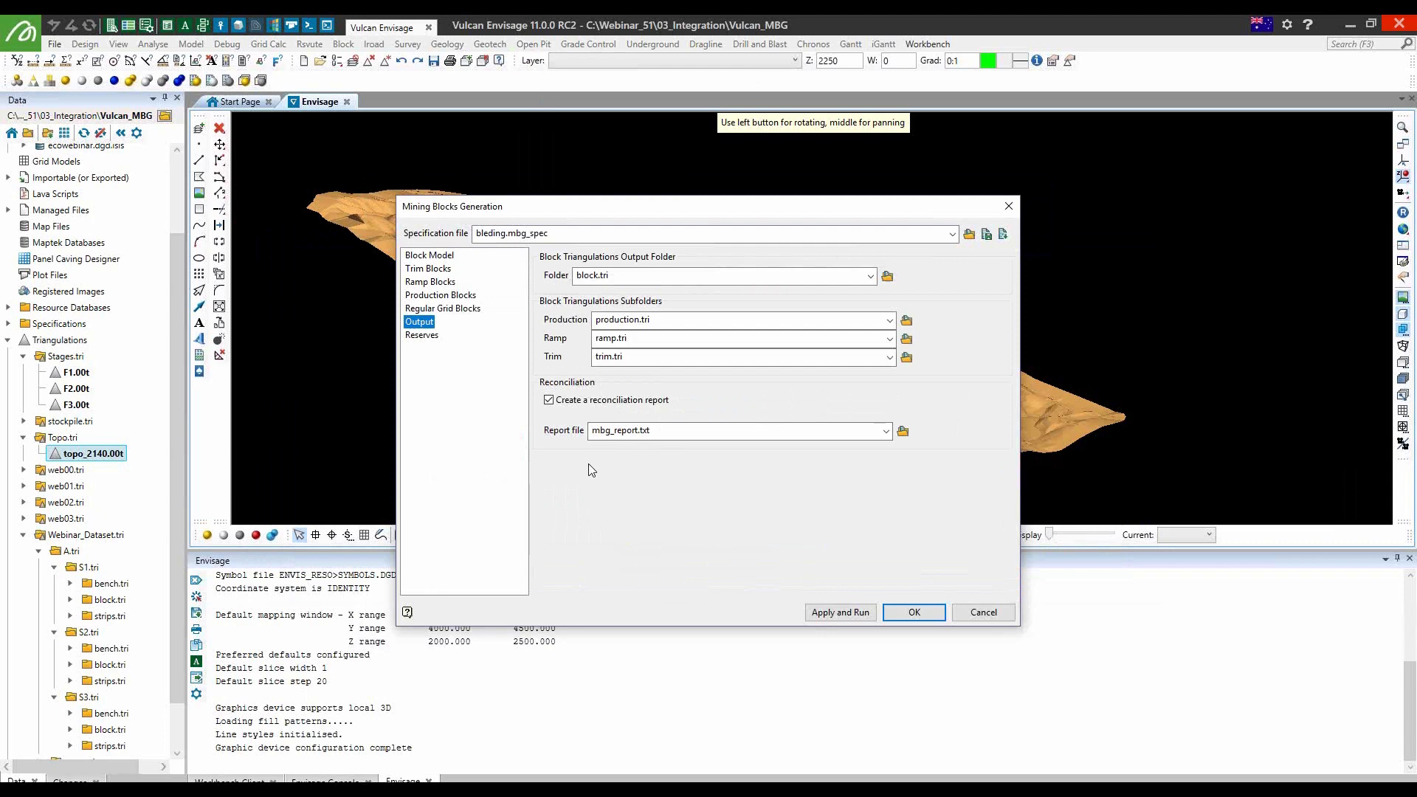
{"action": "mouse_move", "coordinate": [1073, 434]}
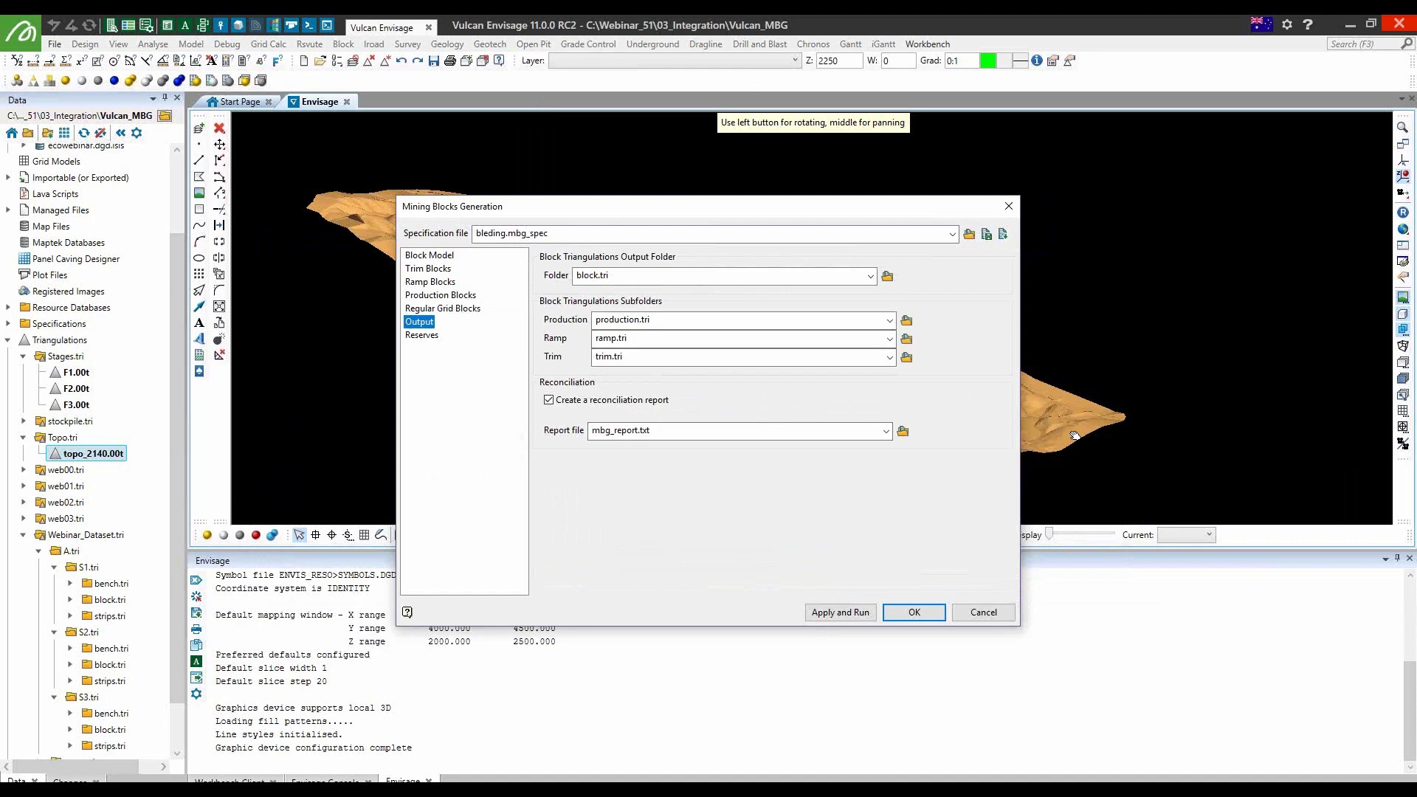
{"action": "left_click", "coordinate": [421, 335]}
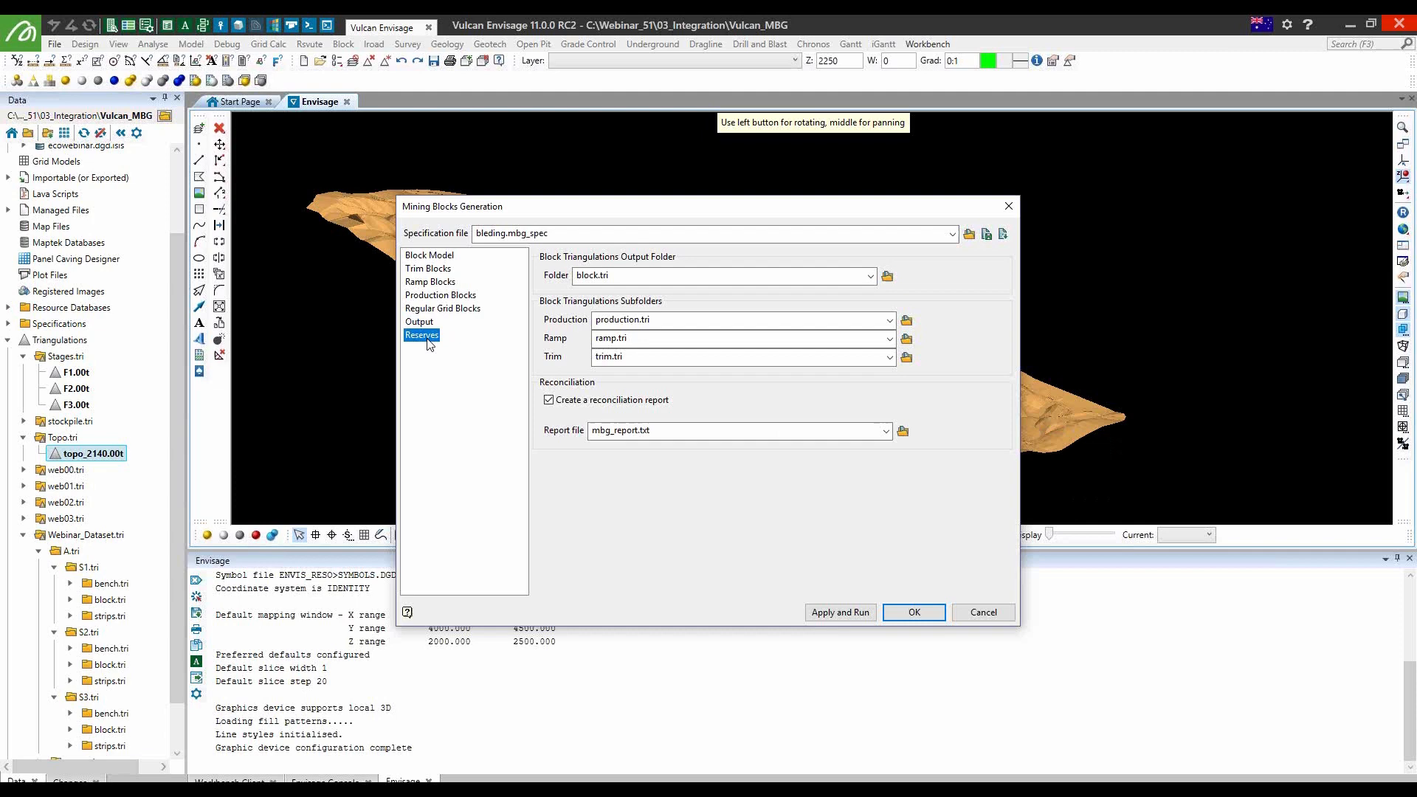
{"action": "left_click", "coordinate": [420, 335]}
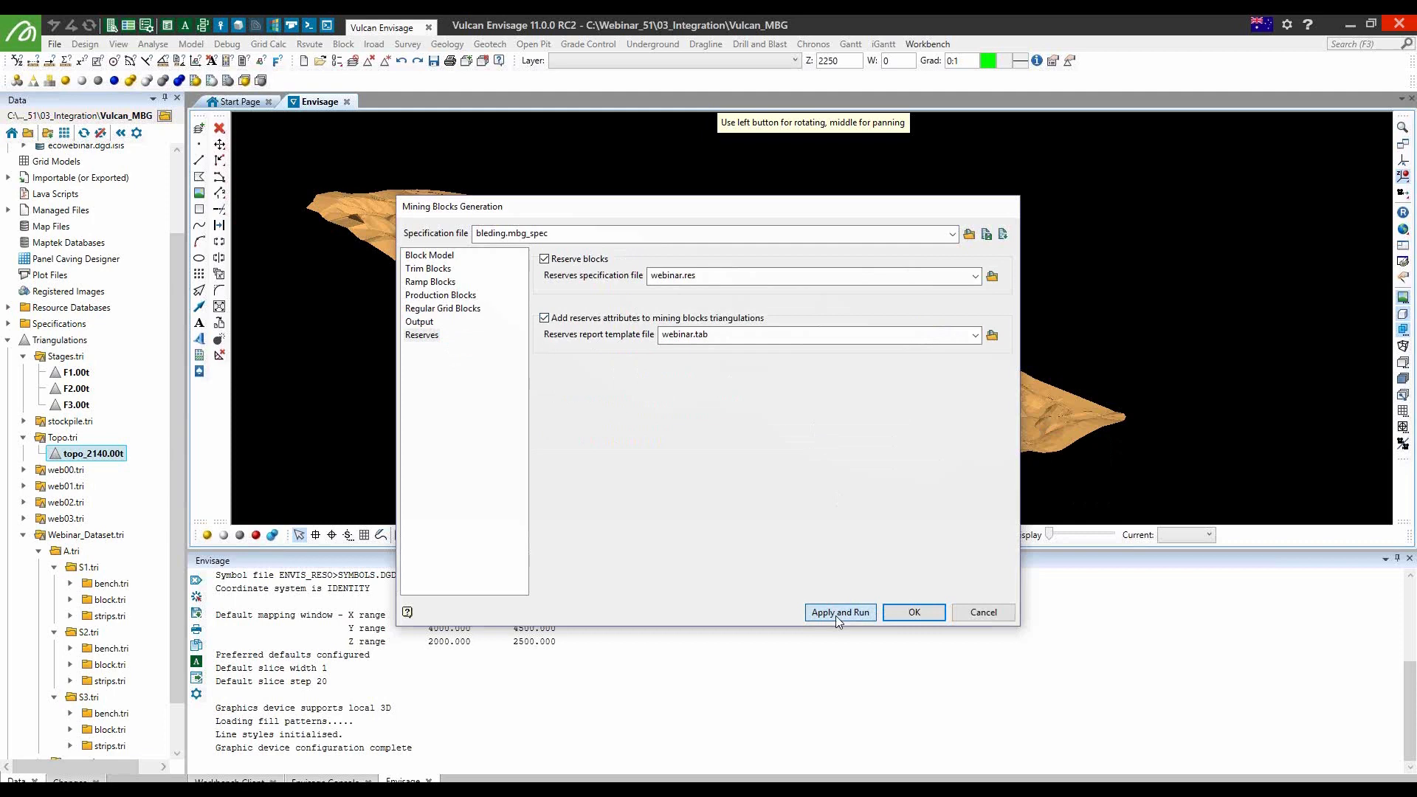
Apply and run the mining blocks generation, producing 204 blocks with reconciled stage/bench/block volumes
{"action": "left_click", "coordinate": [839, 611]}
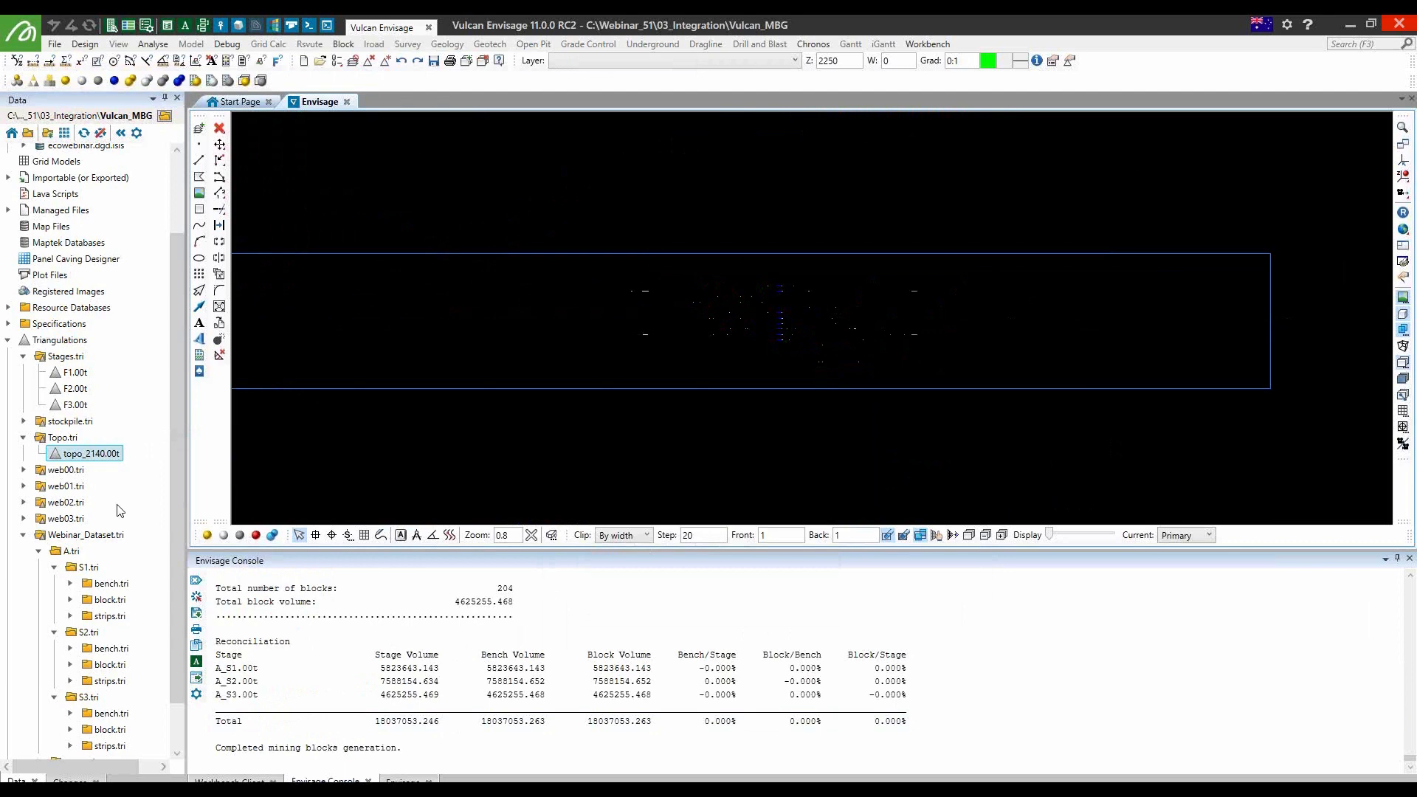
Load the block.tri triangulations of stages S1–S3 into the view and inspect a block's reserve attributes
{"action": "left_click", "coordinate": [108, 729]}
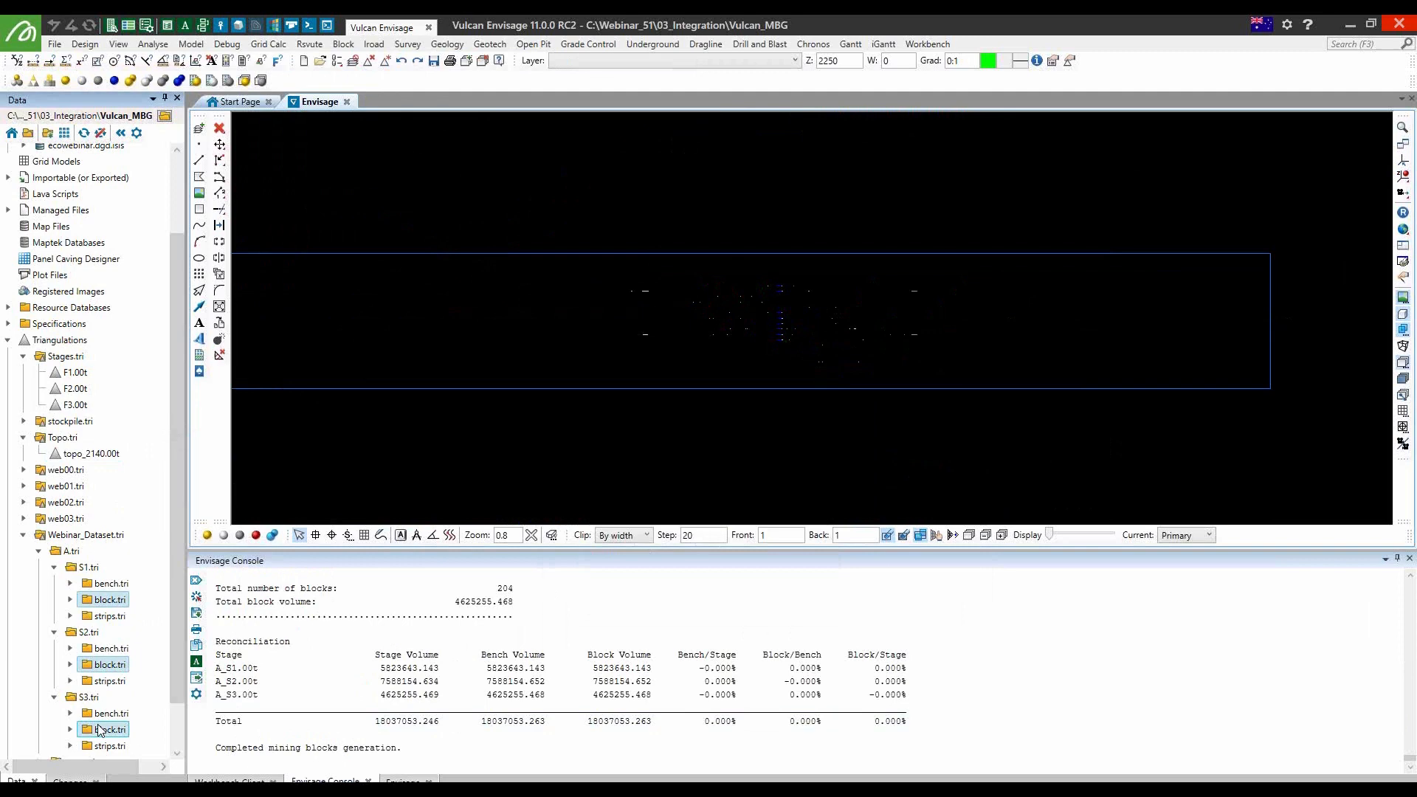
{"action": "double_click", "coordinate": [109, 729]}
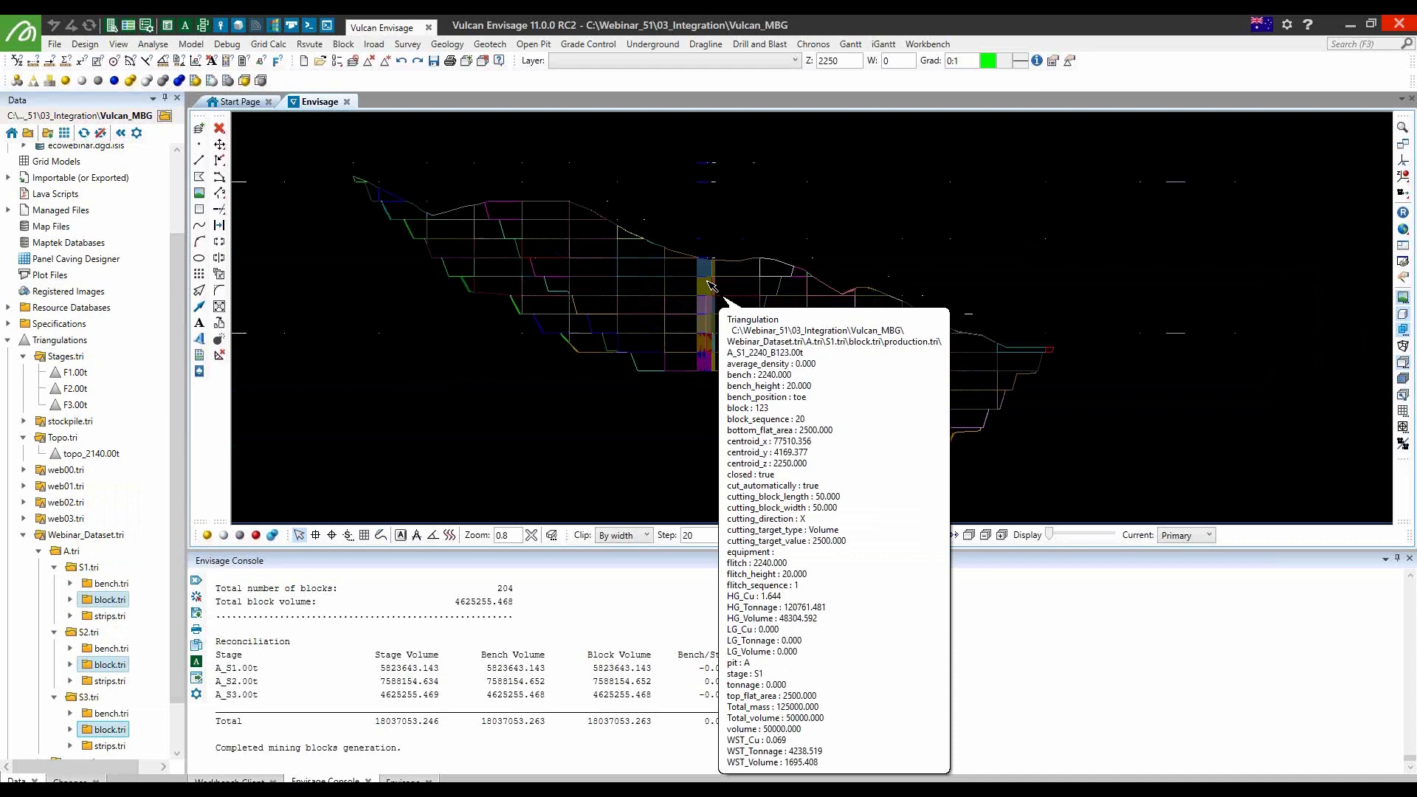
{"action": "left_click", "coordinate": [1403, 228]}
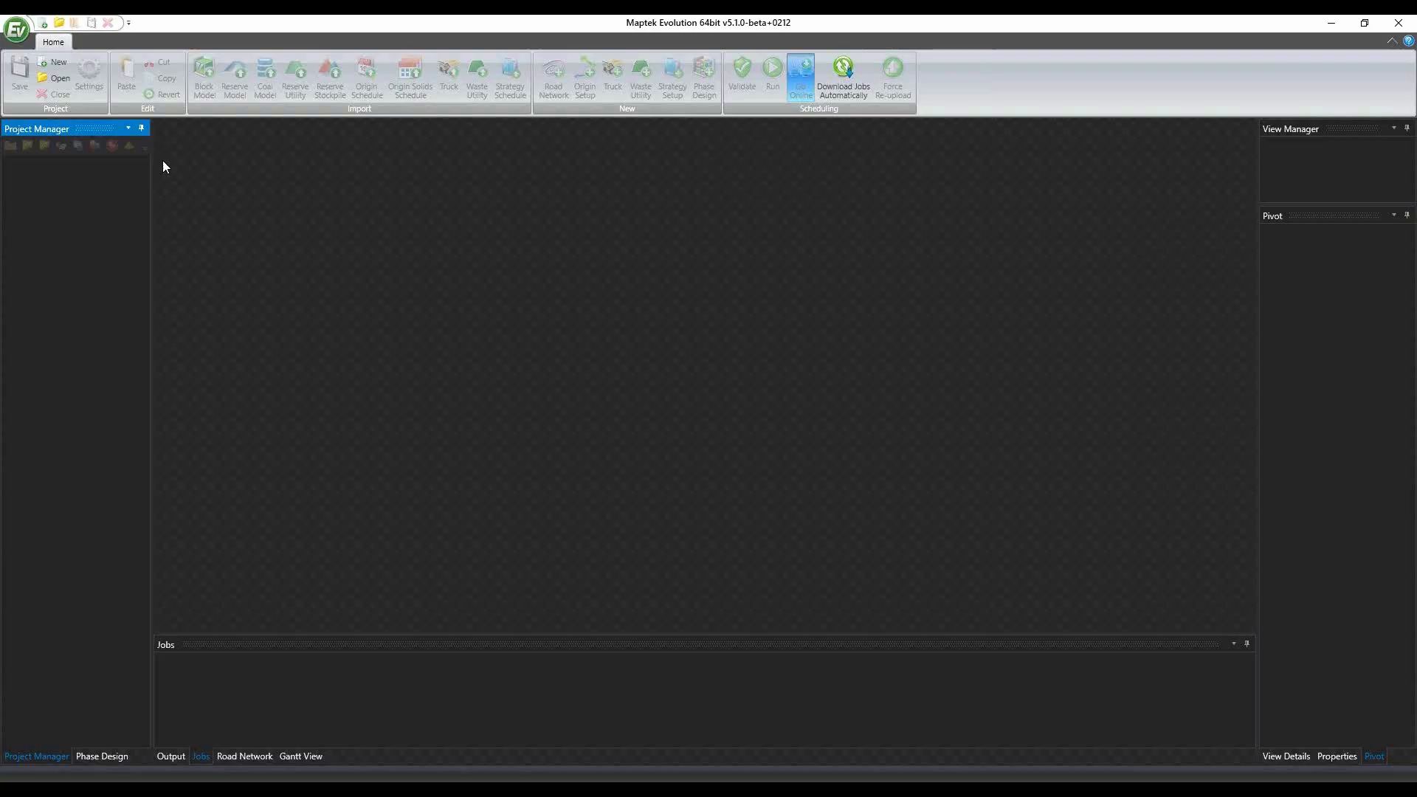
Create a new Evolution project named test
{"action": "left_click", "coordinate": [16, 22]}
{"action": "type", "text": "t"}
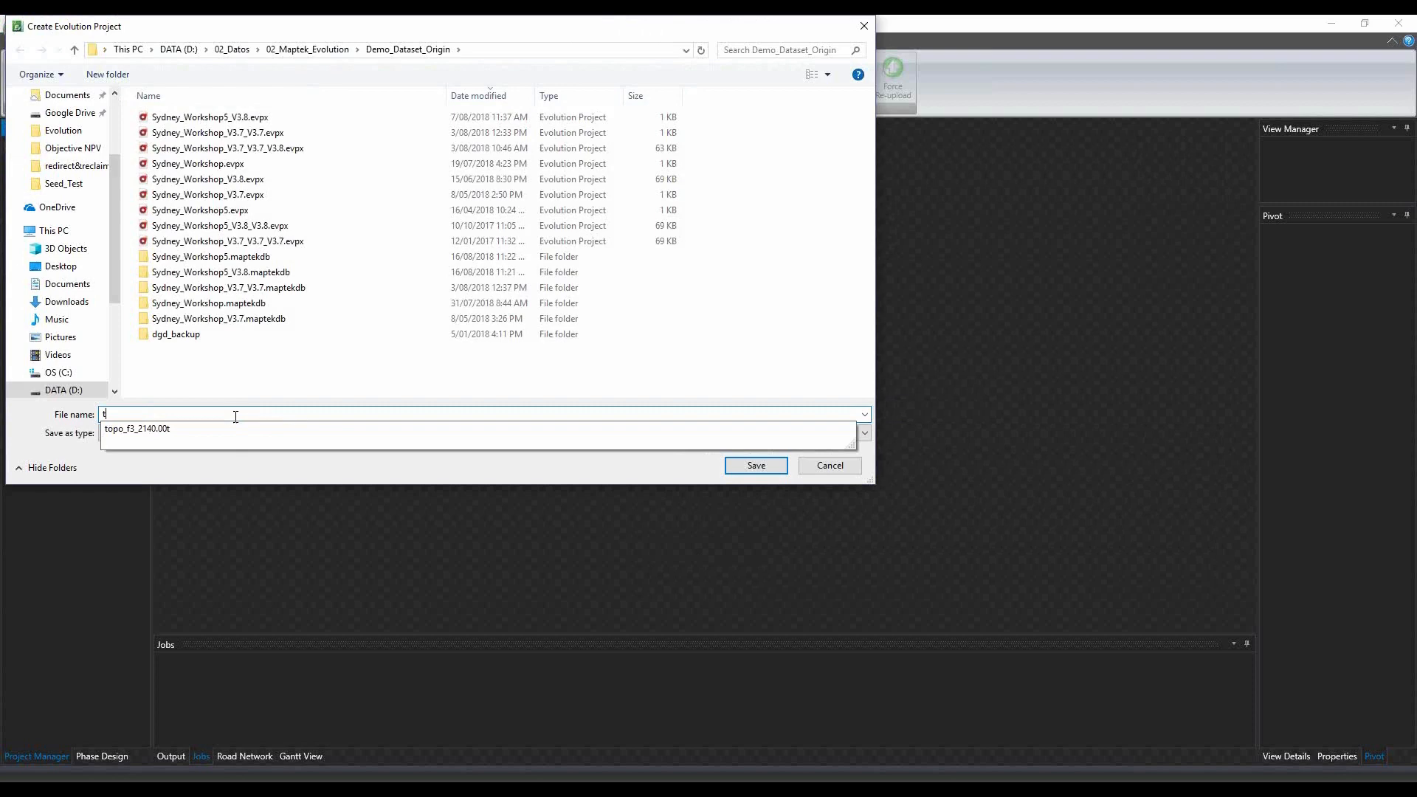
{"action": "left_click", "coordinate": [756, 465]}
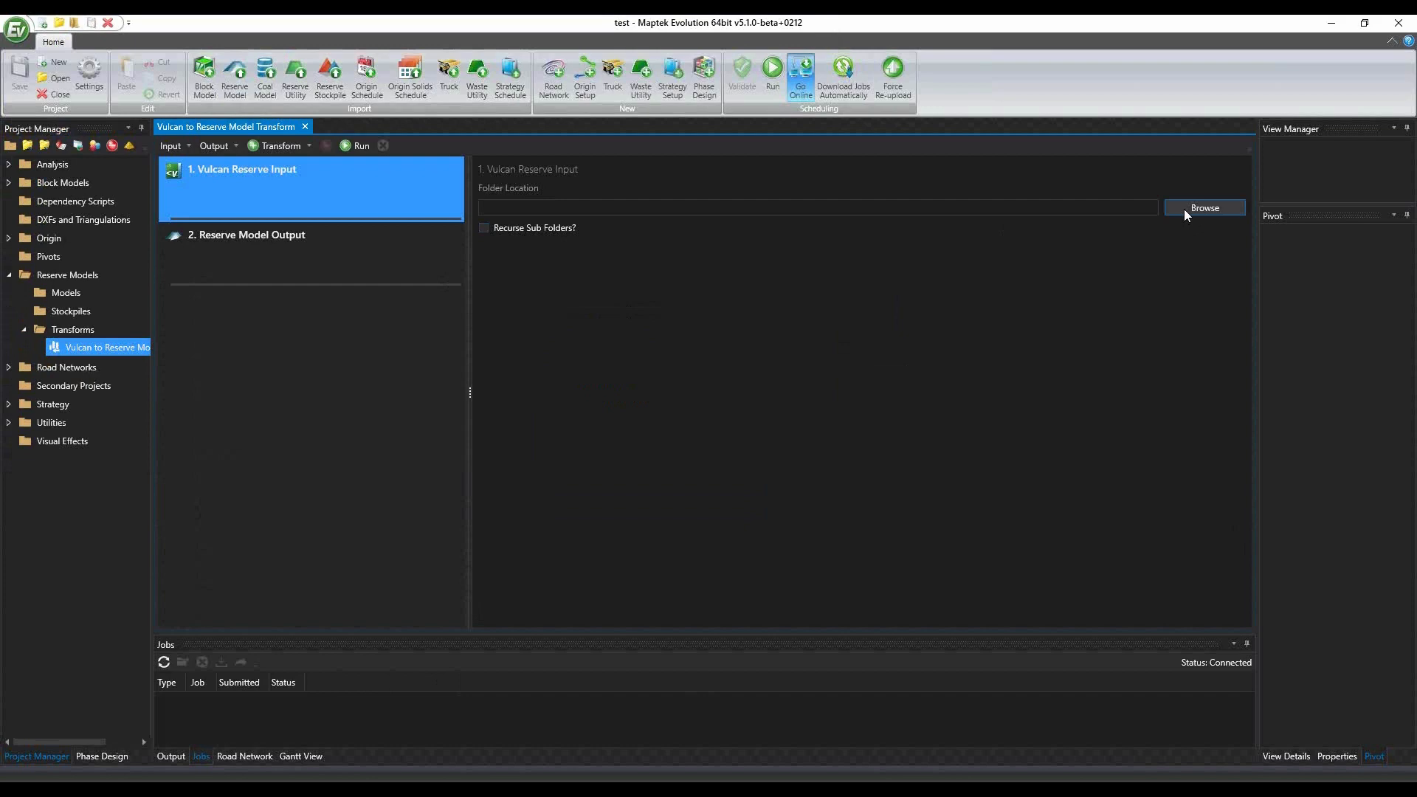
Run the Vulcan to Reserve Model transform on the block solids folder with Bench set to bench, and show the Reserve Model in 3D
{"action": "left_click", "coordinate": [1204, 209]}
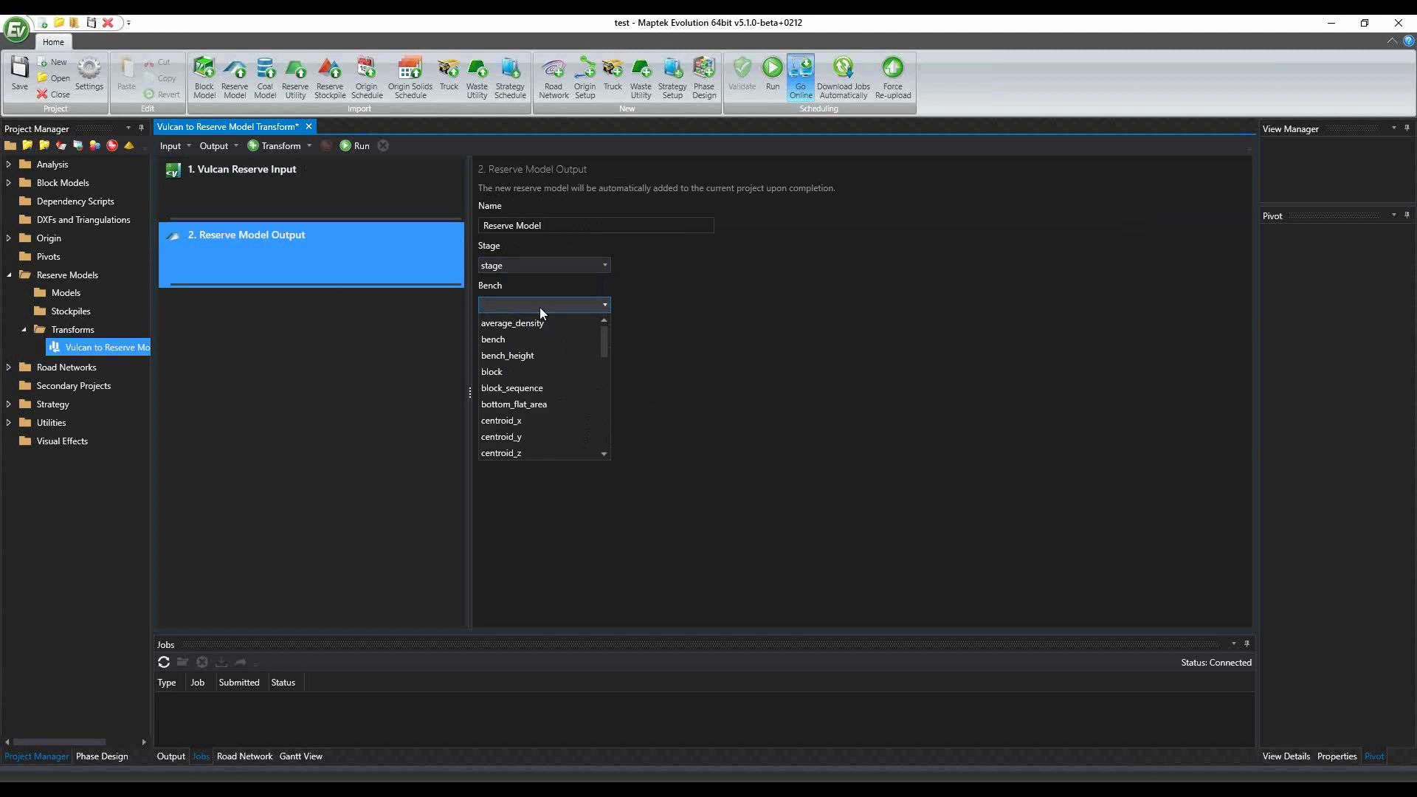
{"action": "left_click", "coordinate": [493, 340]}
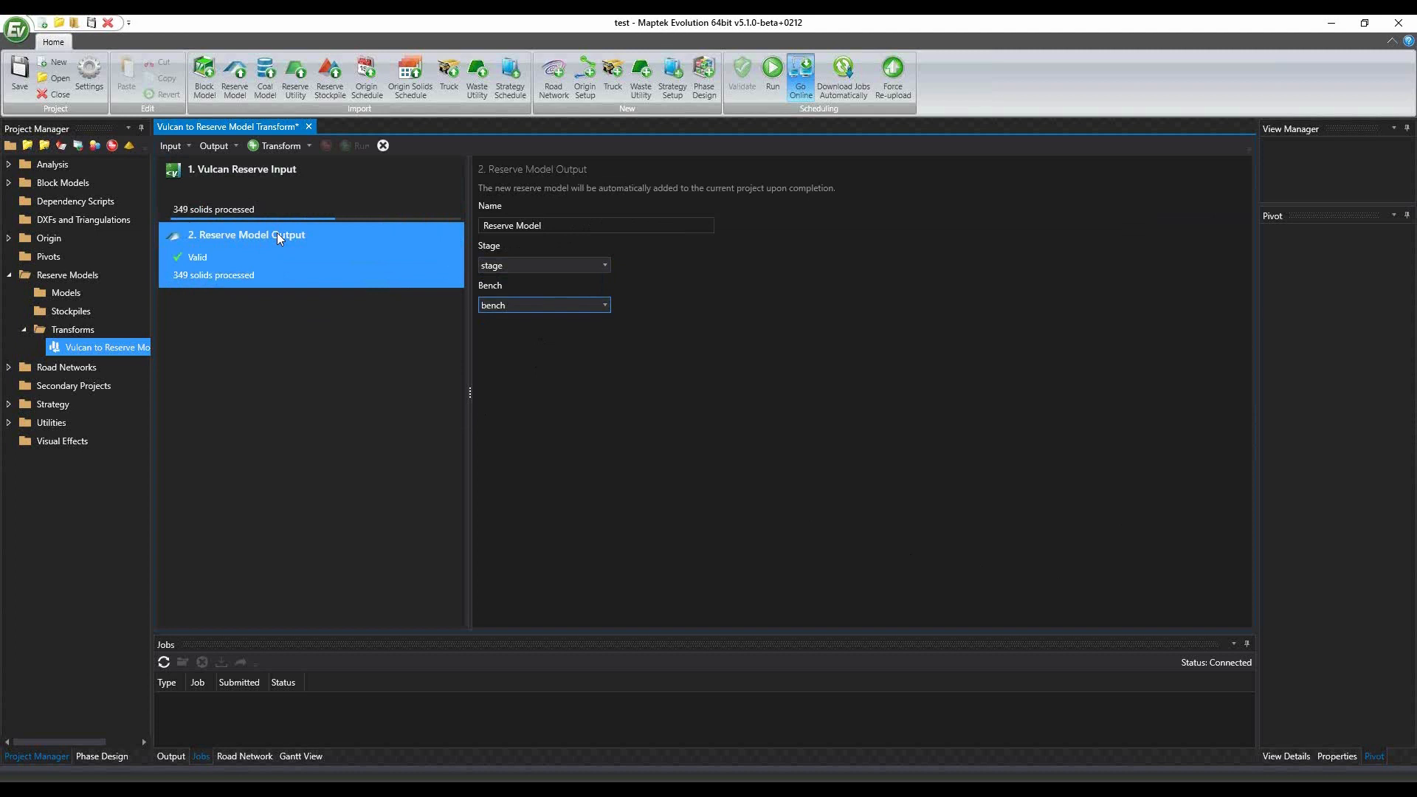
{"action": "left_click", "coordinate": [360, 146]}
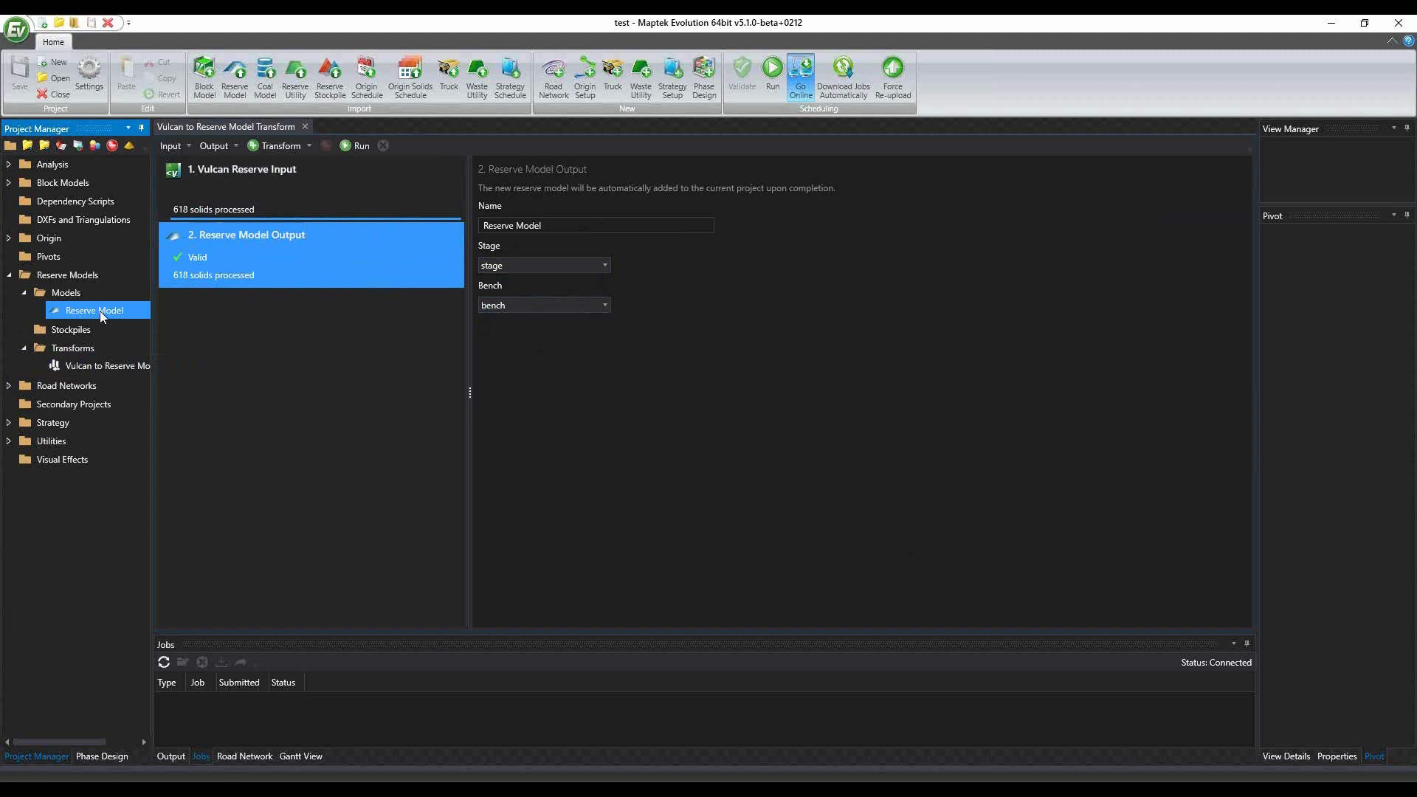
{"action": "double_click", "coordinate": [95, 310]}
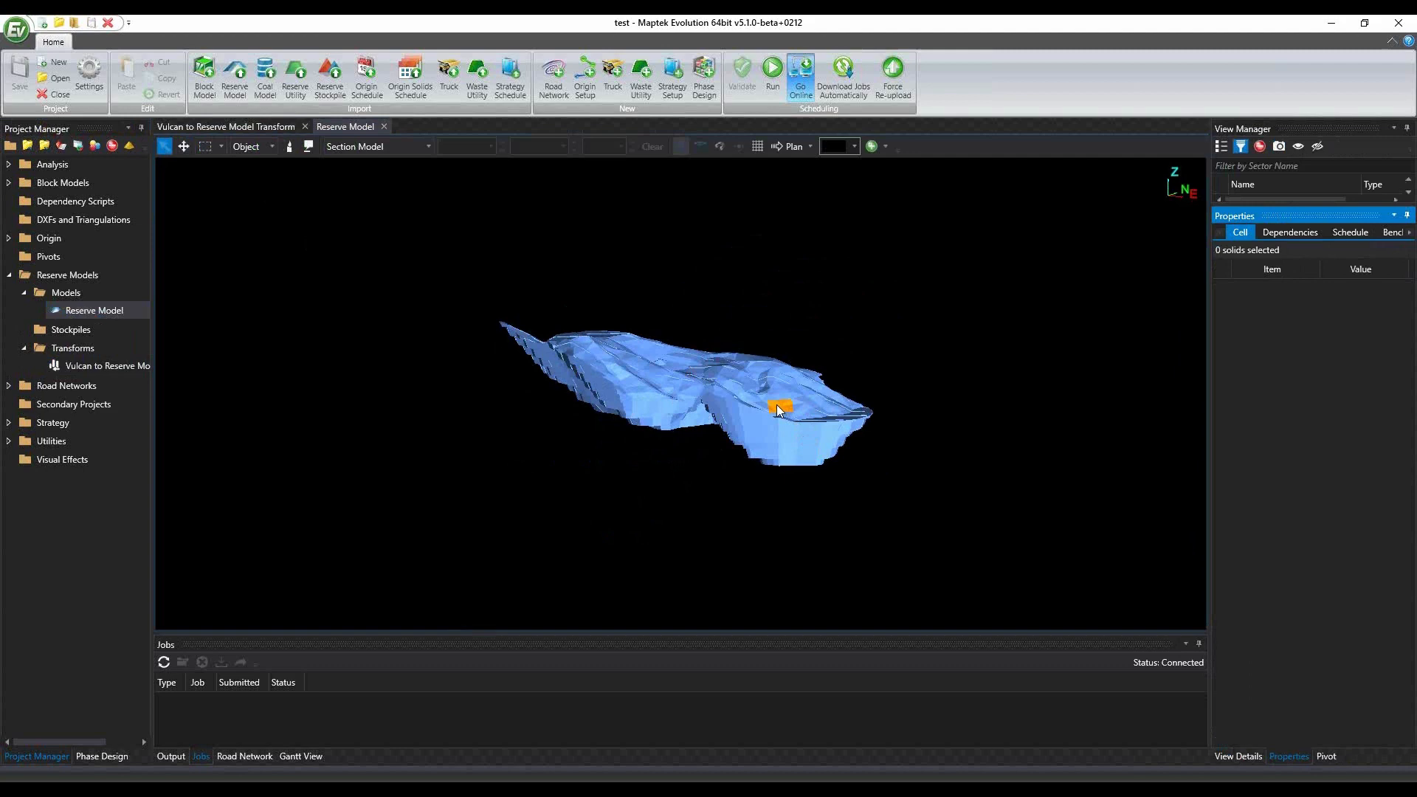
Add a Dynamic Colour to the Reserve Model layer, colouring it by the bench column
{"action": "right_click", "coordinate": [1306, 220]}
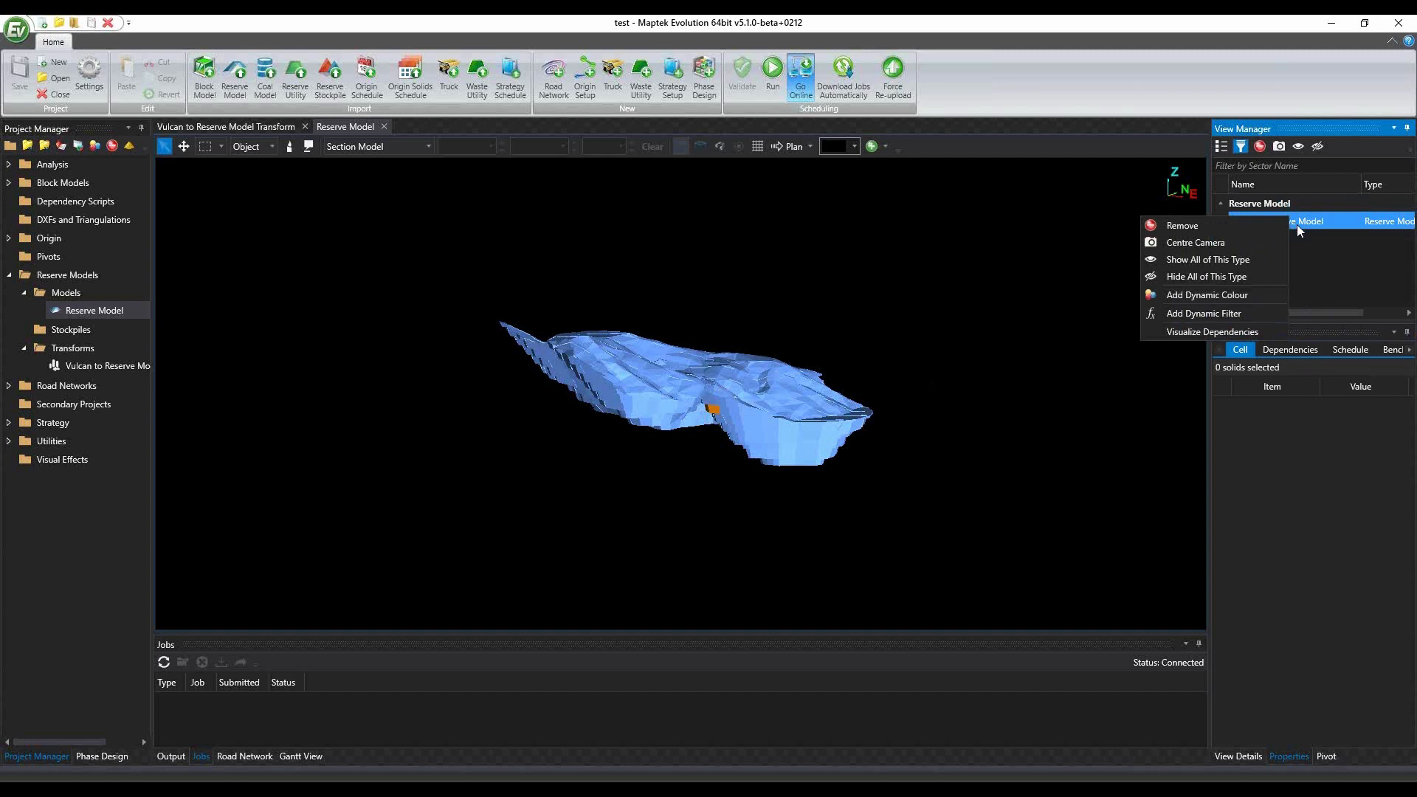
{"action": "left_click", "coordinate": [1207, 295]}
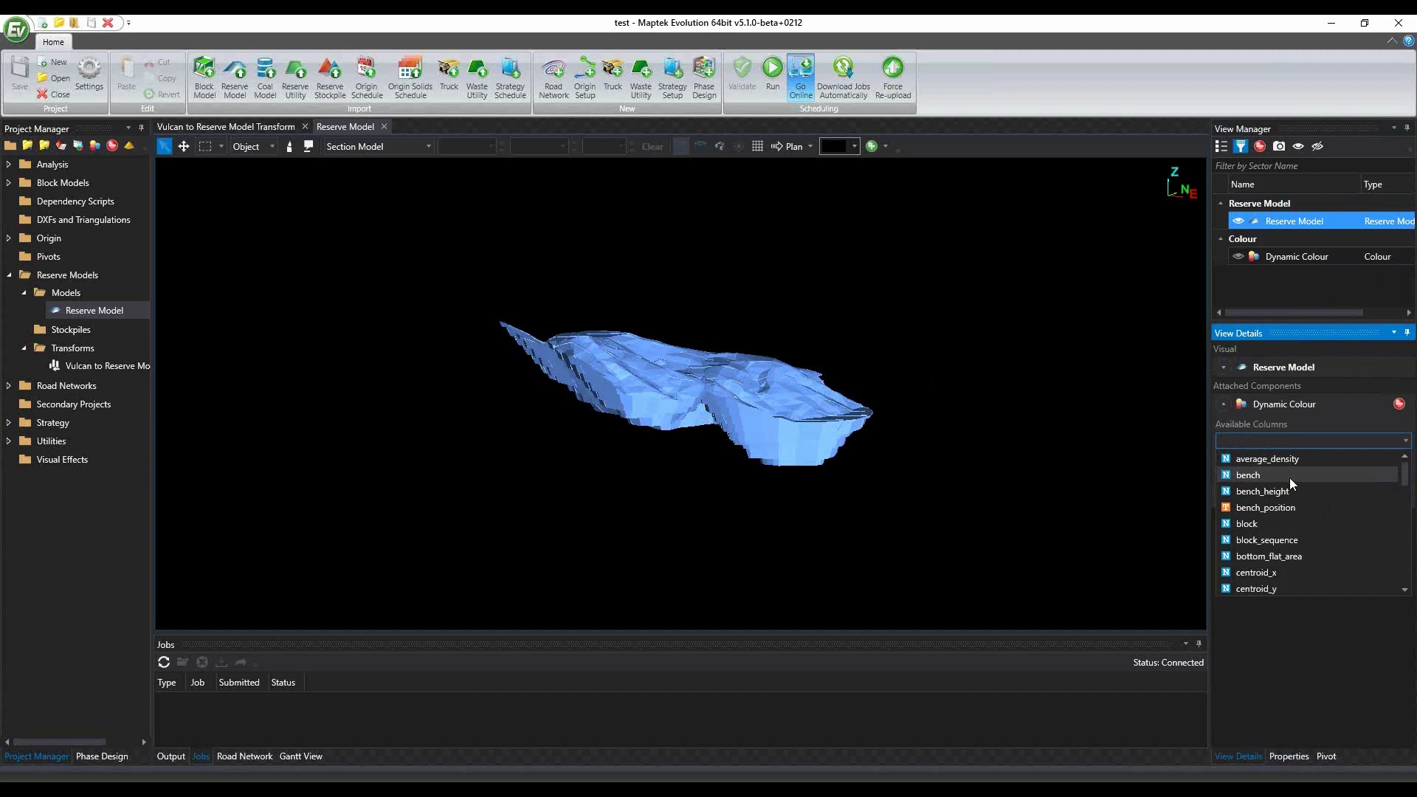
{"action": "left_click", "coordinate": [1249, 474]}
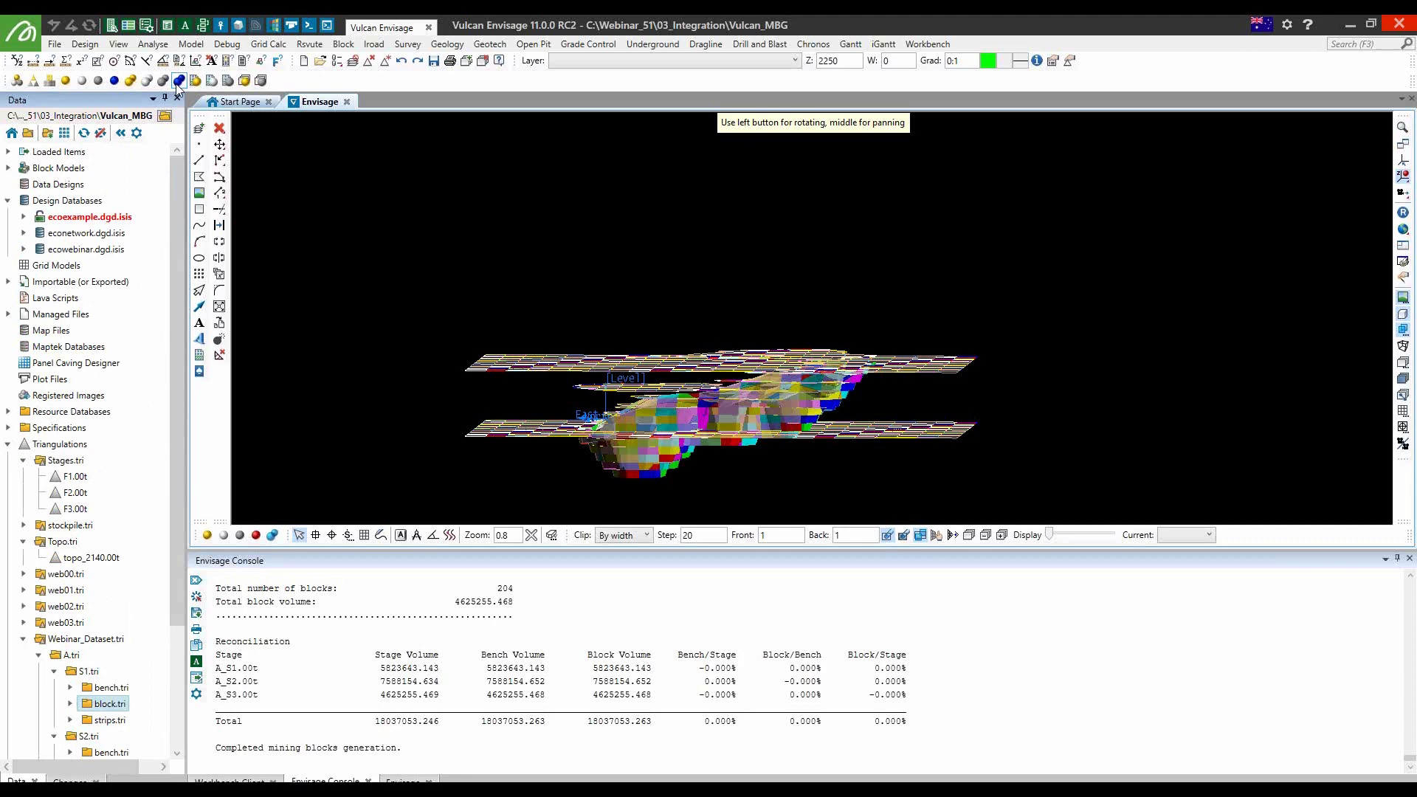
Unload the blocks and expand econetwork.dgd.isis to list its road layers
{"action": "left_click", "coordinate": [86, 233]}
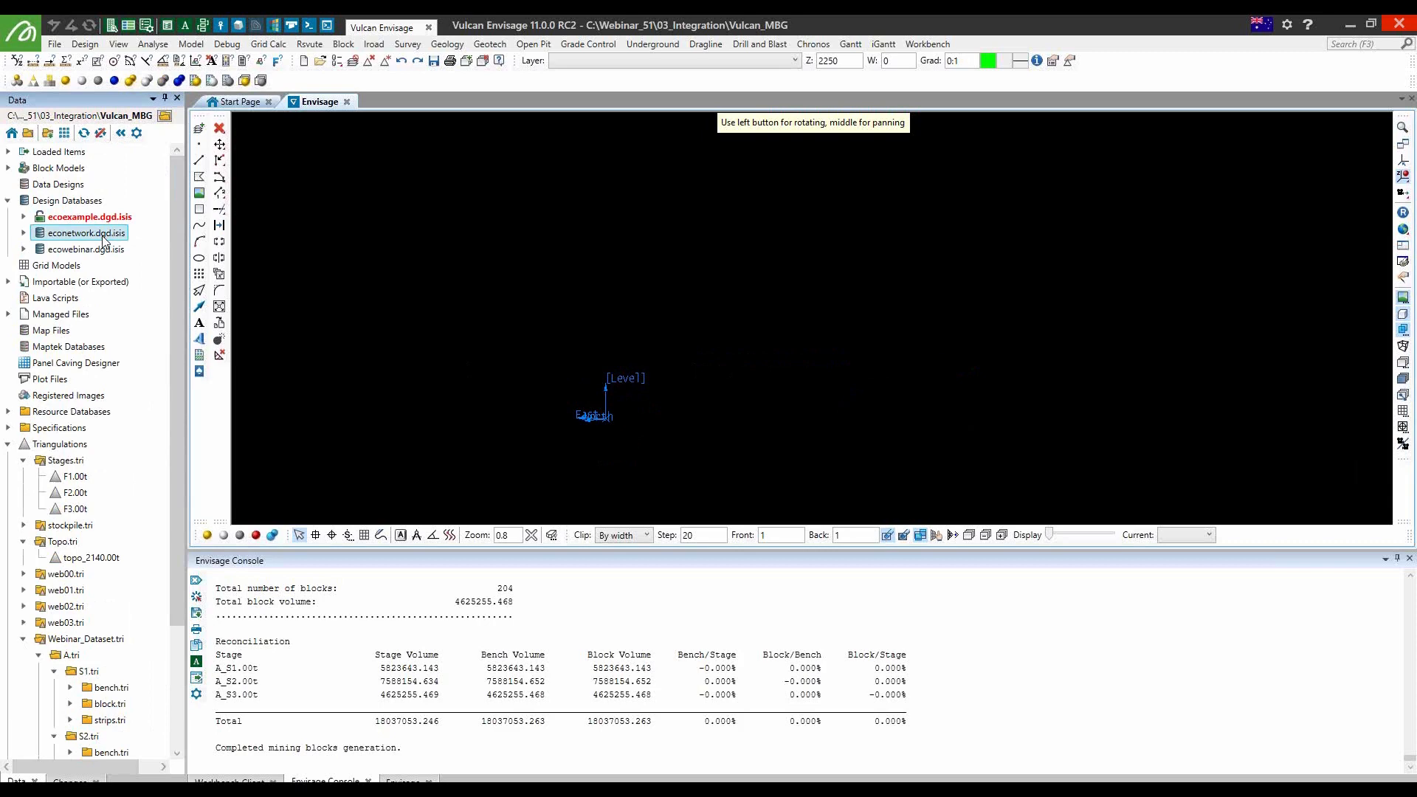
{"action": "left_click", "coordinate": [85, 233]}
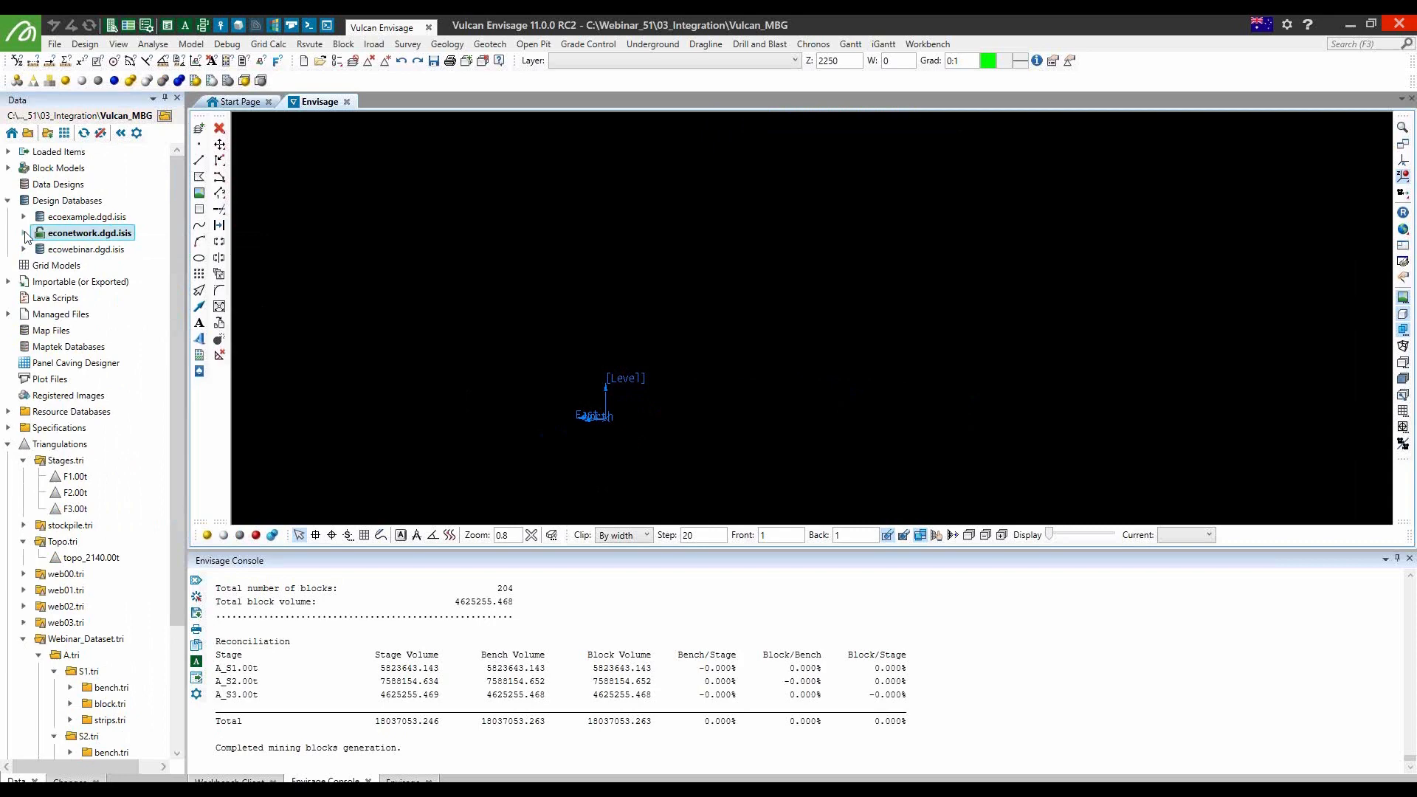
{"action": "left_click", "coordinate": [23, 231]}
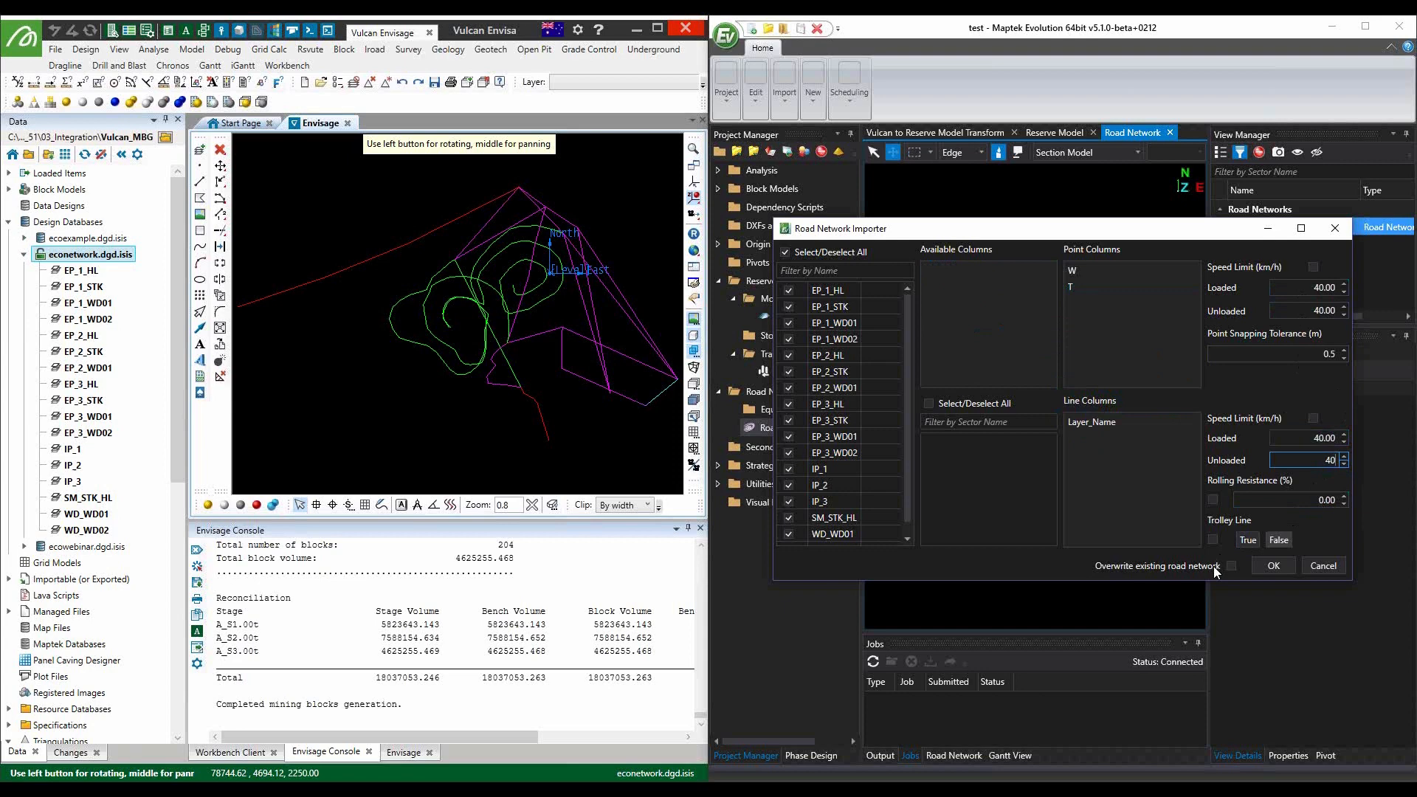
Confirm the Road Network Importer with 3% rolling resistance so the road lines display in the Road Network view
{"action": "left_click", "coordinate": [1231, 566]}
{"action": "type", "text": "3"}
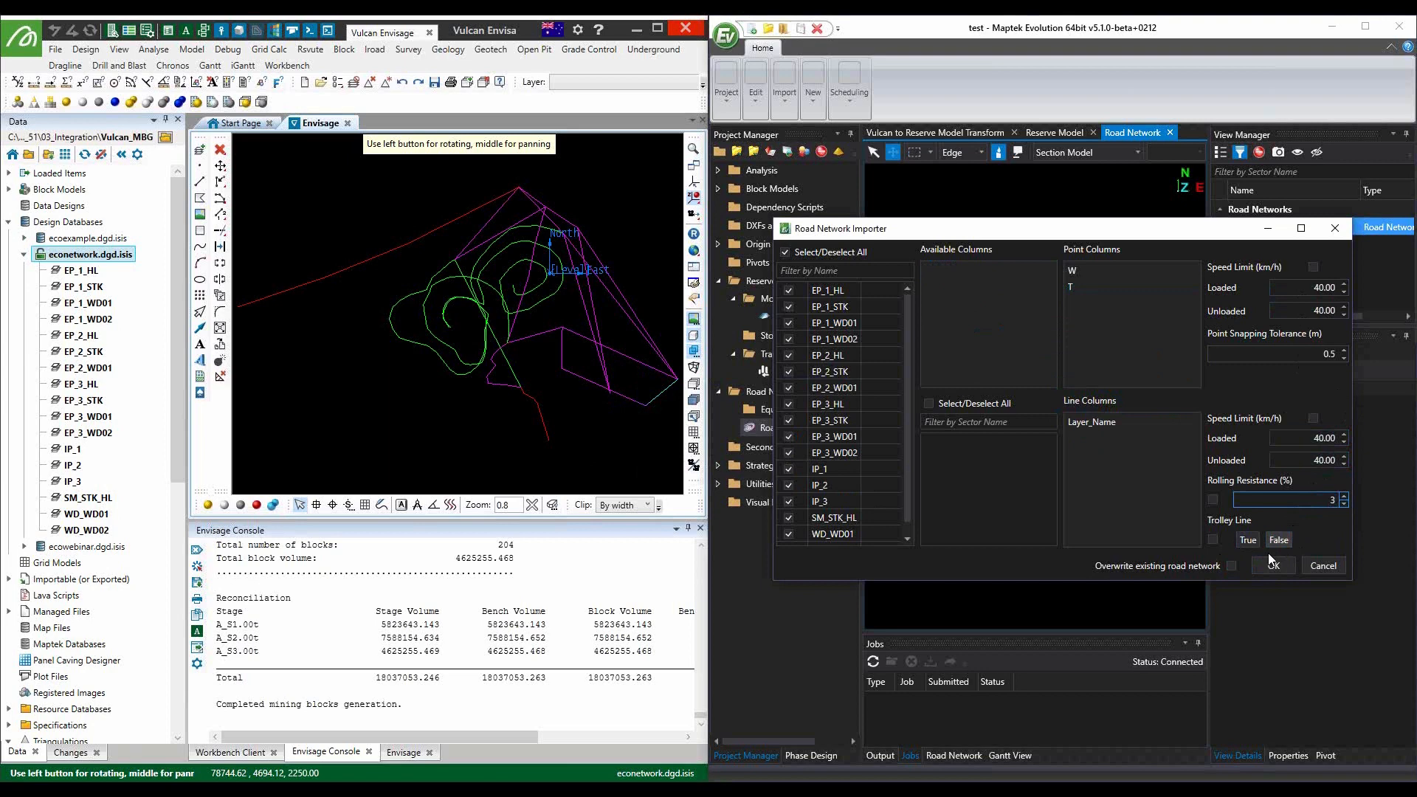
{"action": "left_click", "coordinate": [1271, 565]}
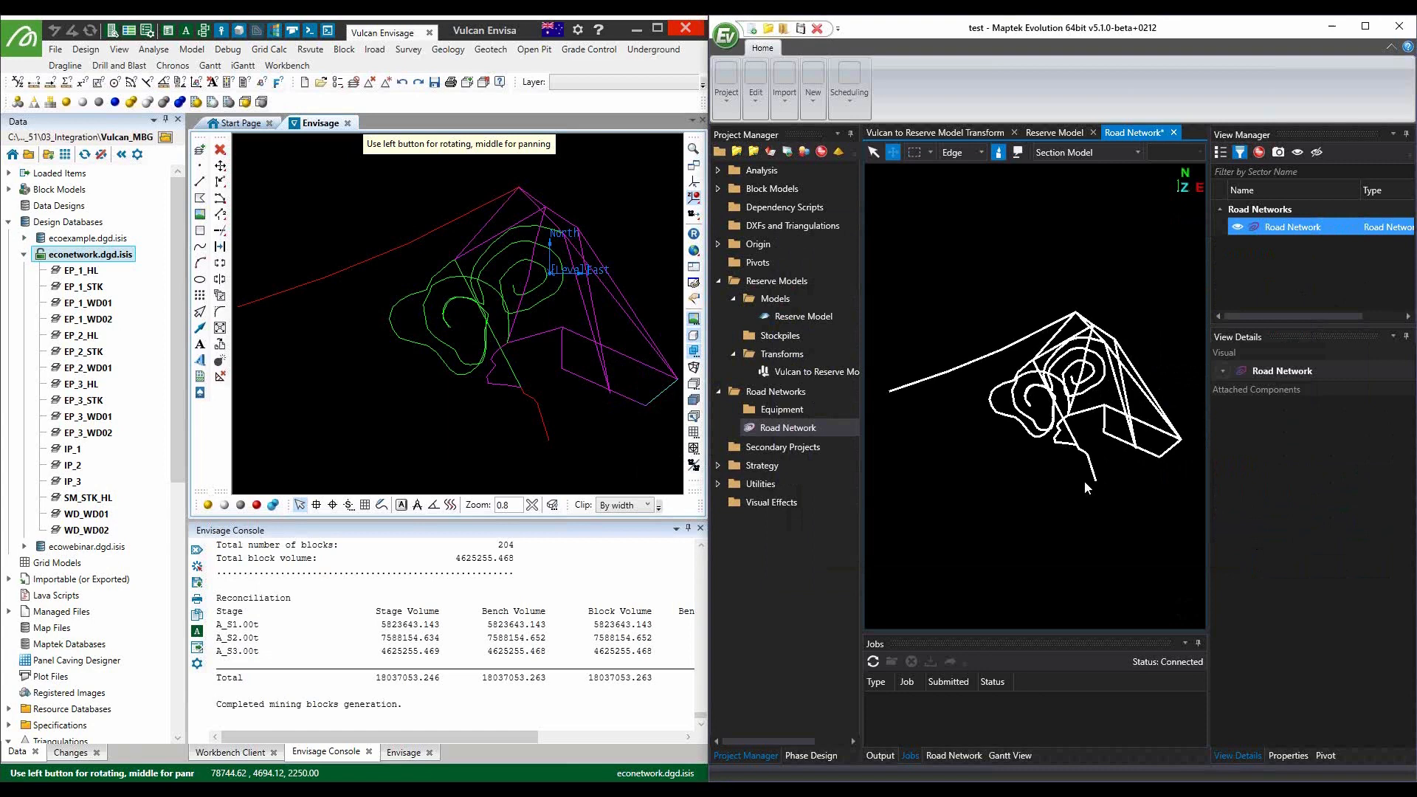